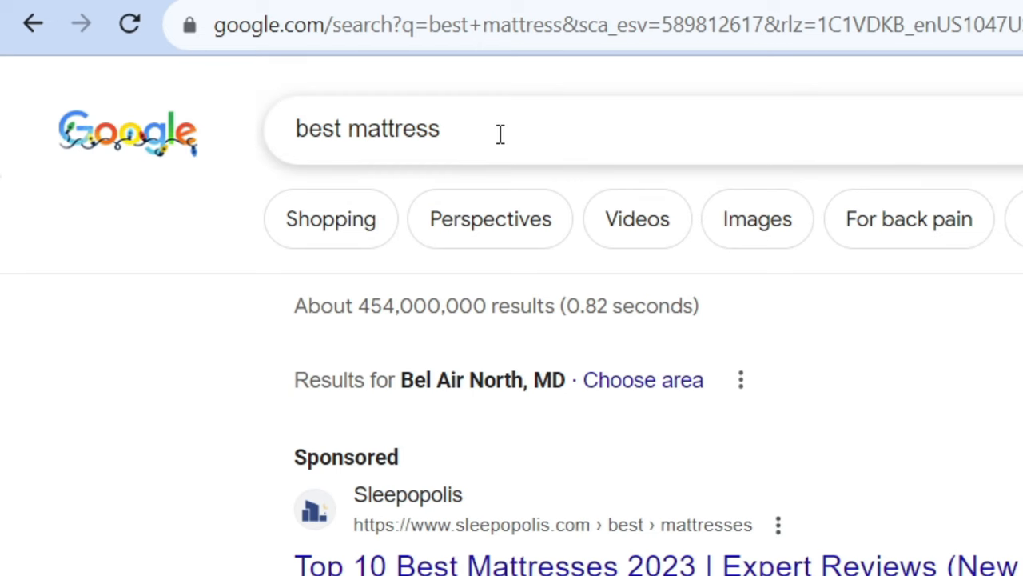
mouse_move(444, 189)
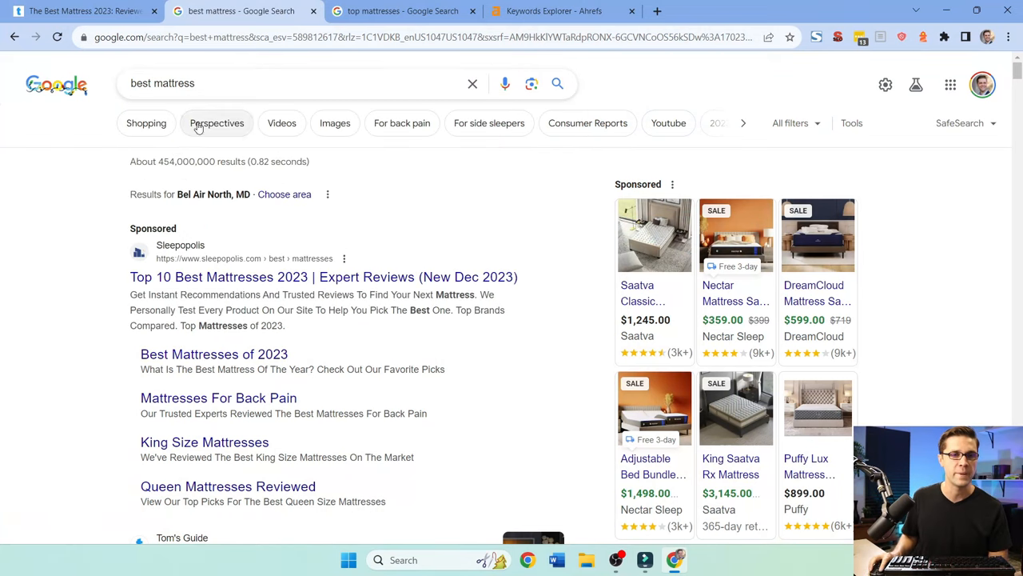
Step: Scroll through the Tom's Guide and Wirecutter best-mattress articles to review their section headings
scroll("down", 3)
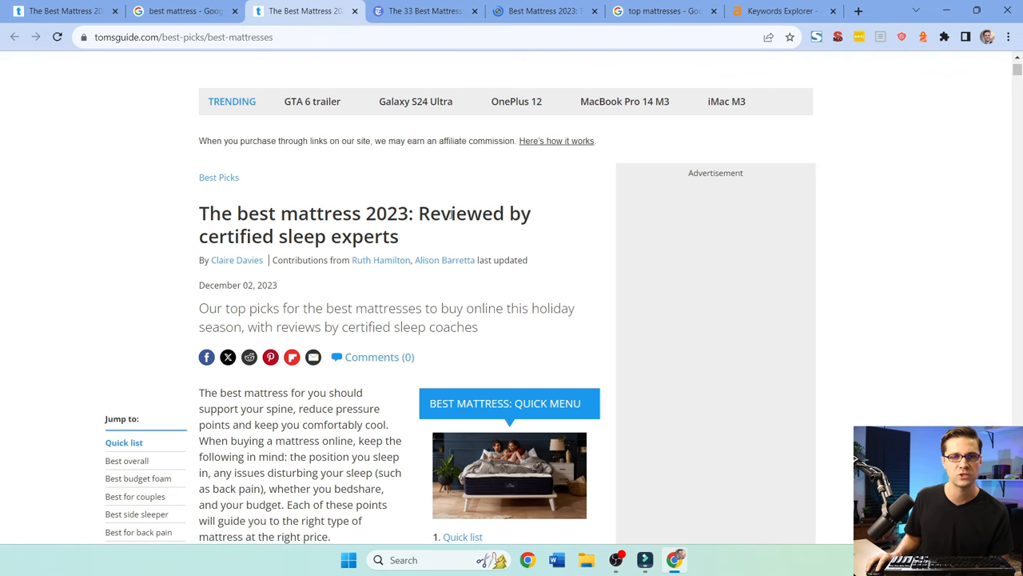
scroll("down", 3)
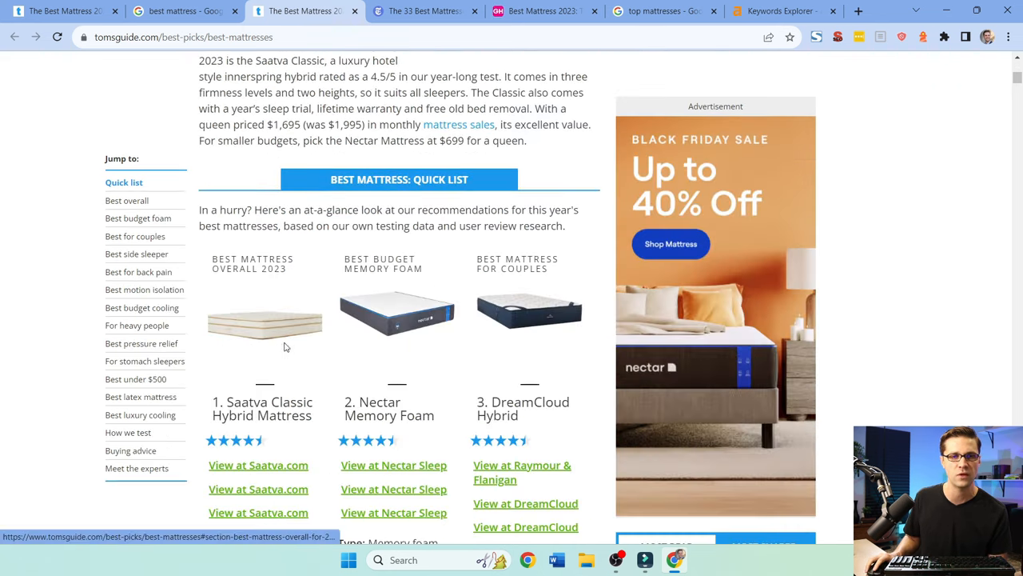
scroll("down", 3)
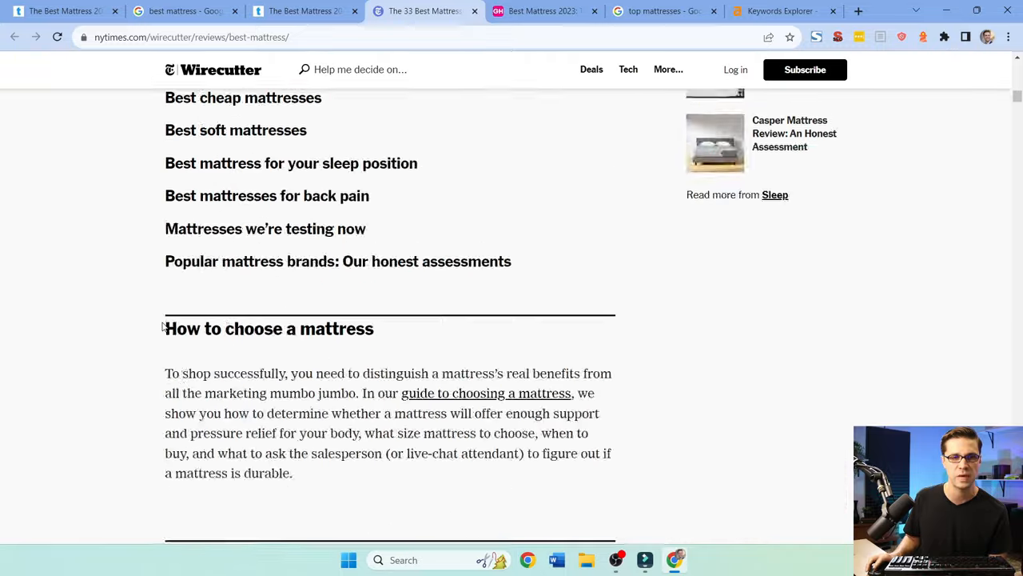
scroll("down", 3)
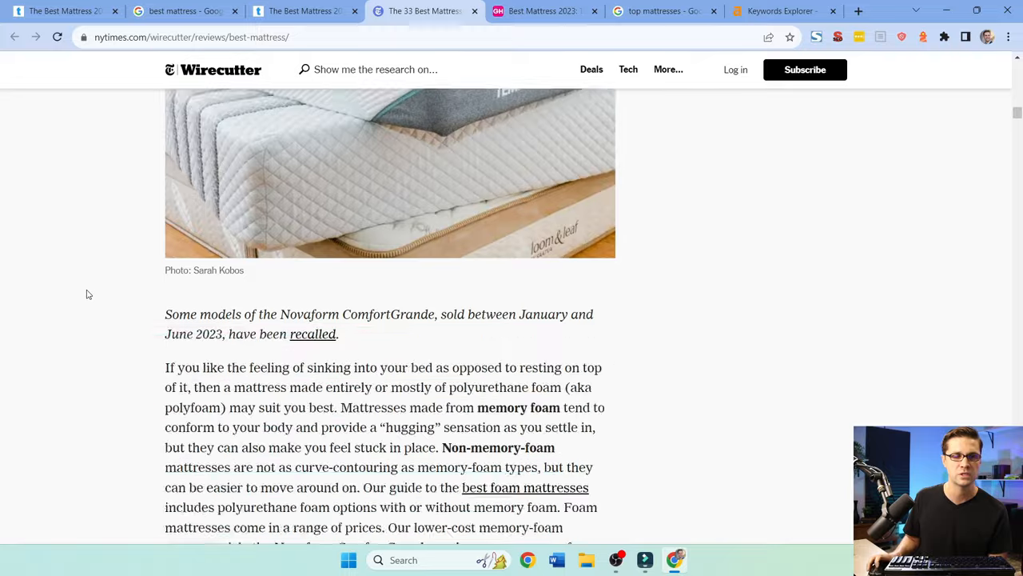
scroll("down", 3)
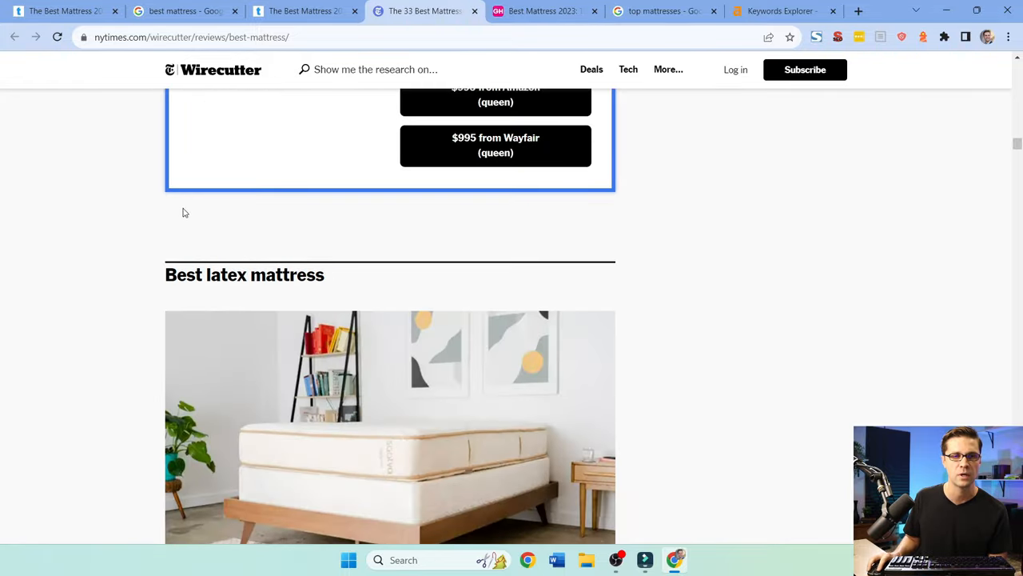
scroll("down", 3)
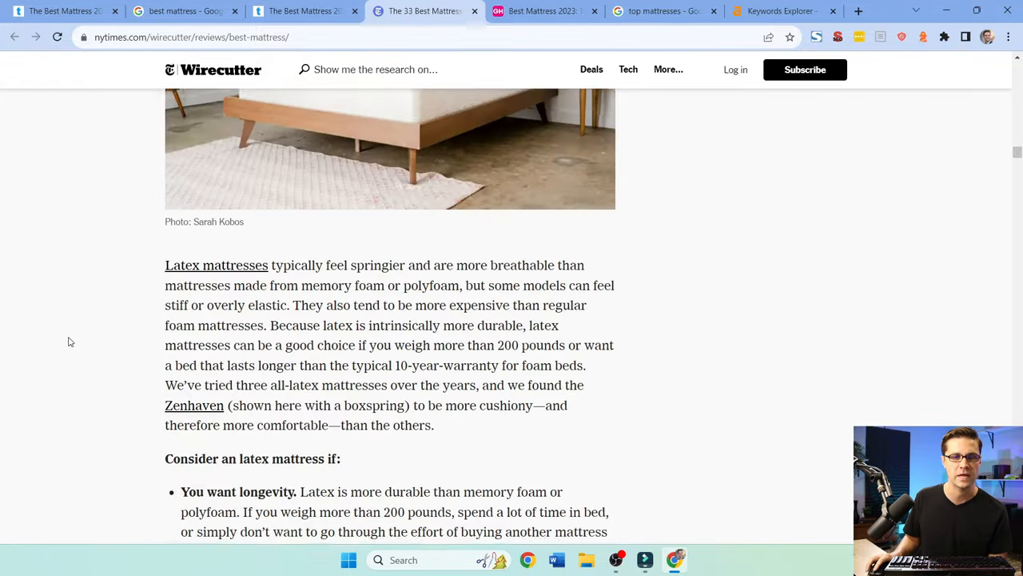
scroll("down", 3)
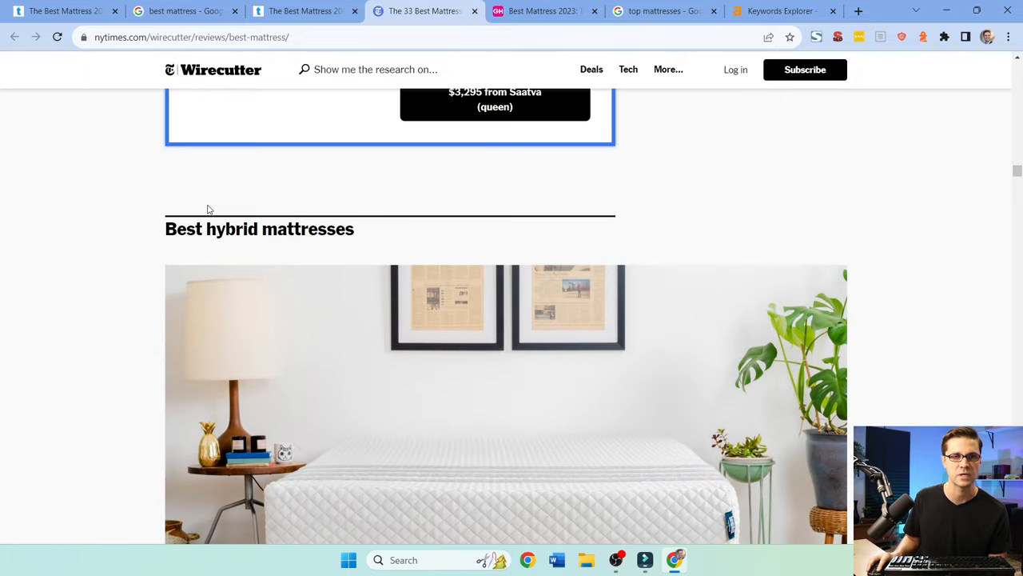
left_click(777, 11)
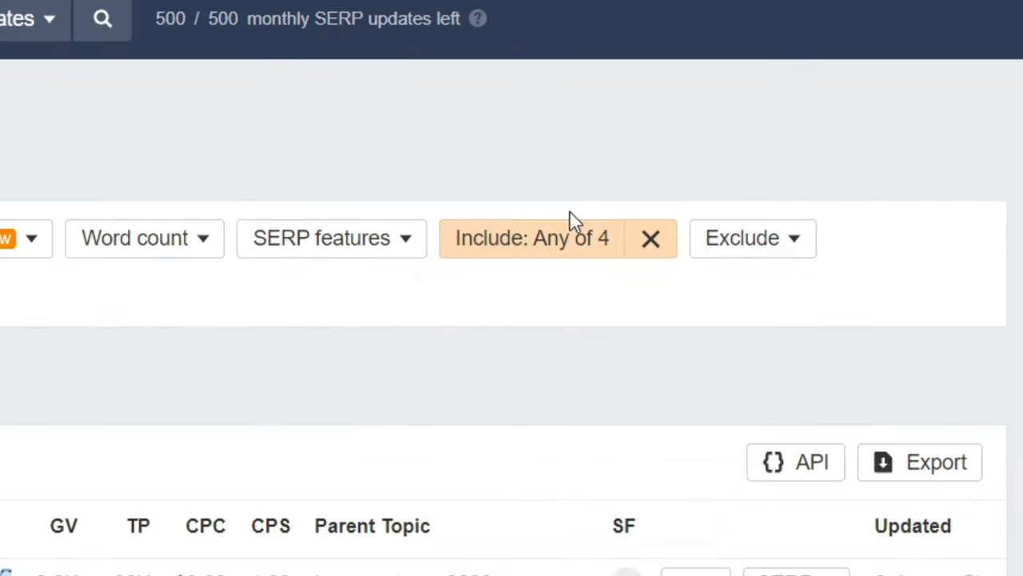
left_click(531, 238)
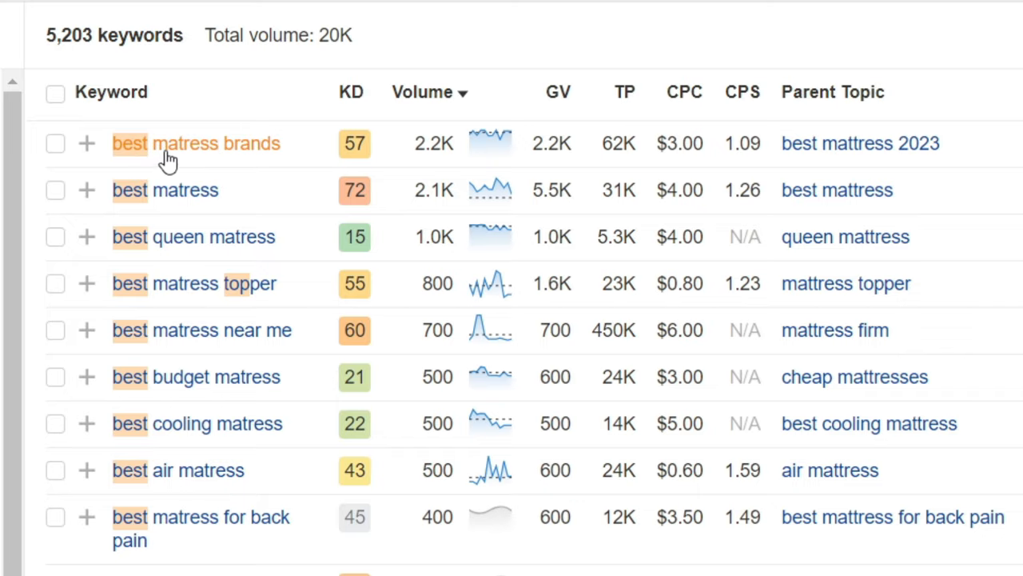
mouse_move(190, 253)
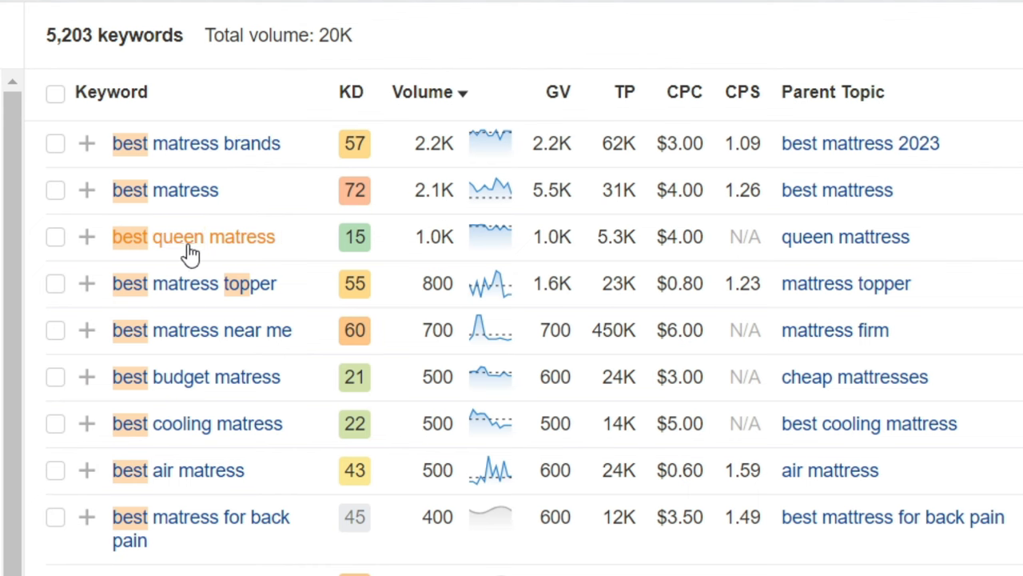
mouse_move(242, 246)
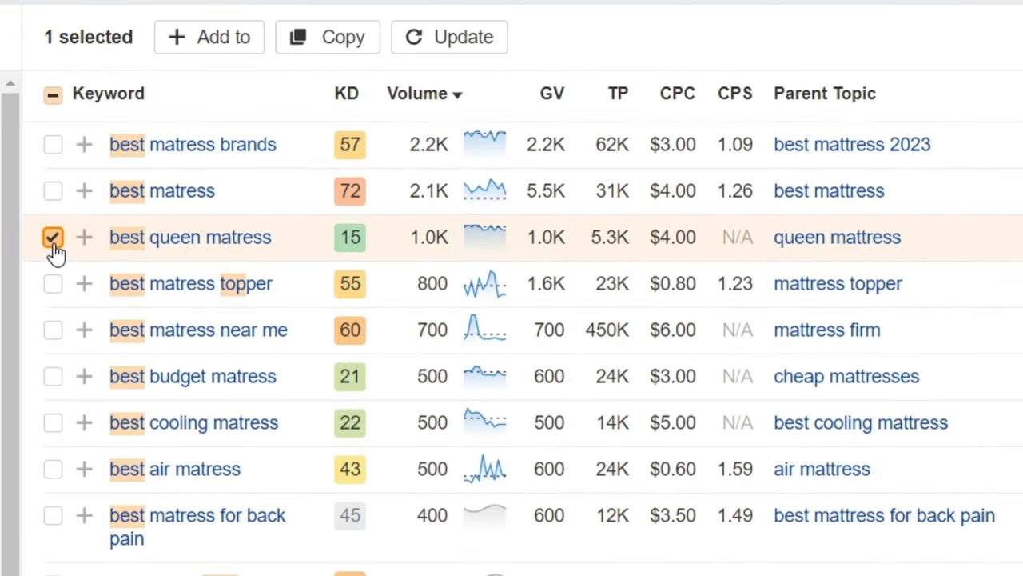
left_click(53, 237)
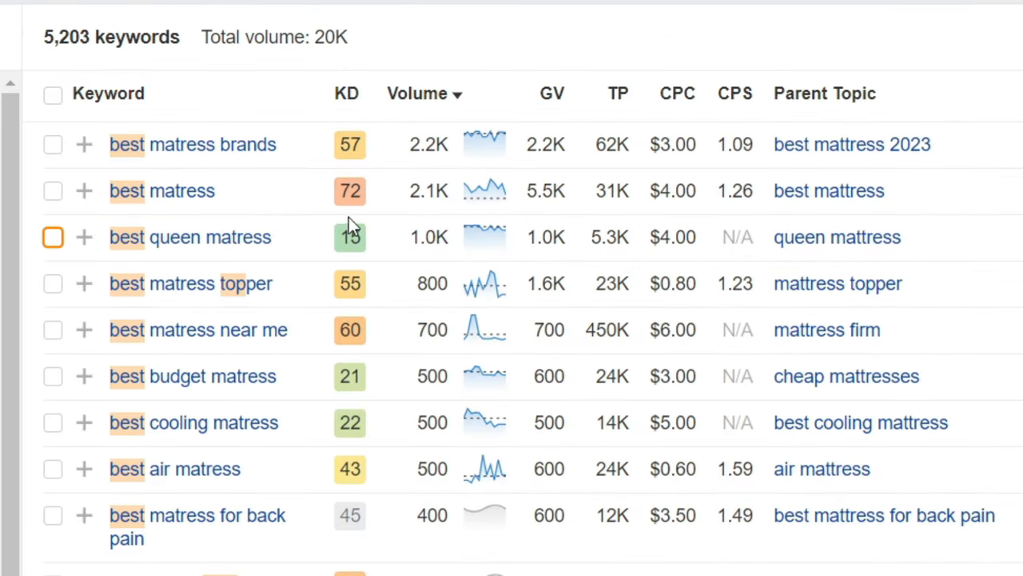
left_click(796, 11)
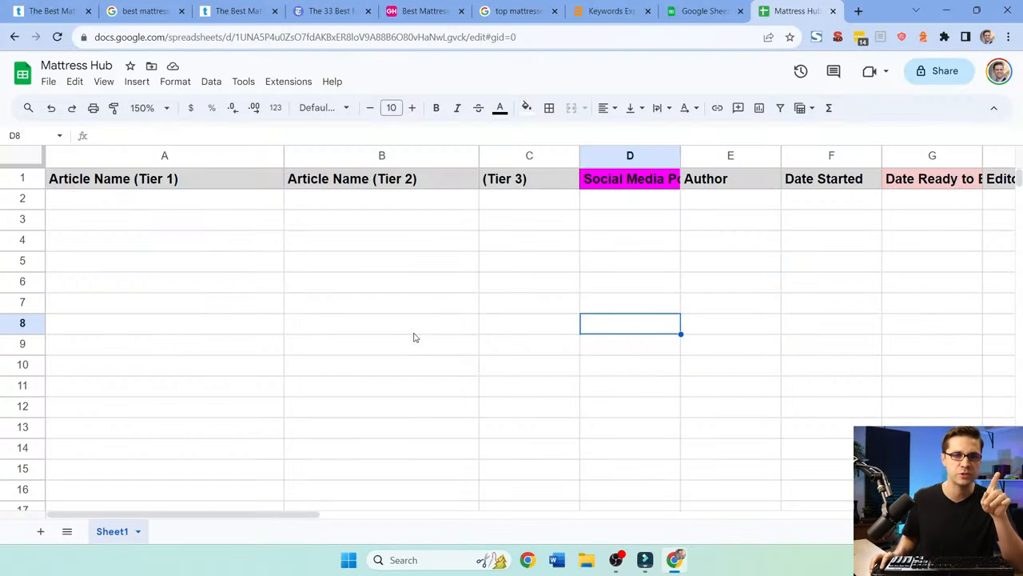
left_click(382, 323)
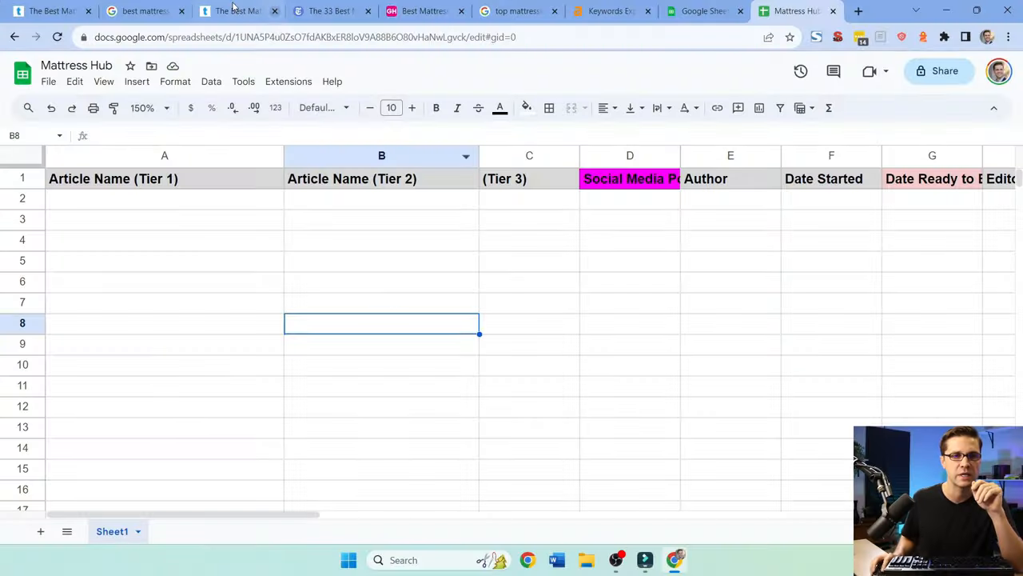
left_click(605, 10)
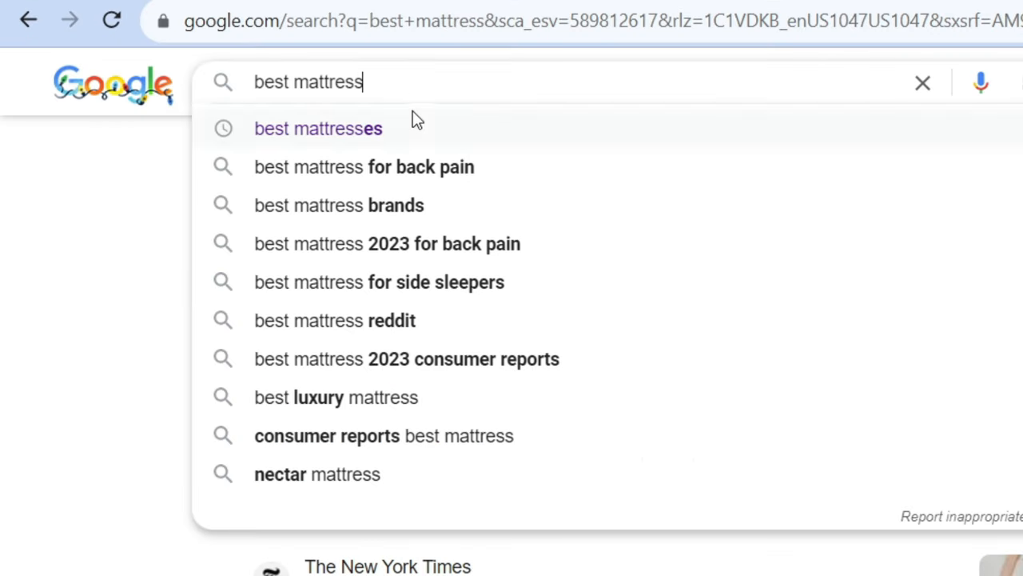
mouse_move(532, 182)
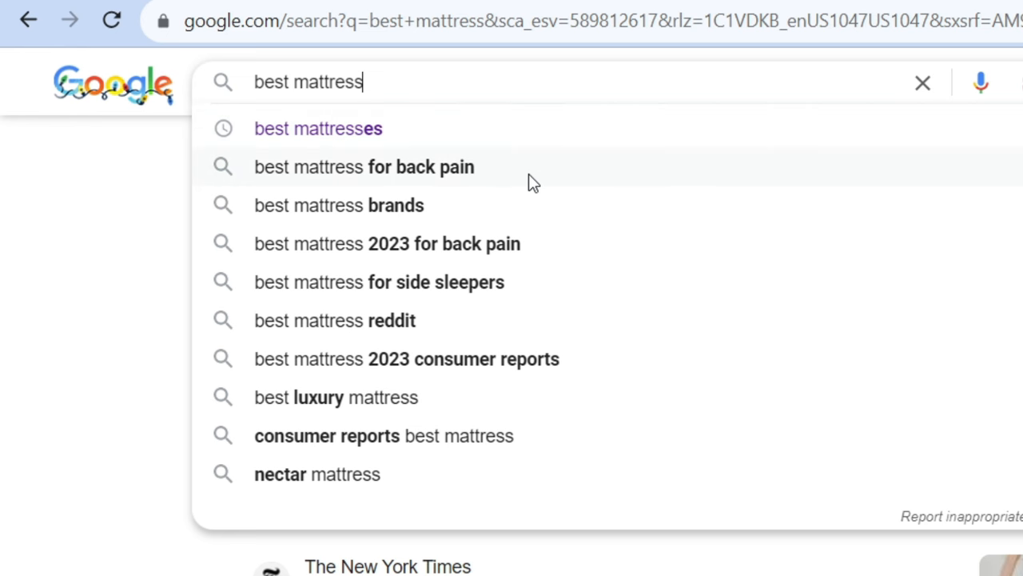
mouse_move(571, 258)
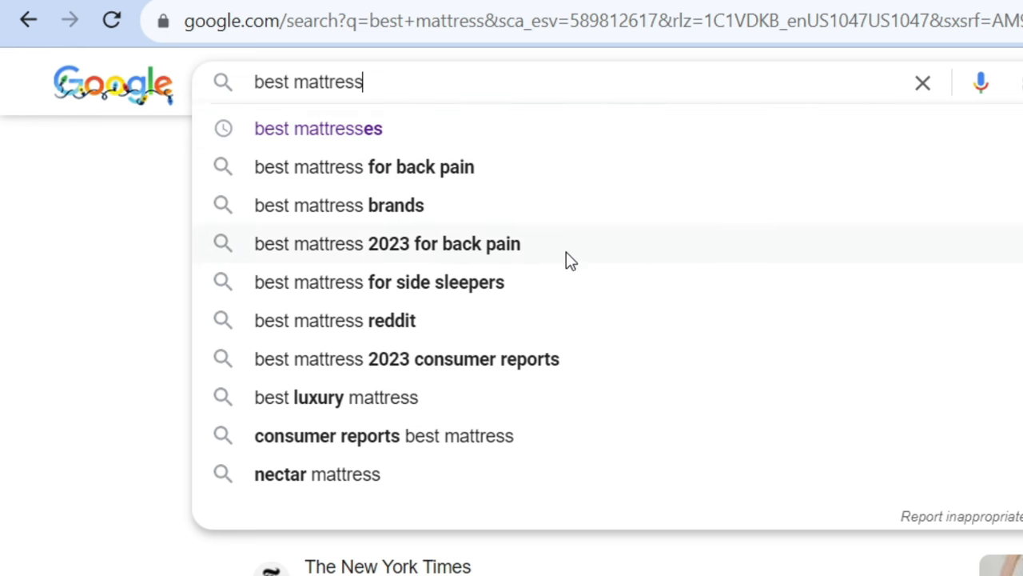
mouse_move(580, 289)
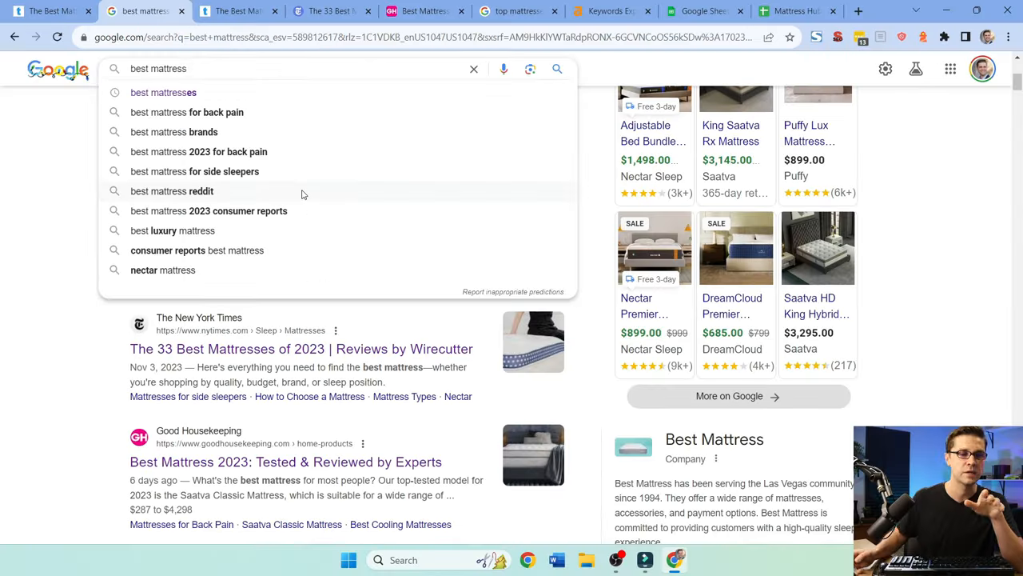
mouse_move(291, 211)
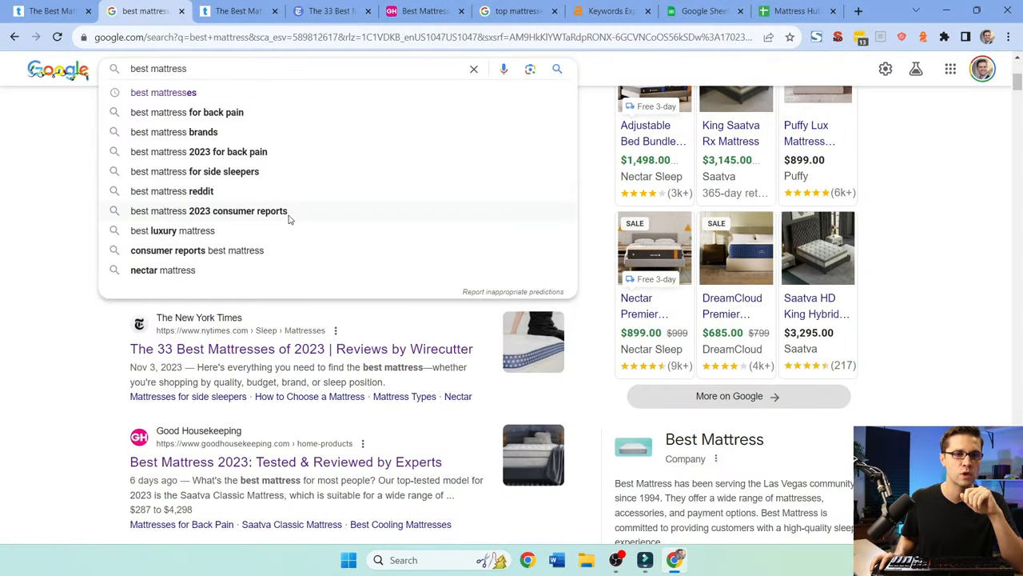
left_click(696, 11)
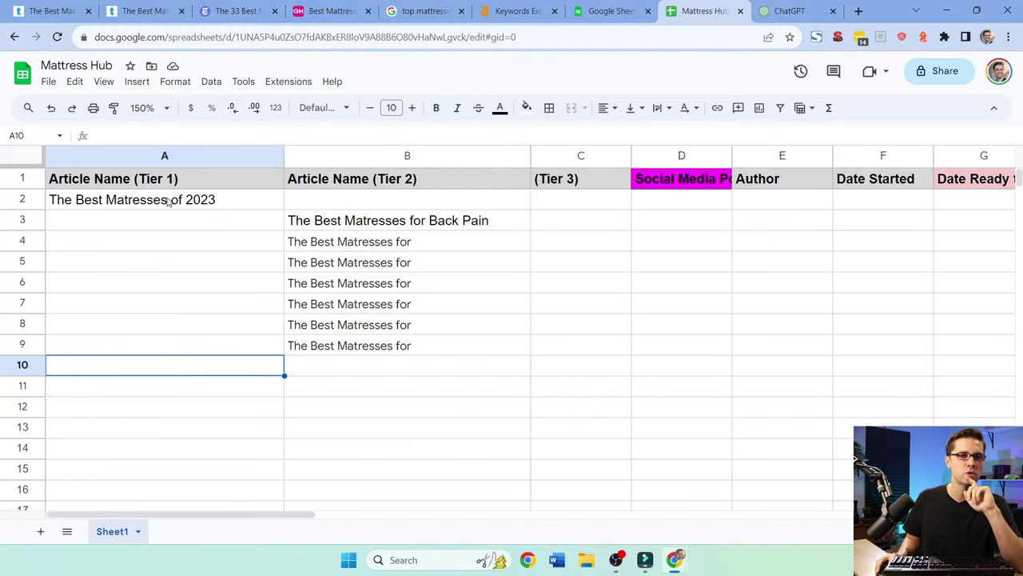
Step: Select the tier 1 title in A2, then the six unfinished 'The Best Matresses for' titles in B4:B9
left_click(164, 199)
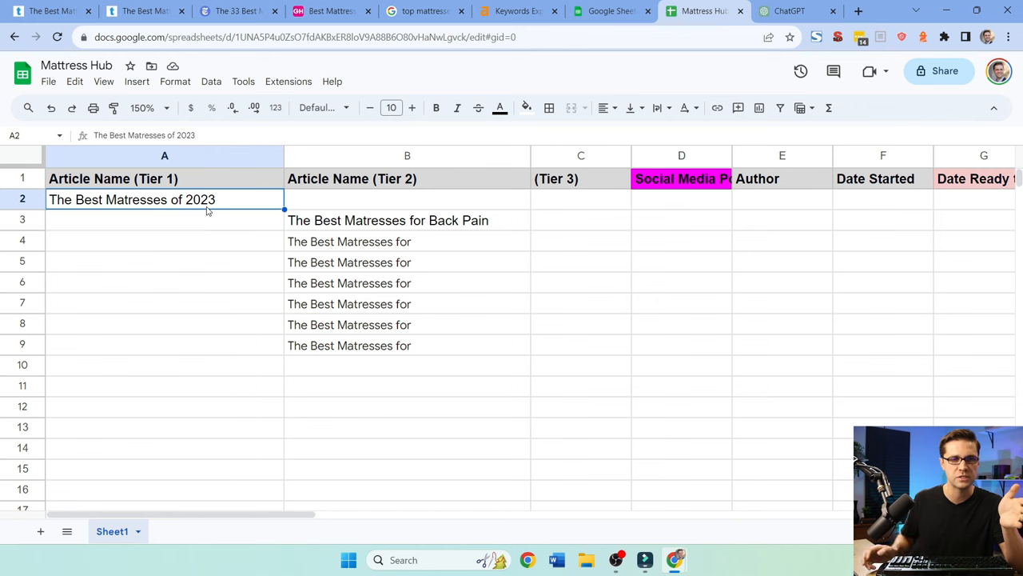
mouse_move(265, 216)
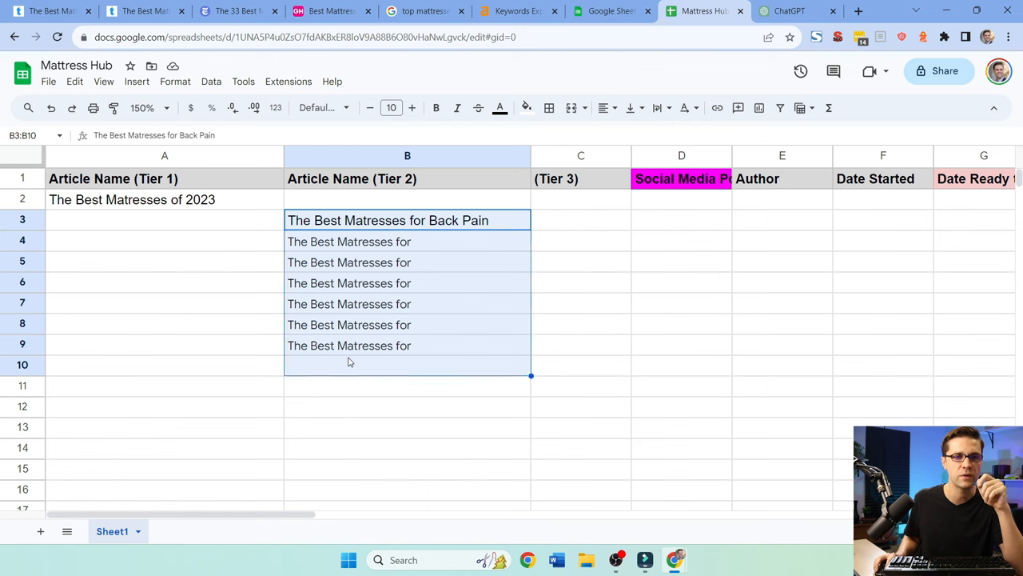
left_click(407, 219)
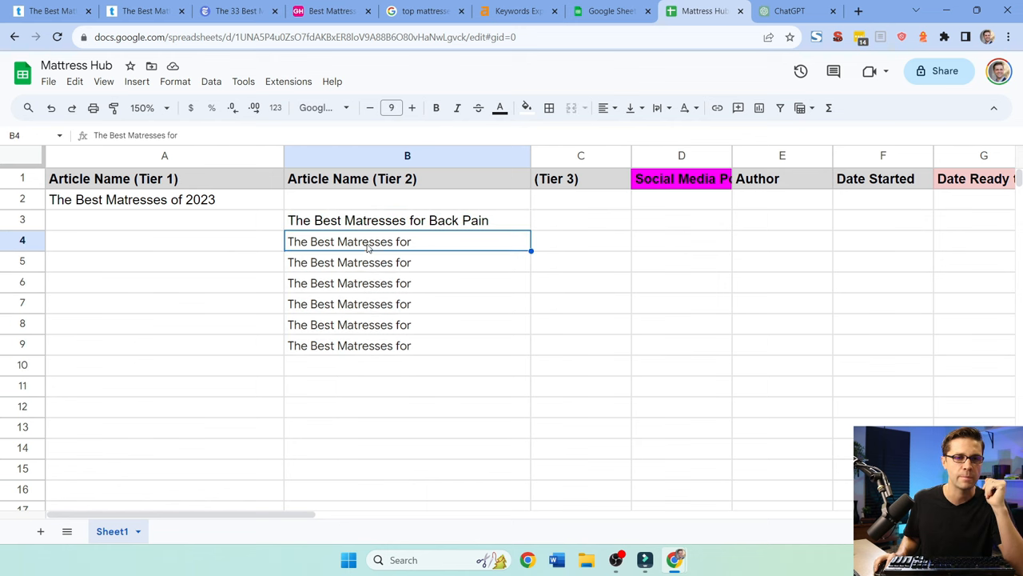
left_click_drag(348, 240, 349, 346)
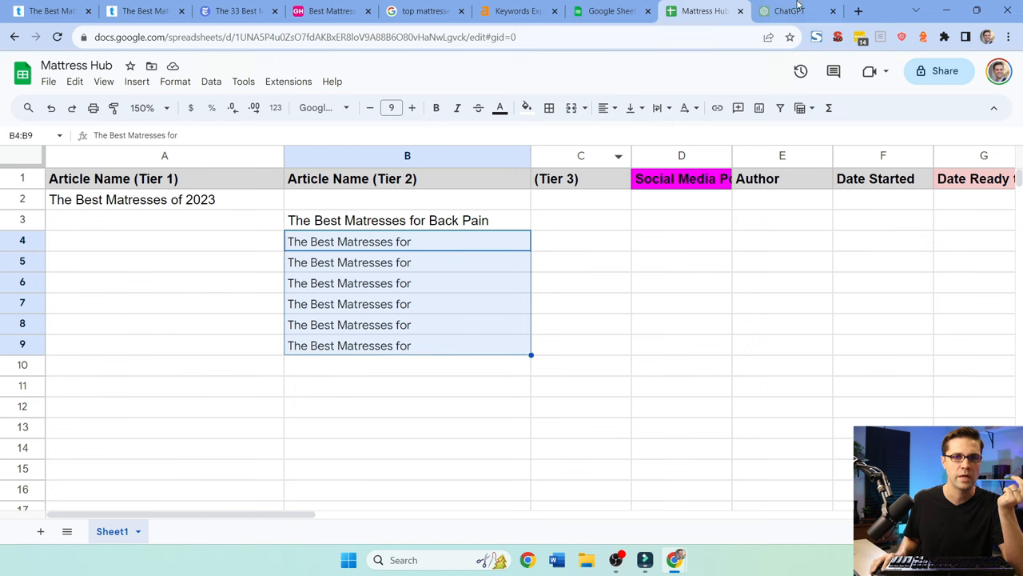
Step: Paste ChatGPT's numbered suffix list into B4 of Mattress Hub, then select the original prompt wording
left_click(789, 11)
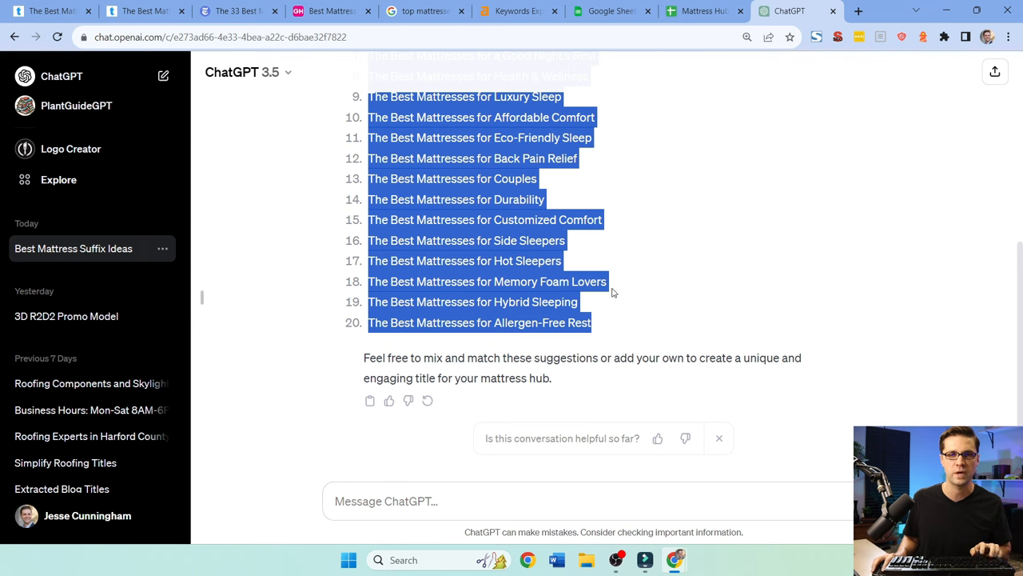
left_click(700, 11)
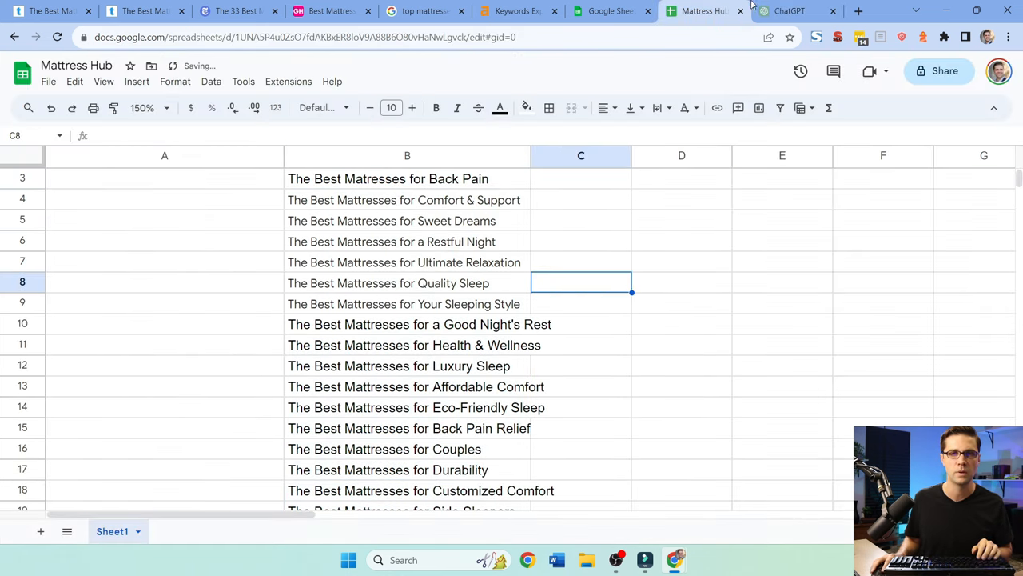
left_click(799, 10)
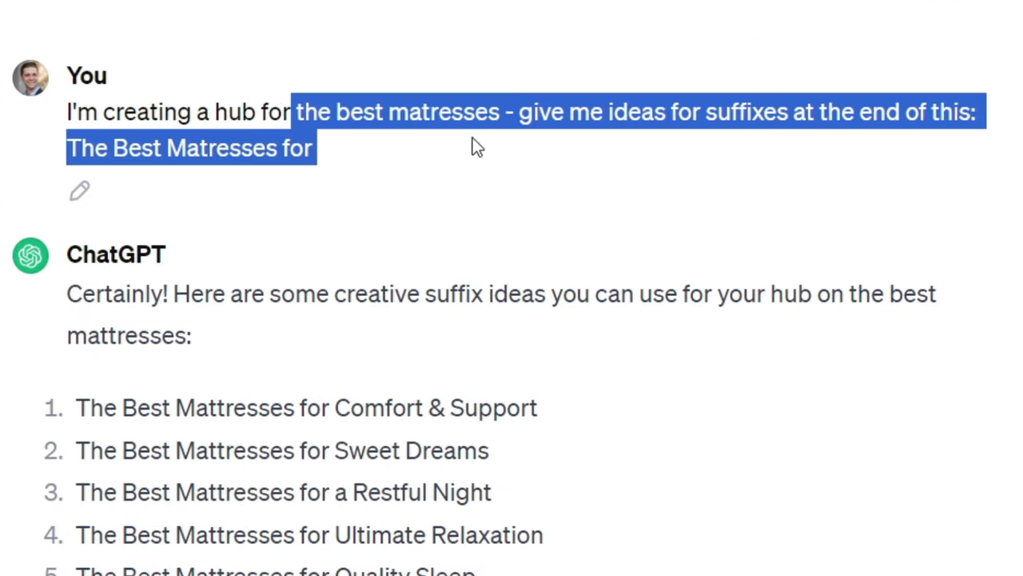
left_click_drag(520, 112, 854, 112)
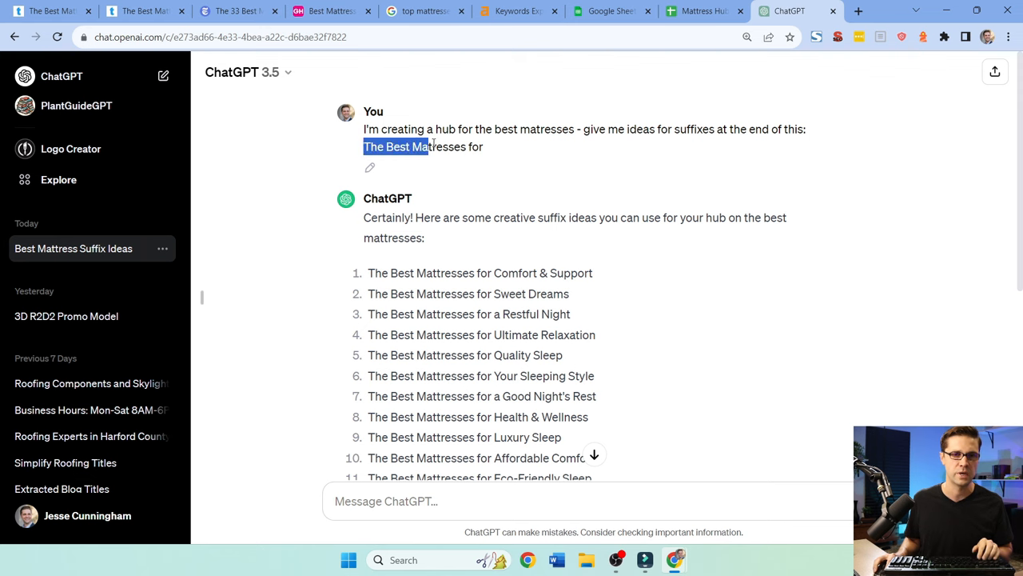
left_click(702, 11)
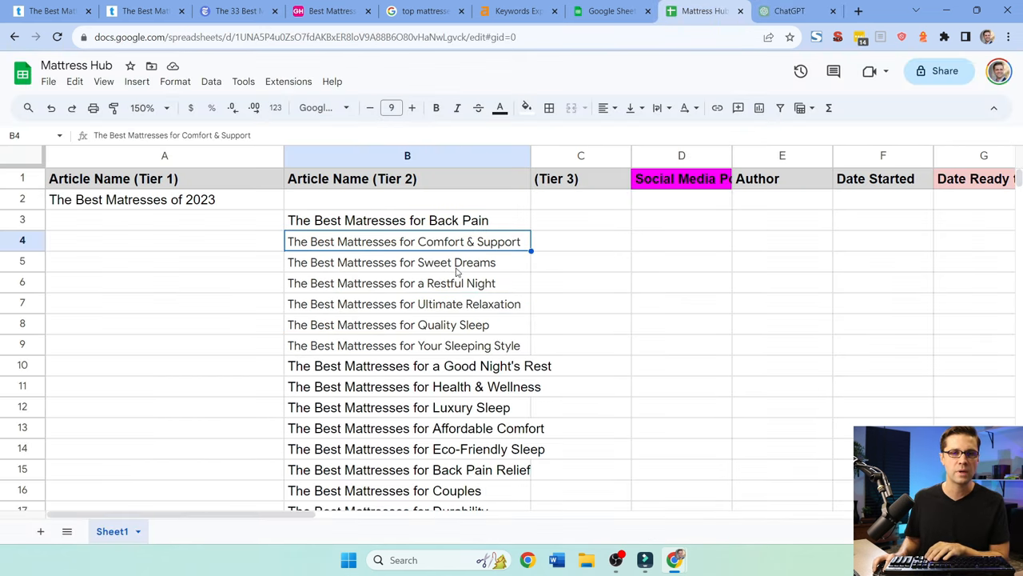
mouse_move(384, 311)
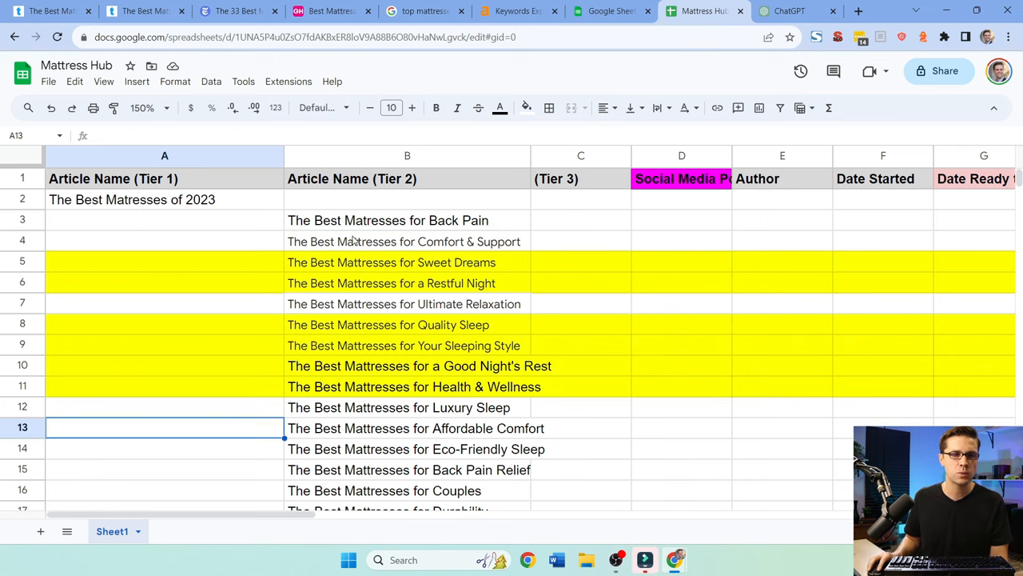
Step: Give Tier 2 rows 5–6 and 8–11 a yellow fill
left_click(391, 262)
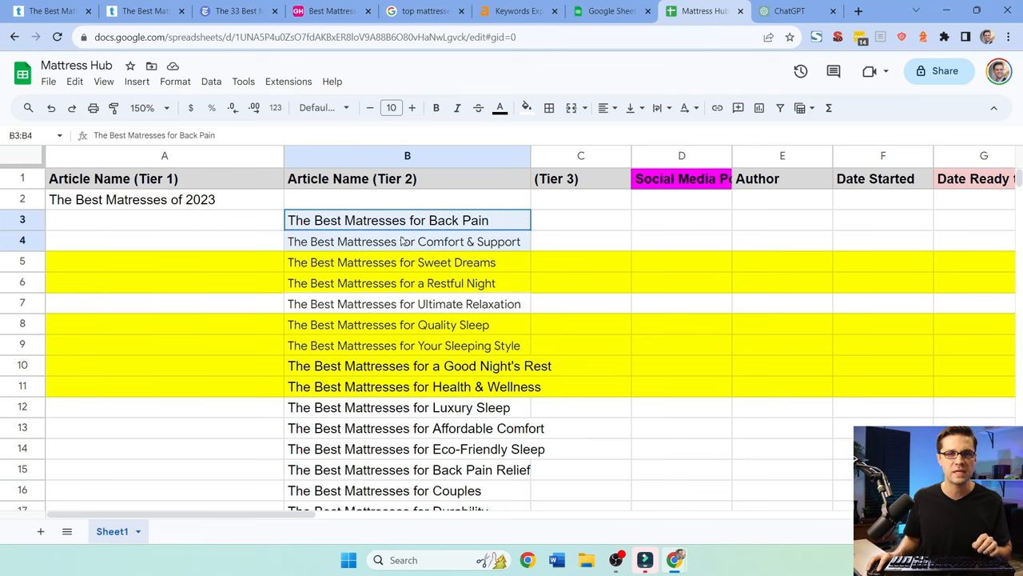
left_click(404, 303)
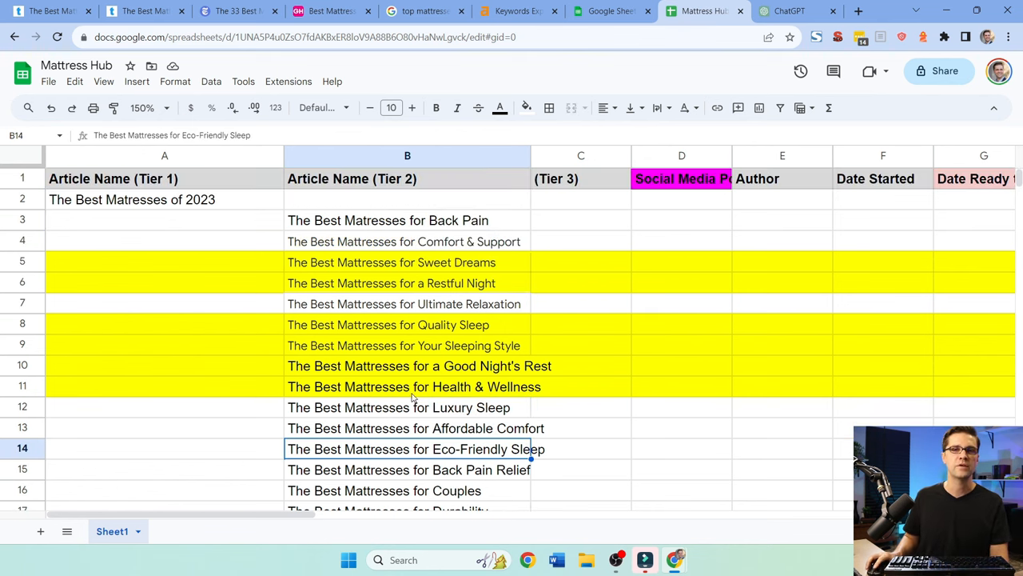
left_click(792, 11)
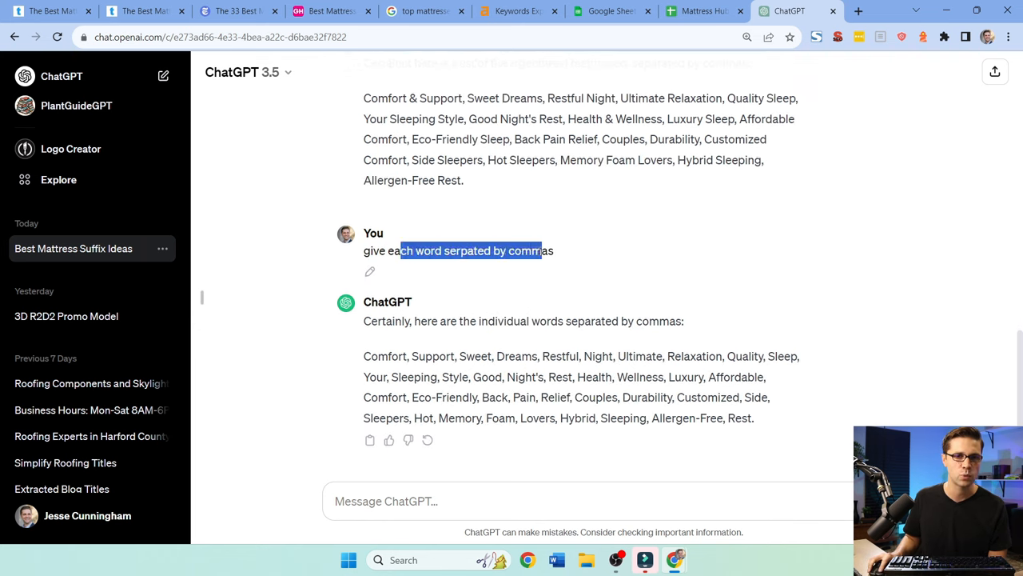
Step: Select and copy ChatGPT's comma-separated list of suffix words
left_click_drag(363, 356, 754, 417)
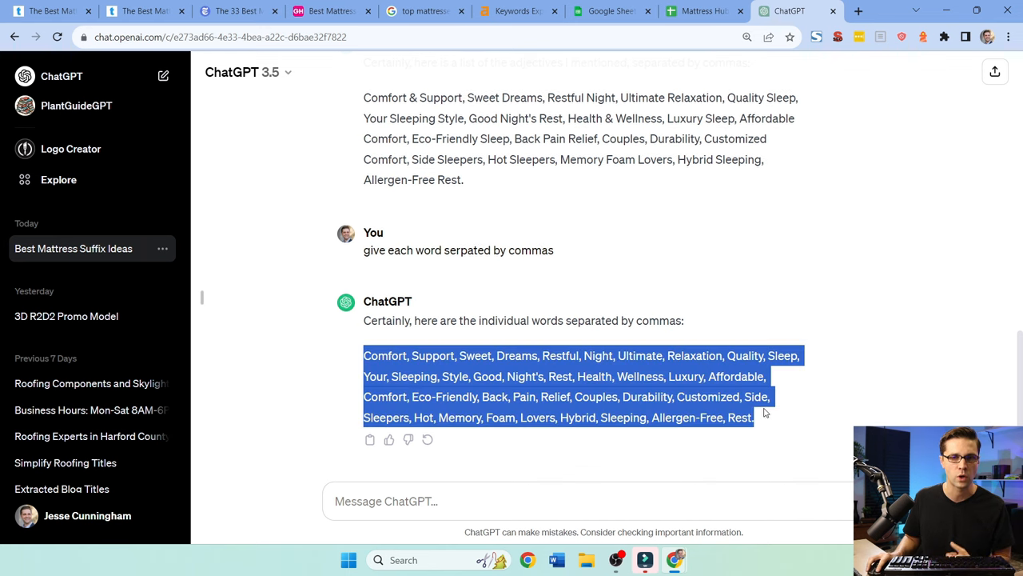
left_click(509, 12)
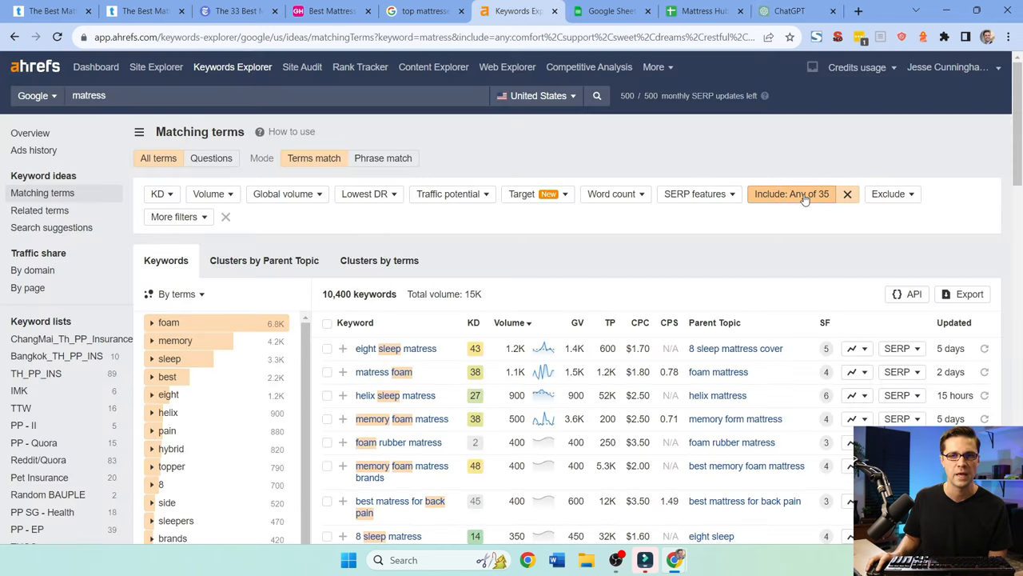
Step: Open the Include terms filter for the 'matress' matching terms
left_click(792, 194)
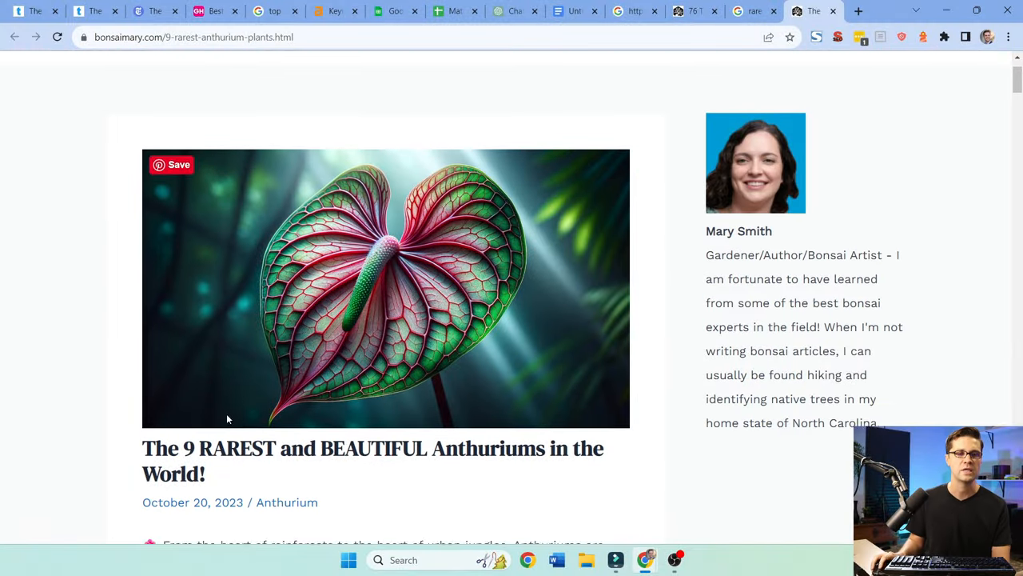
Step: Scroll down through the Bonsai Mary rarest anthuriums article
scroll("down", 3)
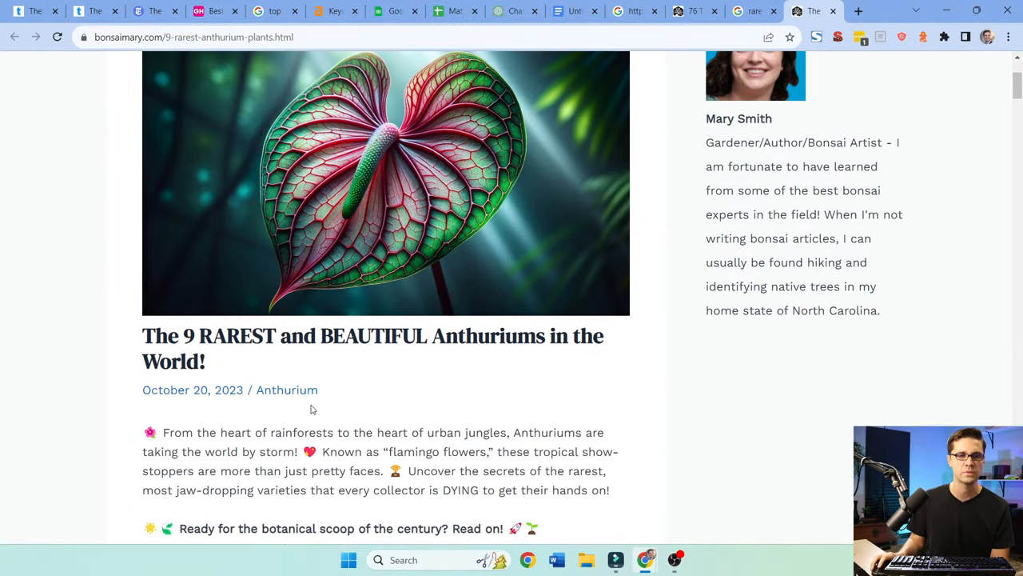
scroll("down", 3)
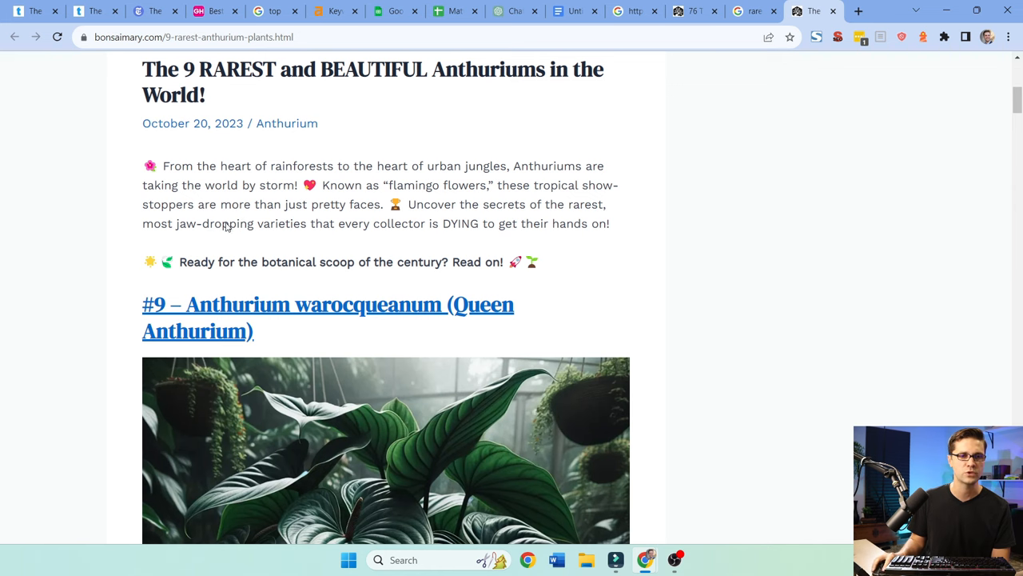
scroll("down", 3)
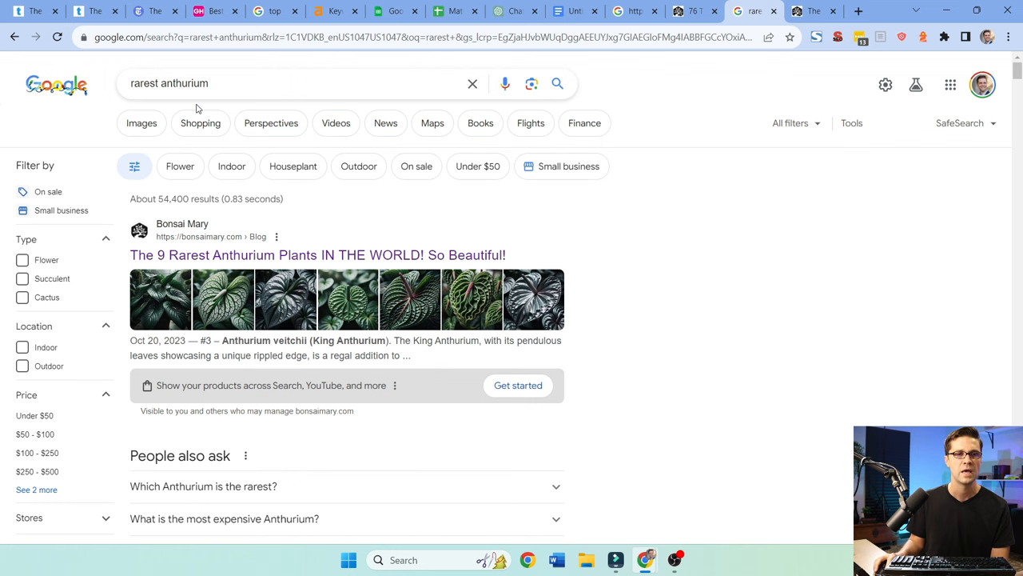
mouse_move(230, 318)
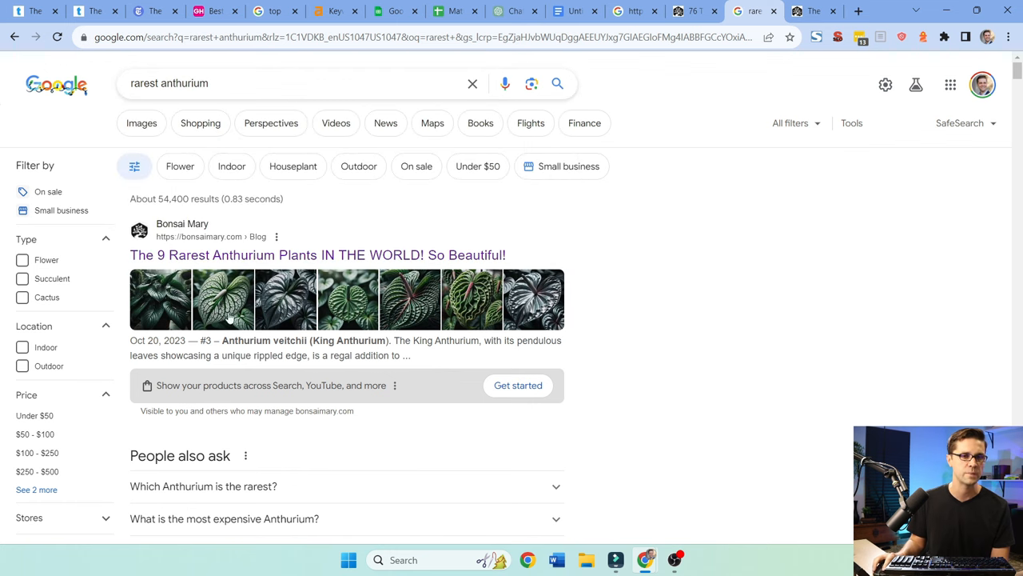
mouse_move(324, 232)
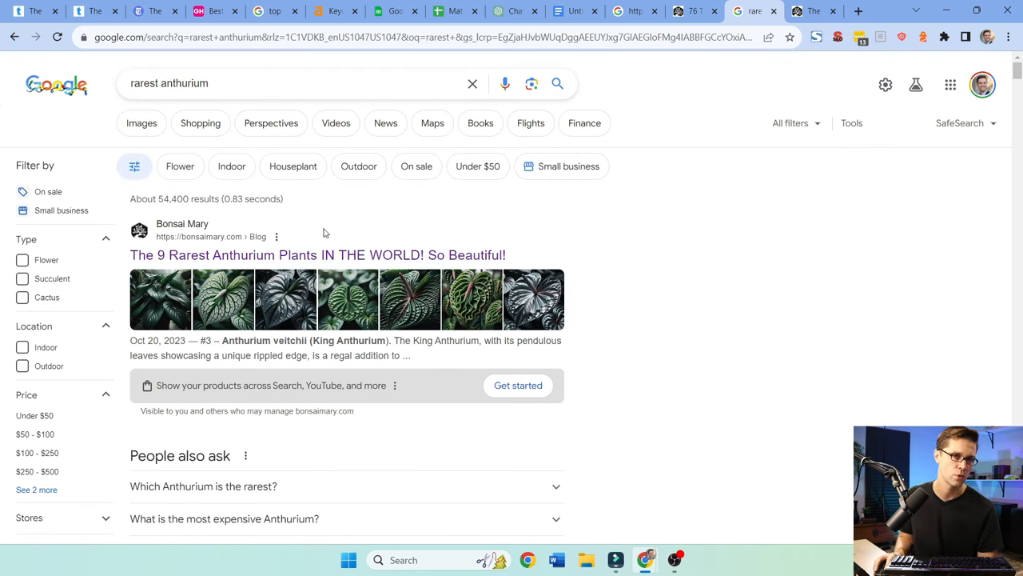
mouse_move(173, 302)
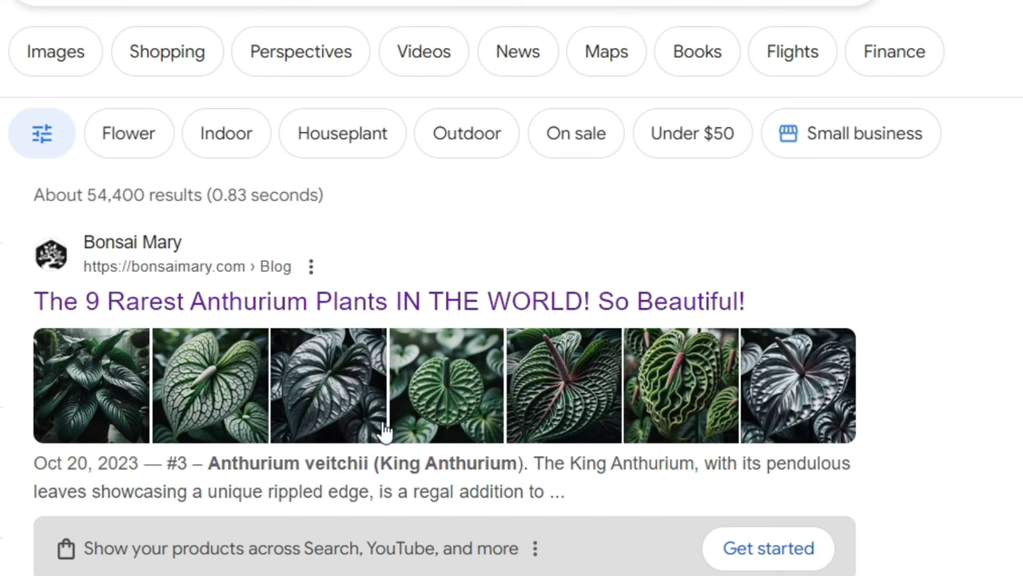
mouse_move(447, 326)
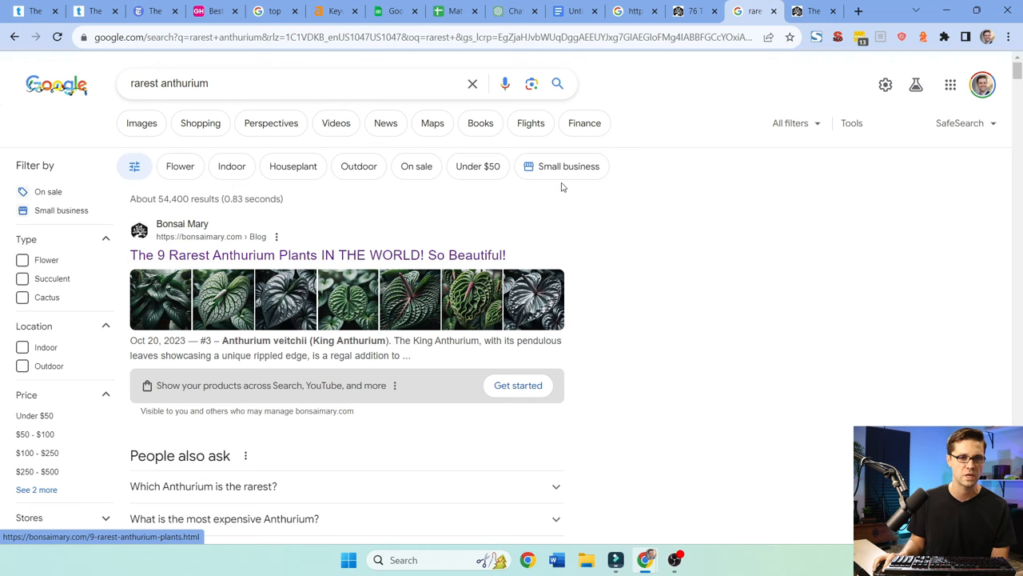
Step: Return to the rarest anthuriums article and browse its opening species sections
left_click(316, 254)
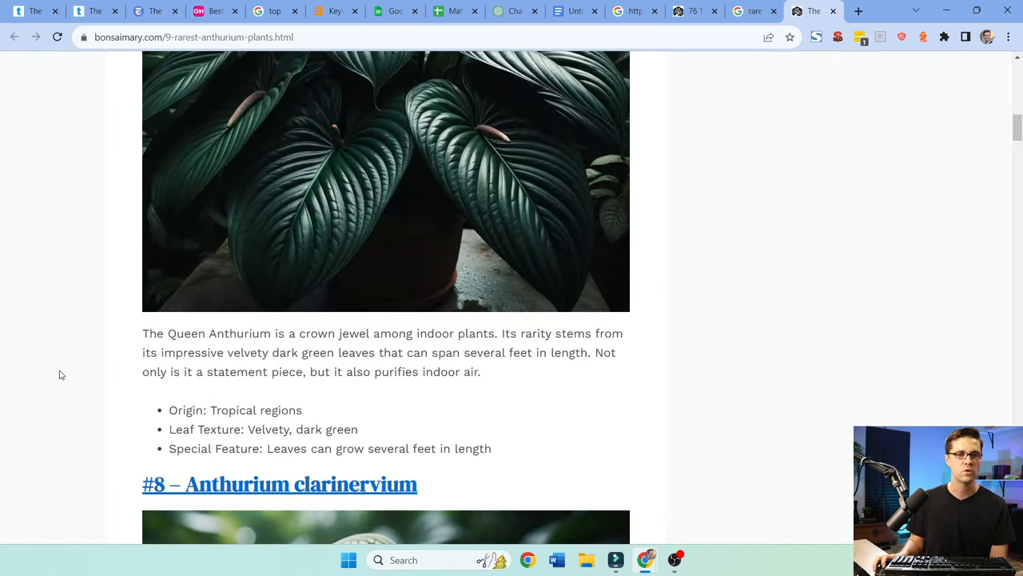
scroll("up", 3)
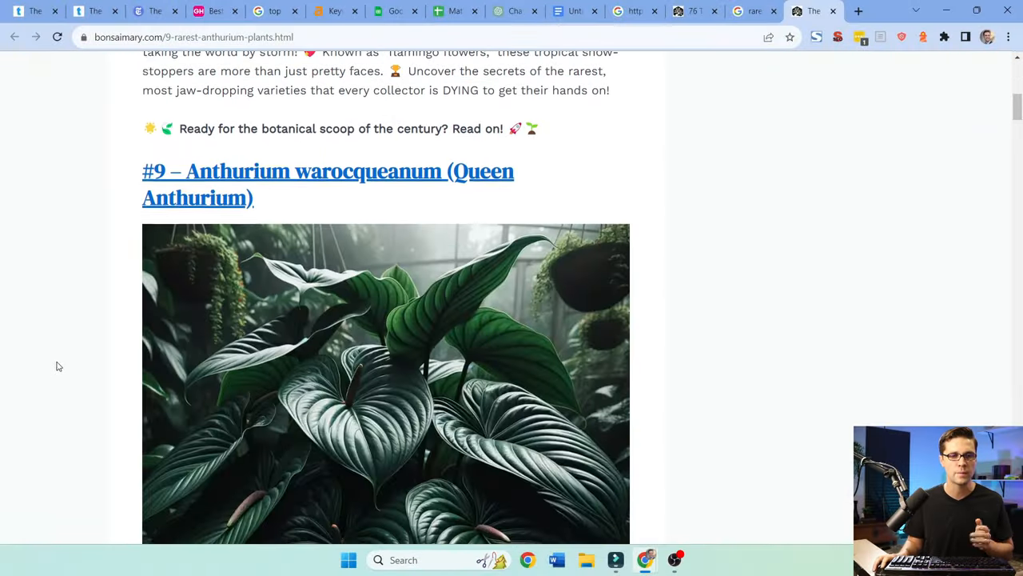
scroll("down", 3)
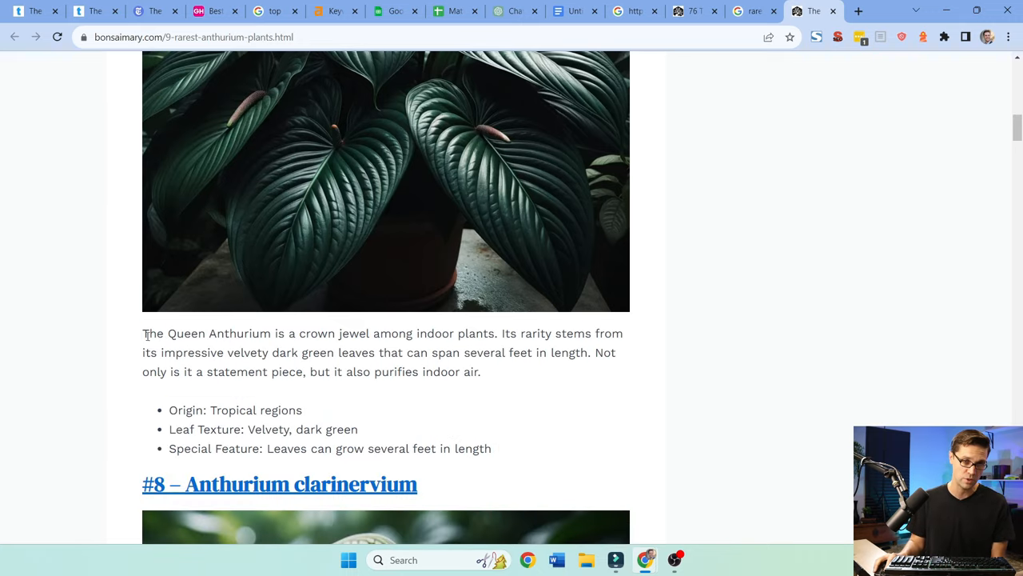
mouse_move(357, 371)
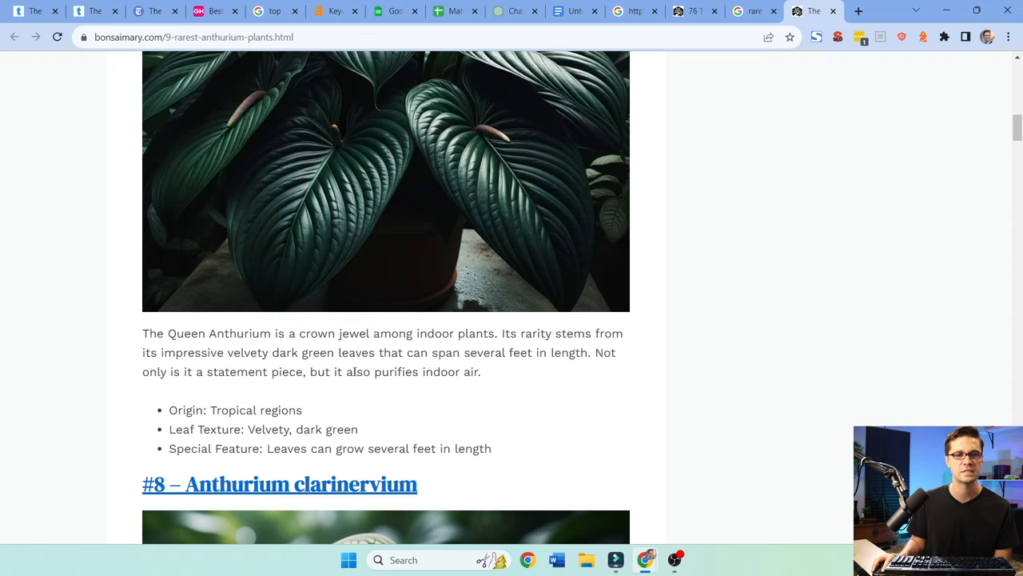
scroll("up", 3)
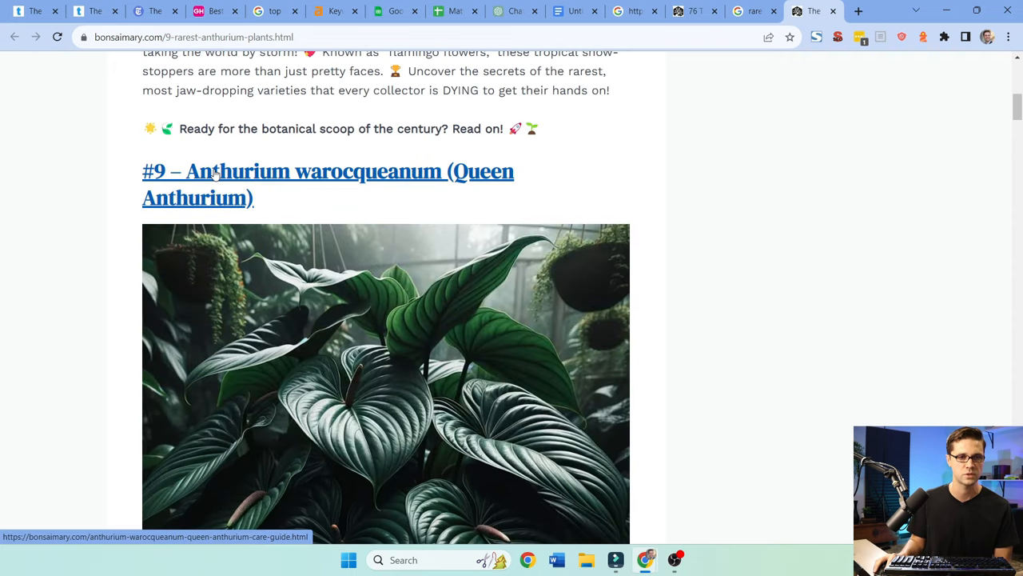
scroll("down", 3)
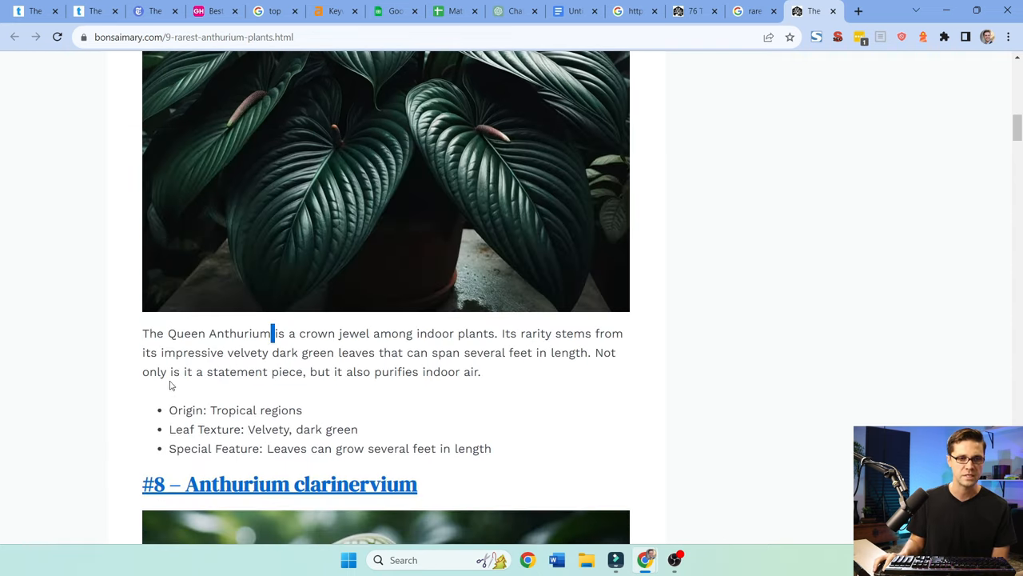
Step: Highlight the Queen Anthurium description, then read down to 'Here's MORE Rare Plants!'
left_click_drag(168, 333, 491, 449)
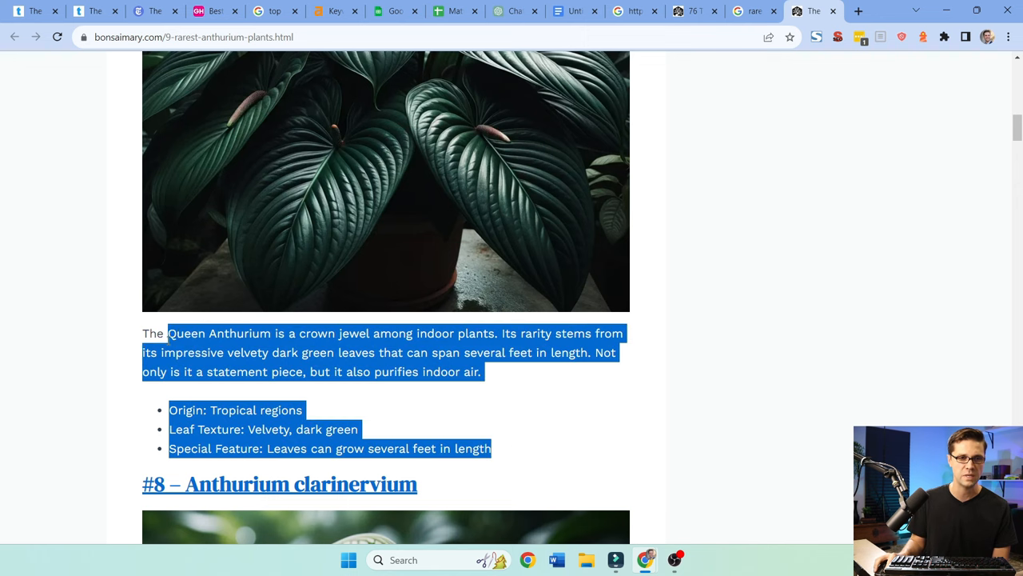
left_click(124, 339)
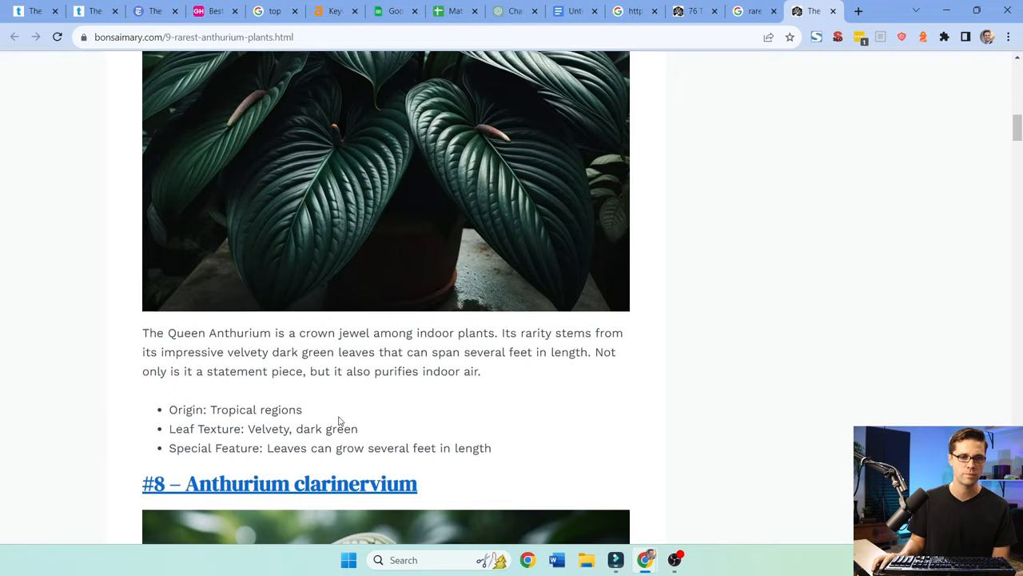
scroll("down", 3)
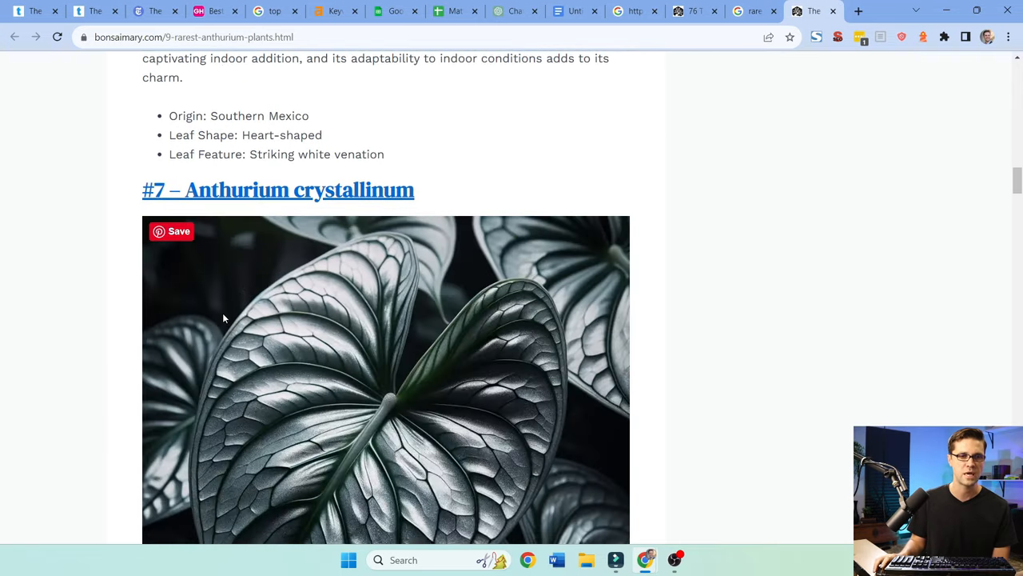
scroll("down", 3)
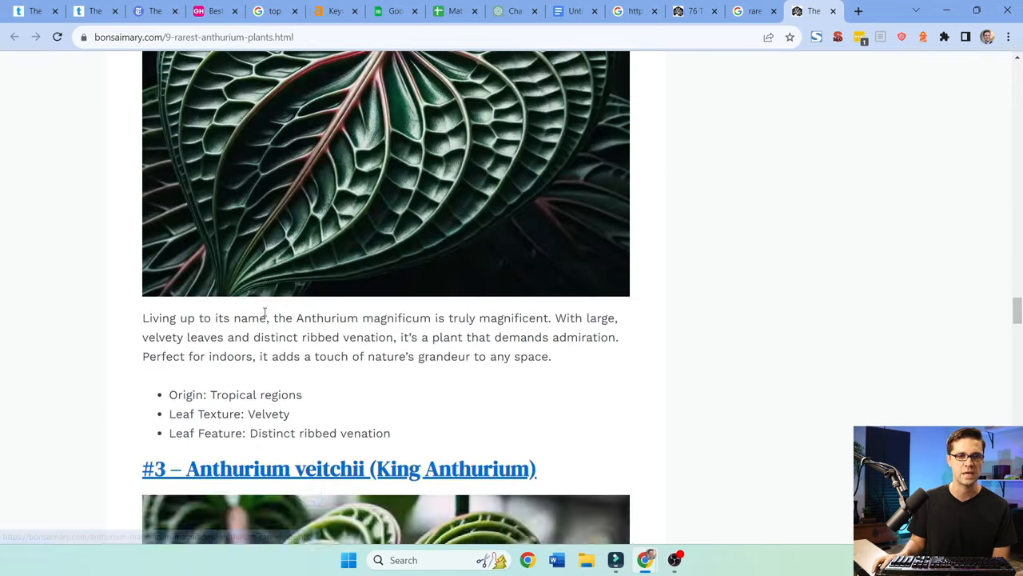
scroll("down", 3)
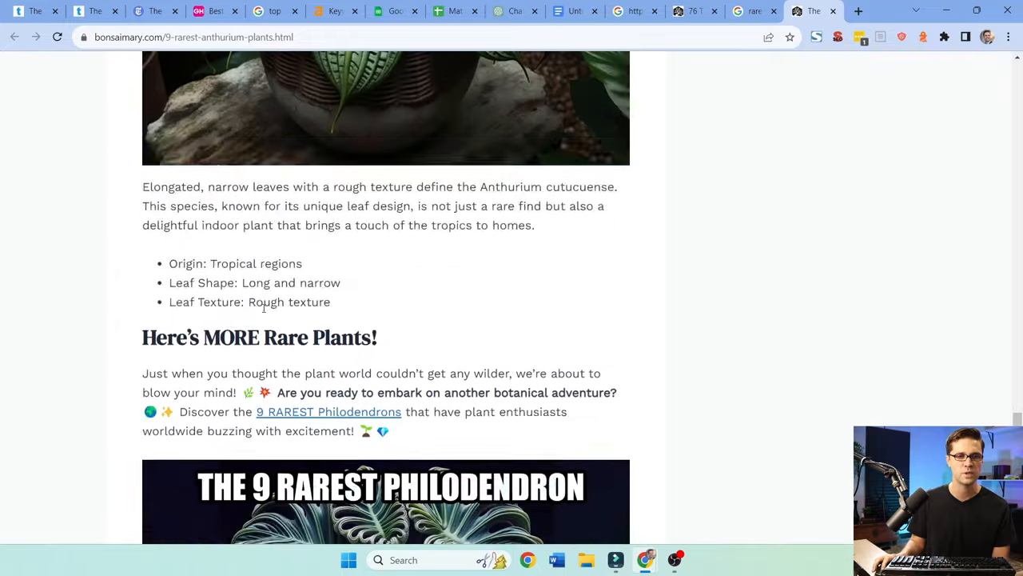
scroll("down", 3)
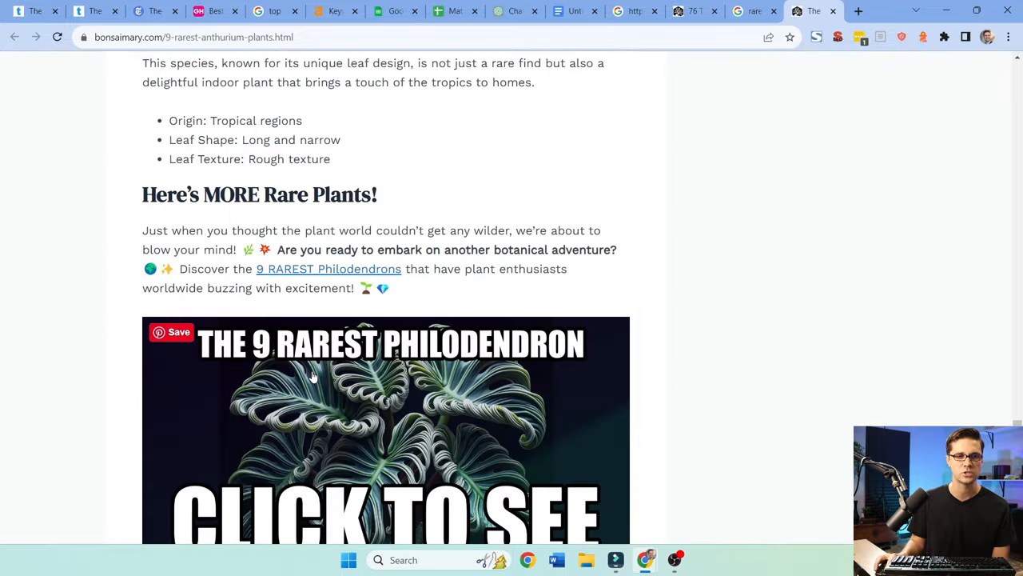
Step: Follow the rarest Philodendrons link and scroll 'types of philodendron' results to The Spruce and Epic Gardening
left_click(328, 269)
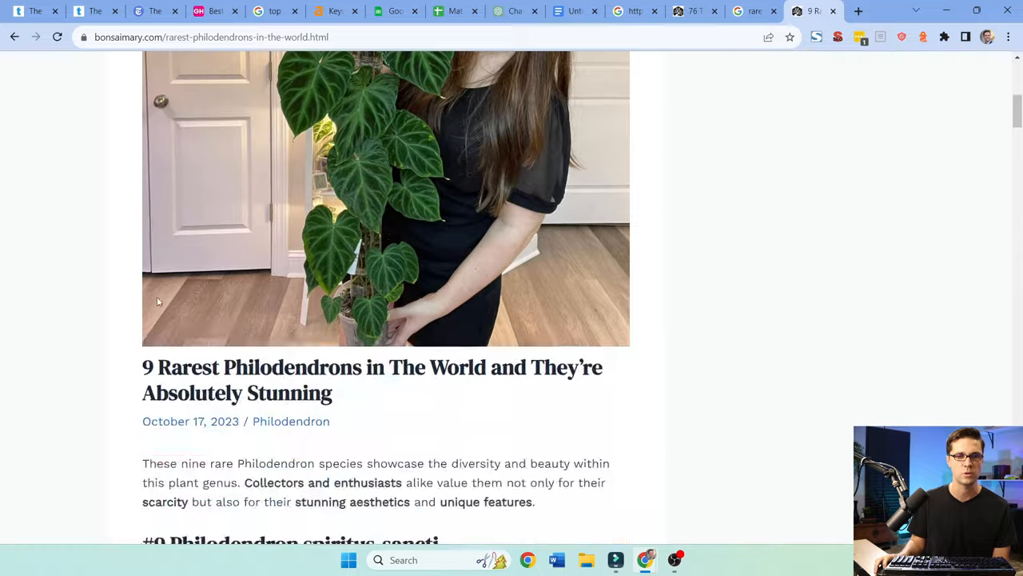
scroll("down", 3)
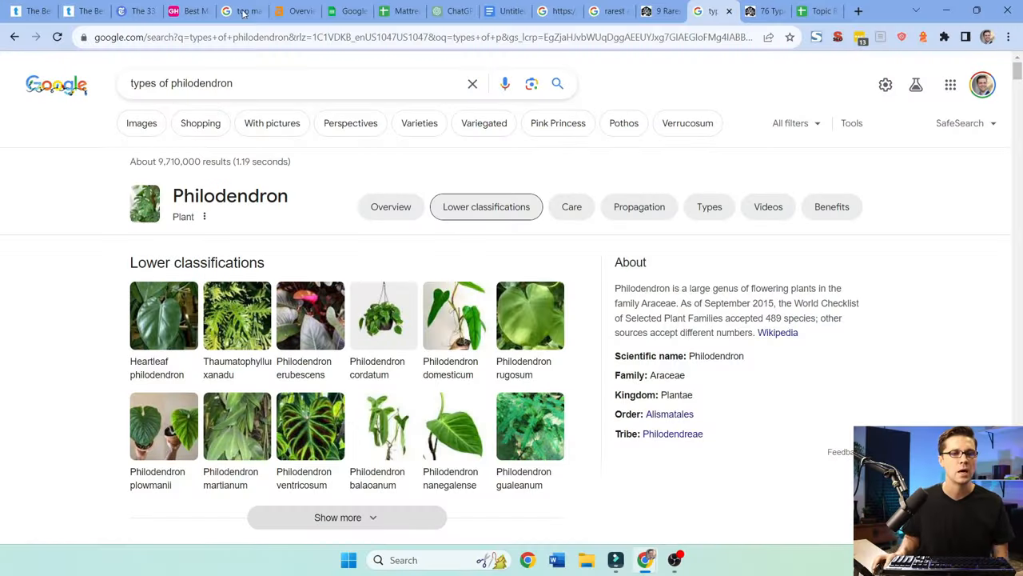
scroll("down", 3)
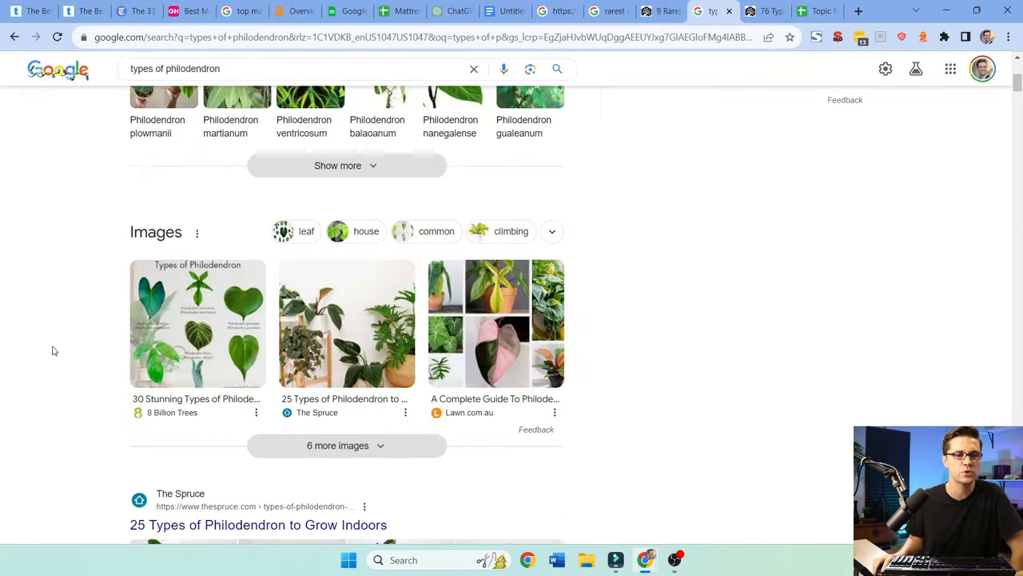
scroll("down", 3)
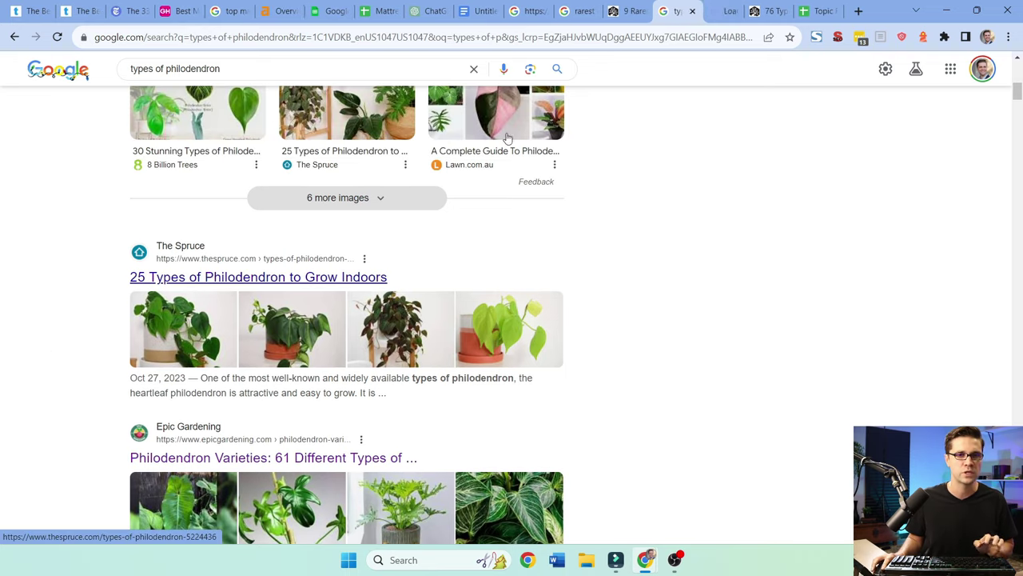
Step: Open The Spruce's '25 Types of Philodendron to Grow Indoors' in a new tab and skim it
left_click(258, 277)
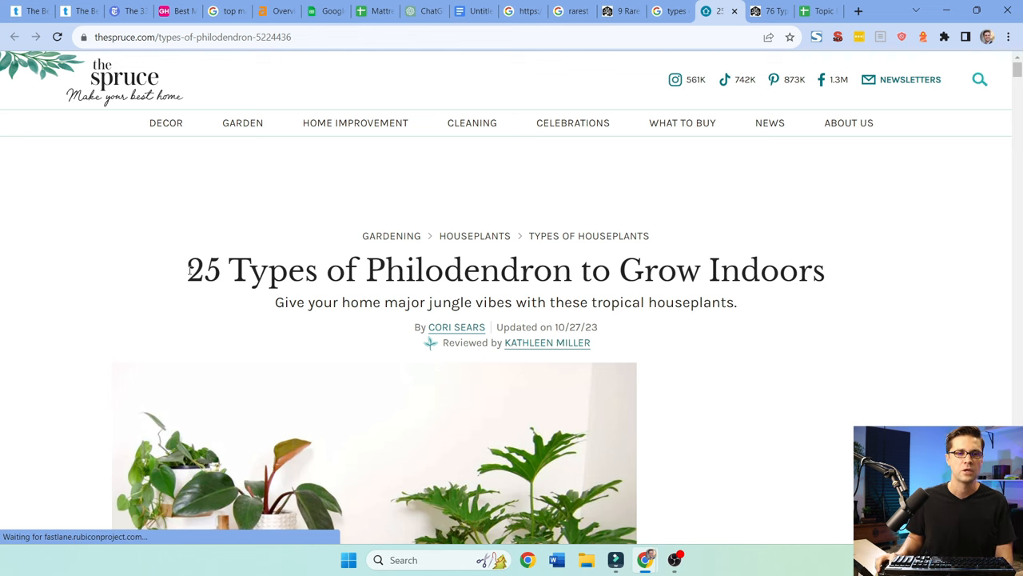
scroll("down", 3)
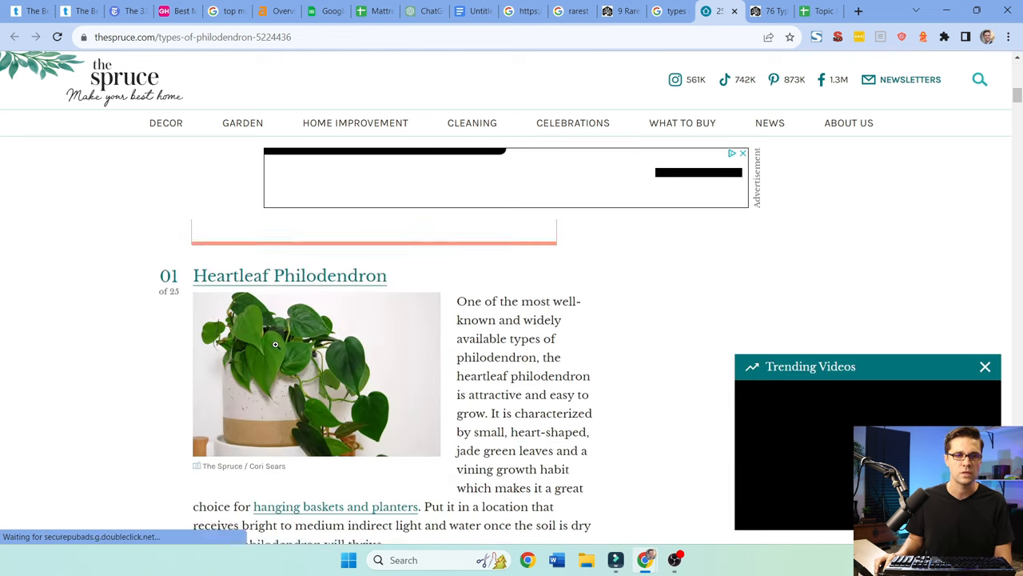
scroll("down", 3)
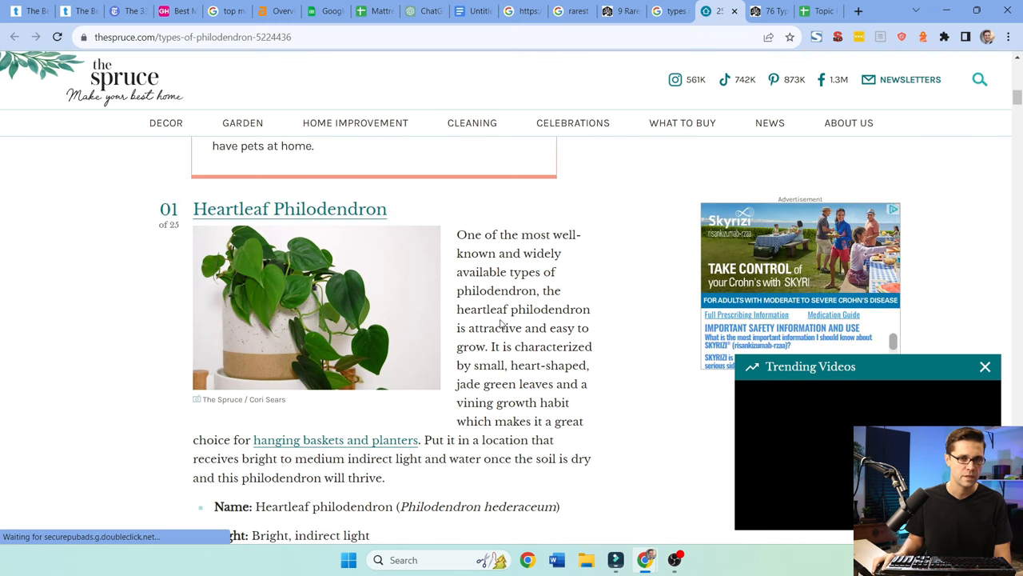
scroll("down", 3)
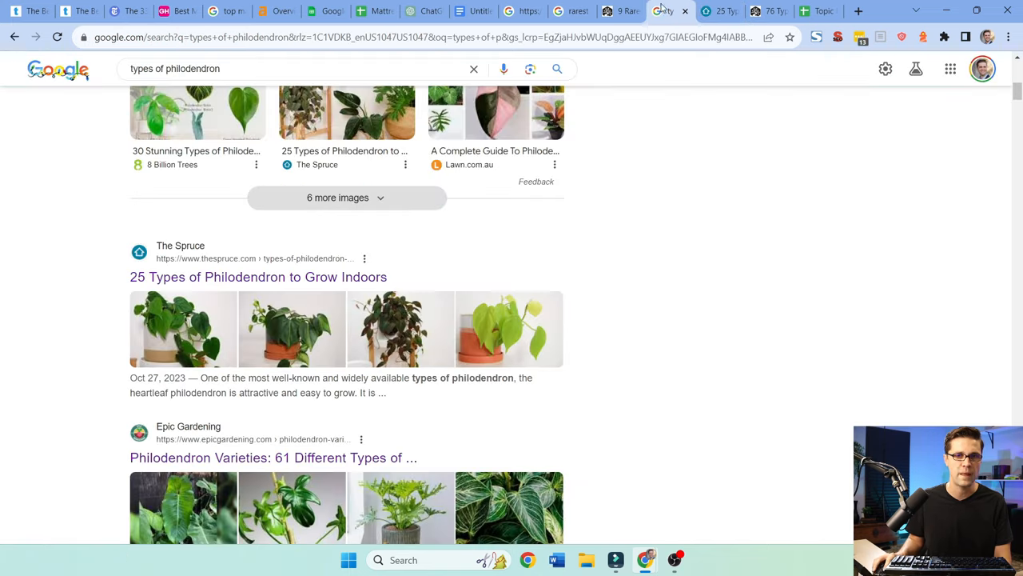
scroll("down", 3)
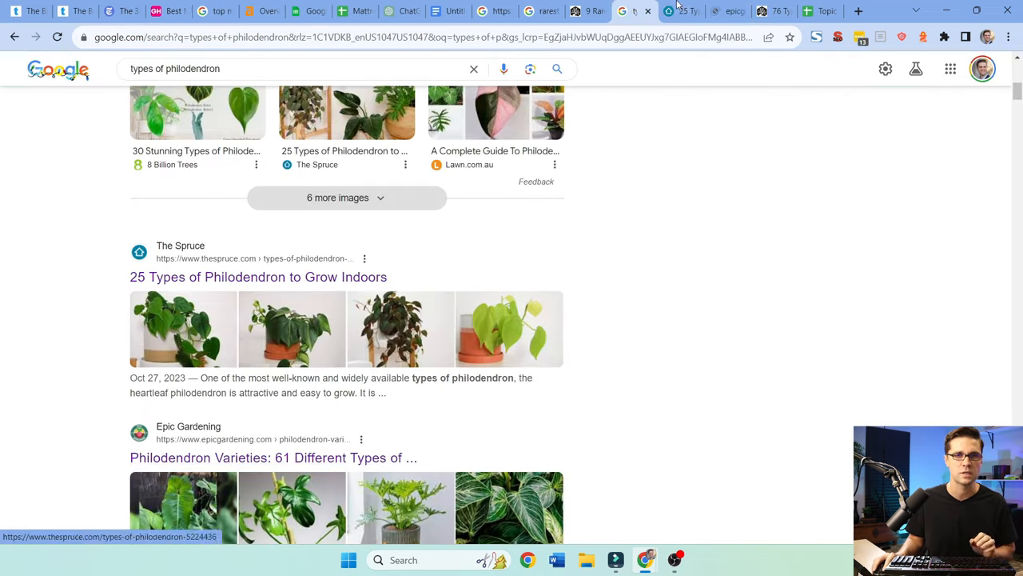
Step: Open Epic Gardening's '61 Philodendron varieties' article and skim down through it
left_click(273, 457)
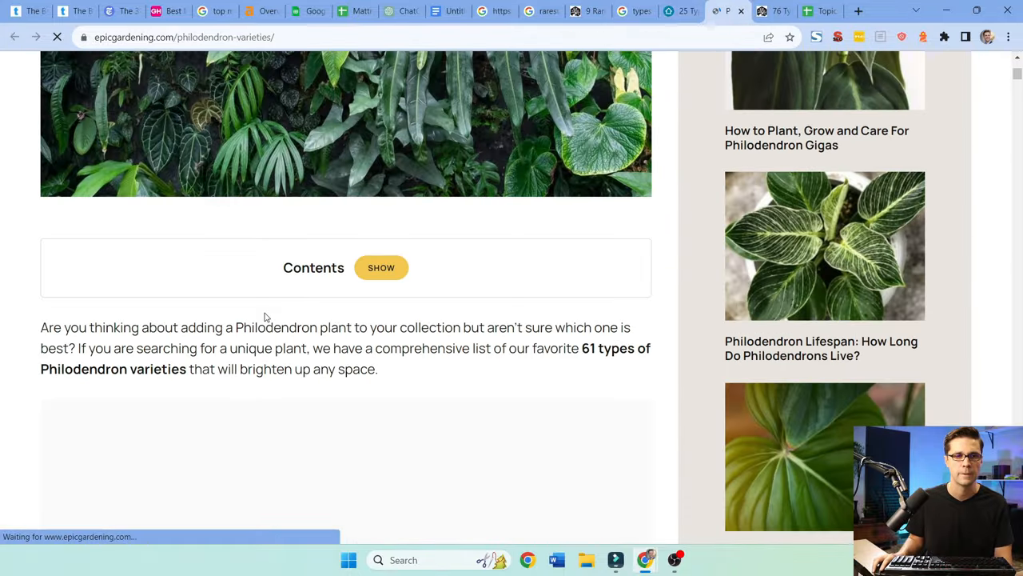
scroll("down", 3)
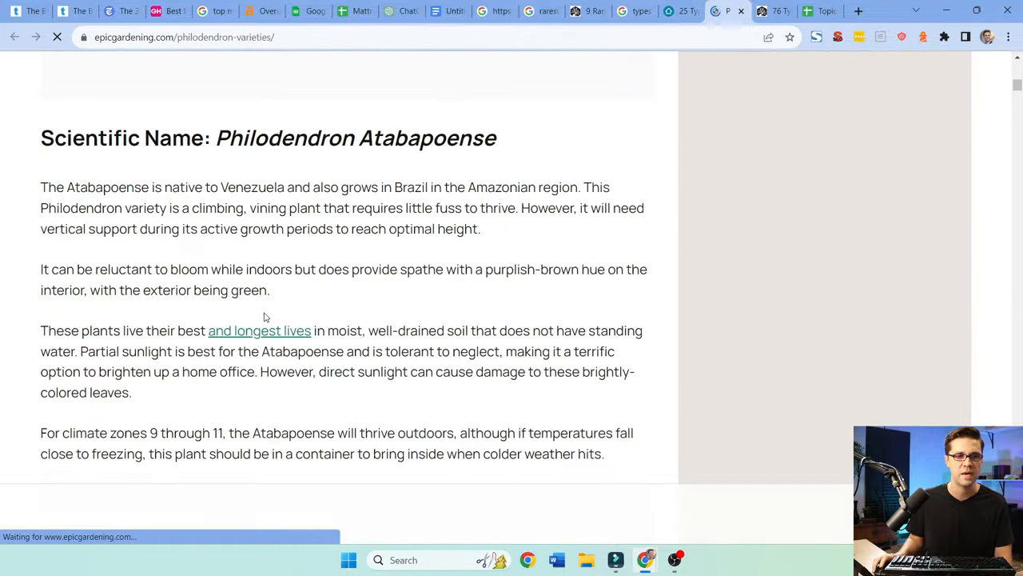
scroll("down", 3)
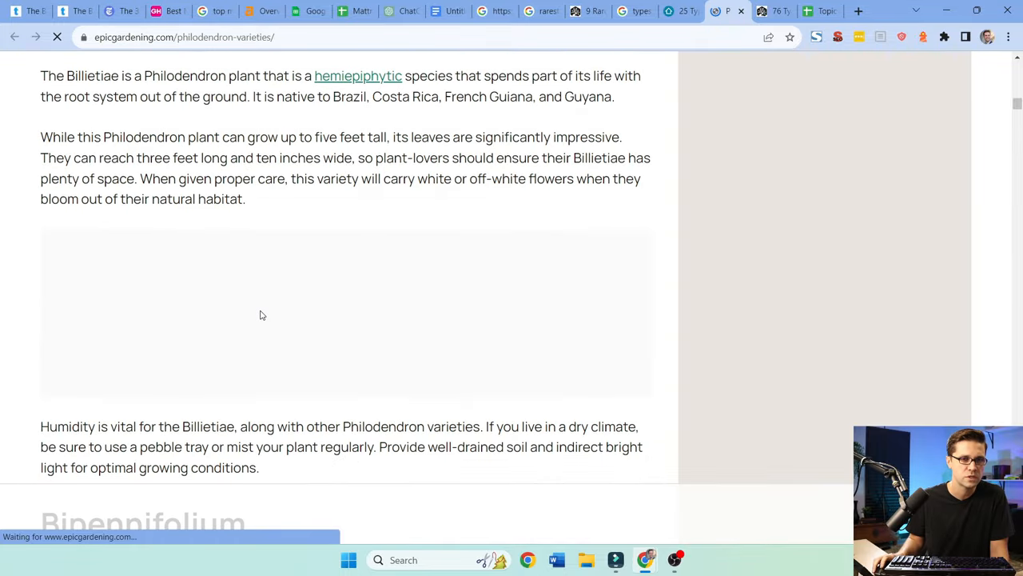
scroll("down", 3)
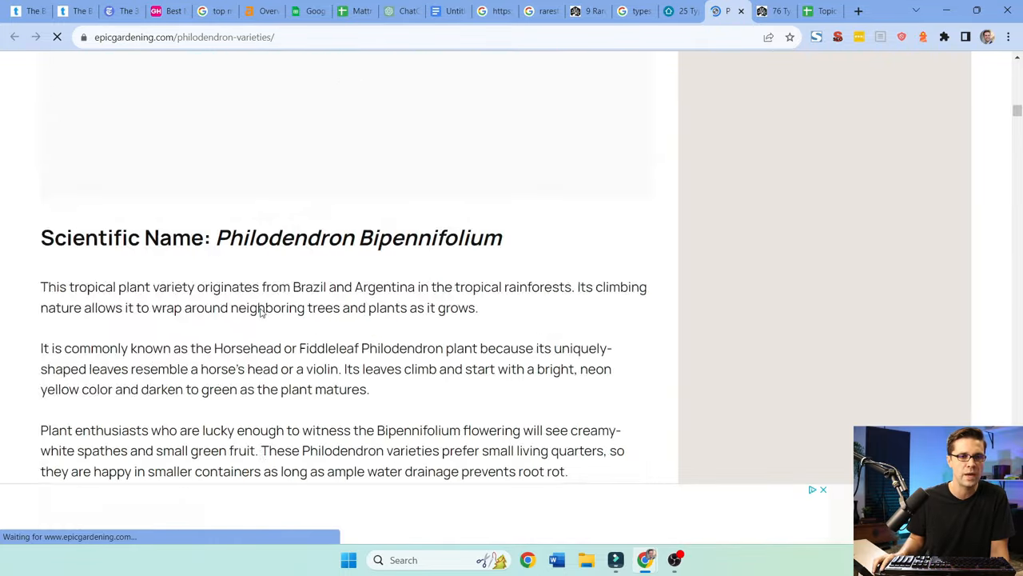
scroll("down", 3)
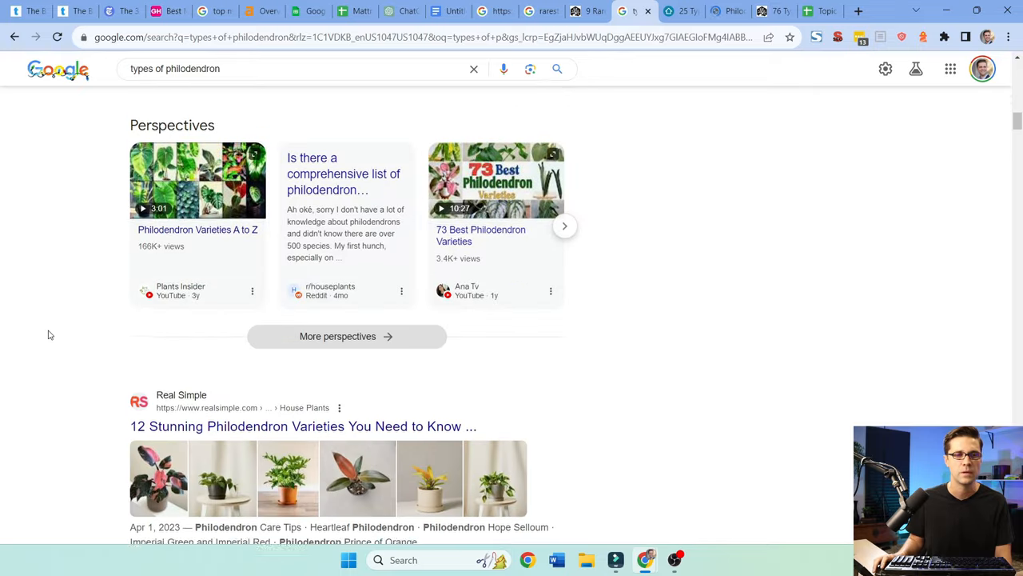
scroll("down", 3)
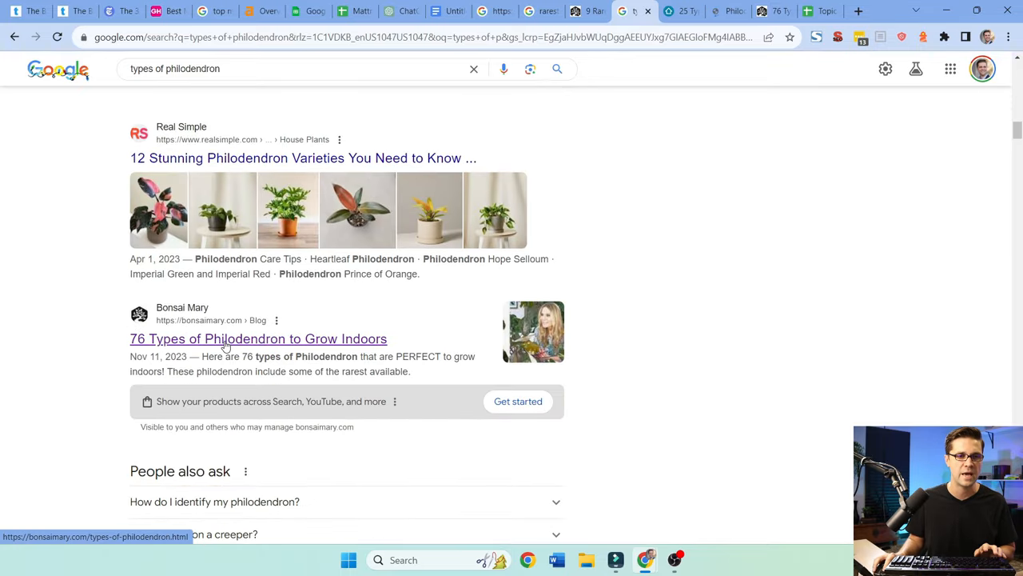
scroll("down", 3)
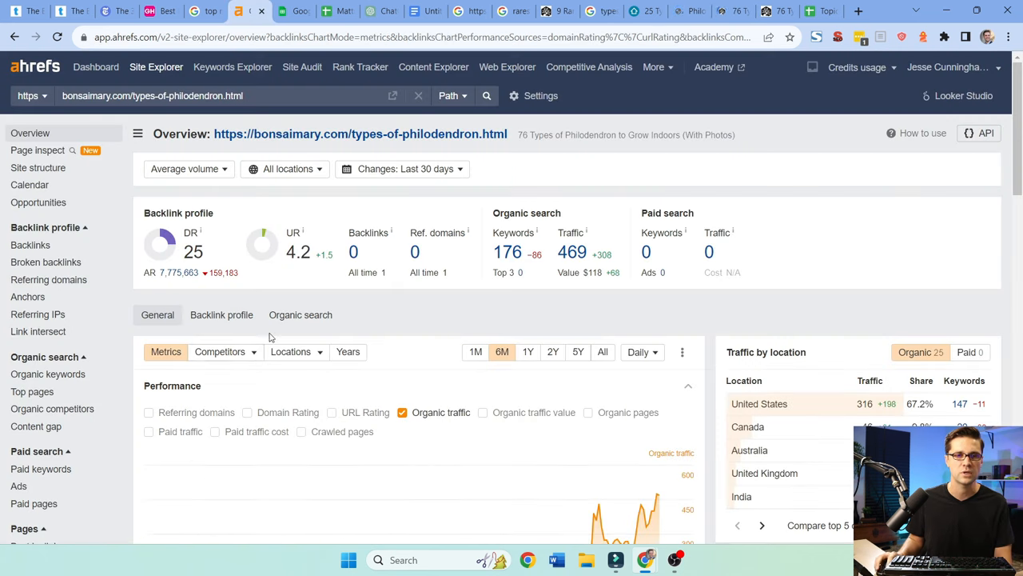
Step: Scroll Bonsai Mary's Ahrefs performance chart showing organic traffic climbing since November
scroll("down", 3)
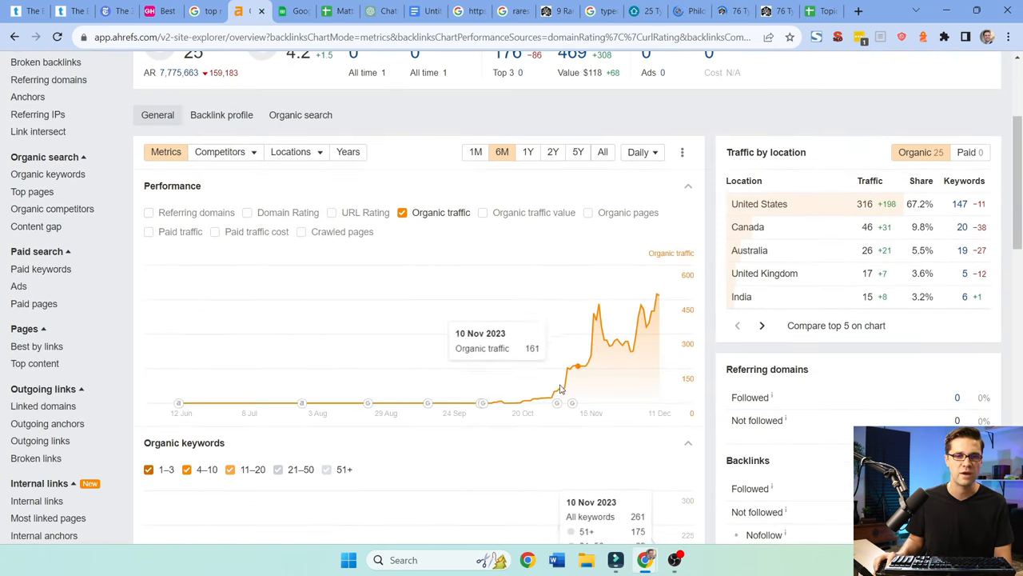
mouse_move(666, 310)
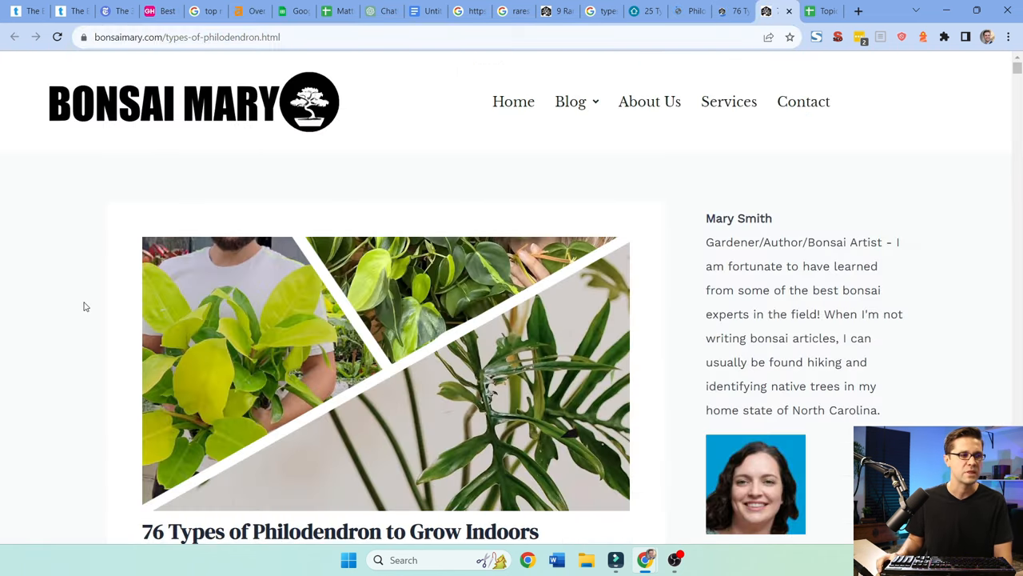
scroll("down", 3)
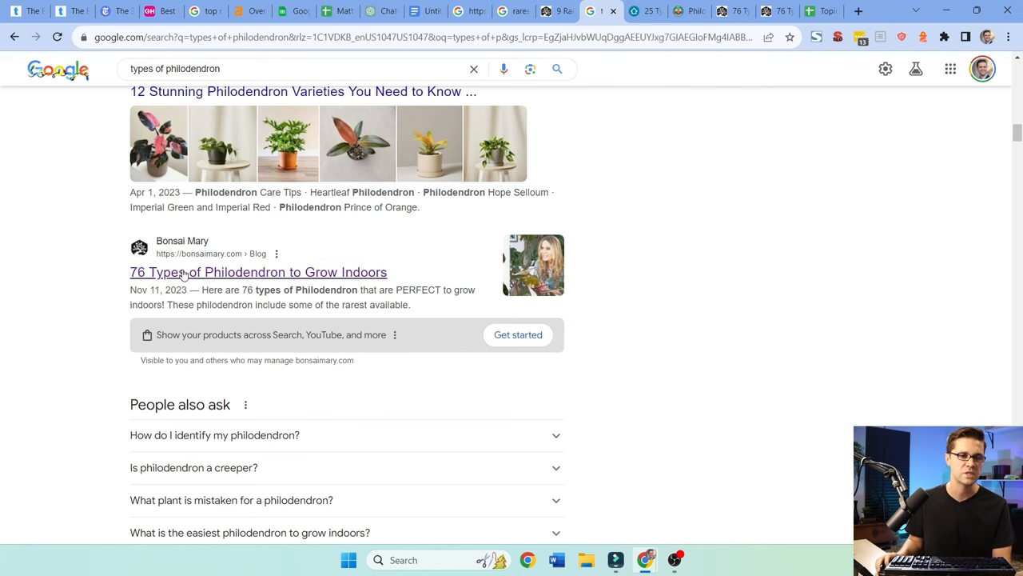
Step: Scroll the 'types of philodendron' results, then return to Bonsai Mary's '76 Types' article
scroll("down", 3)
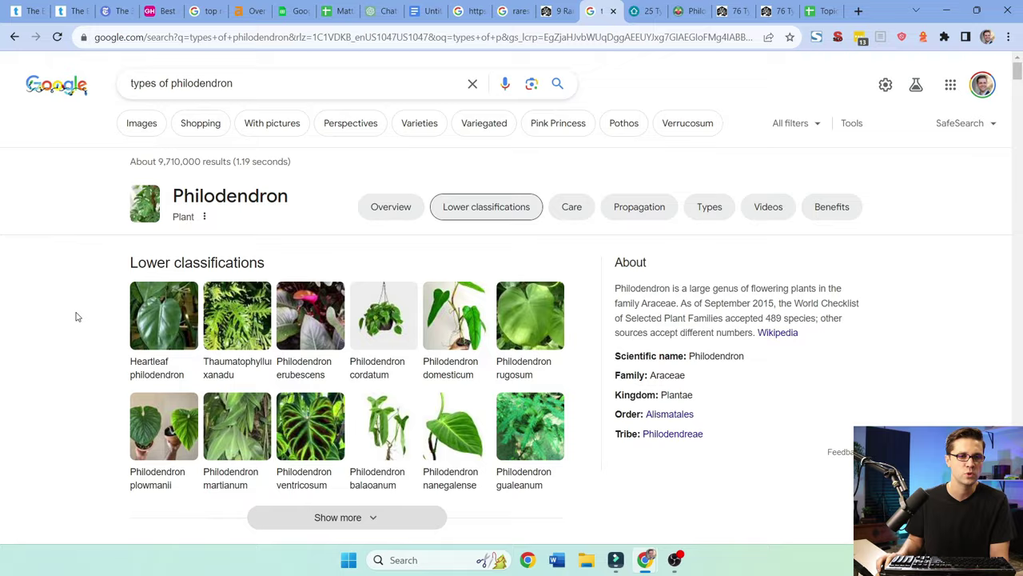
scroll("down", 3)
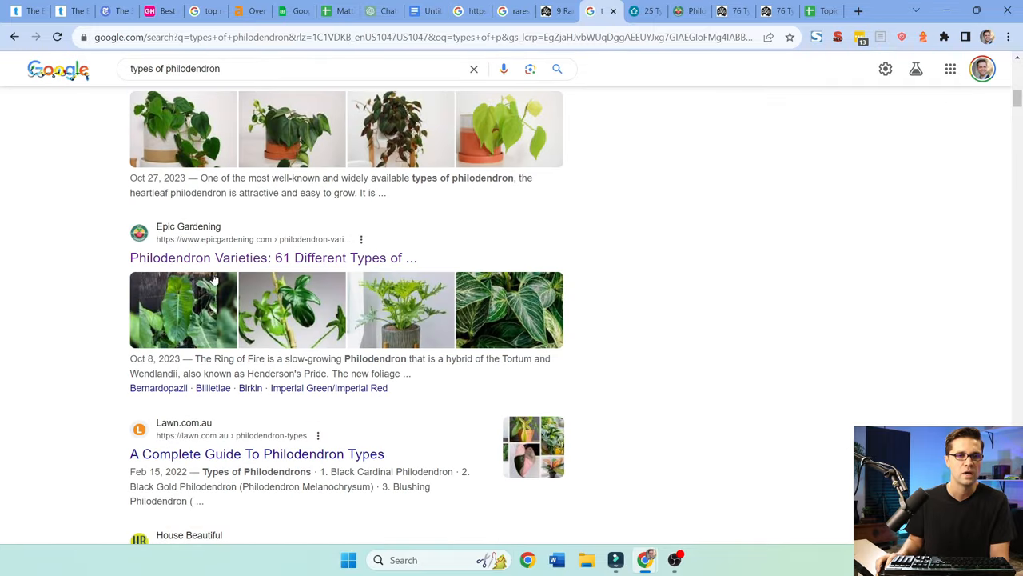
mouse_move(63, 310)
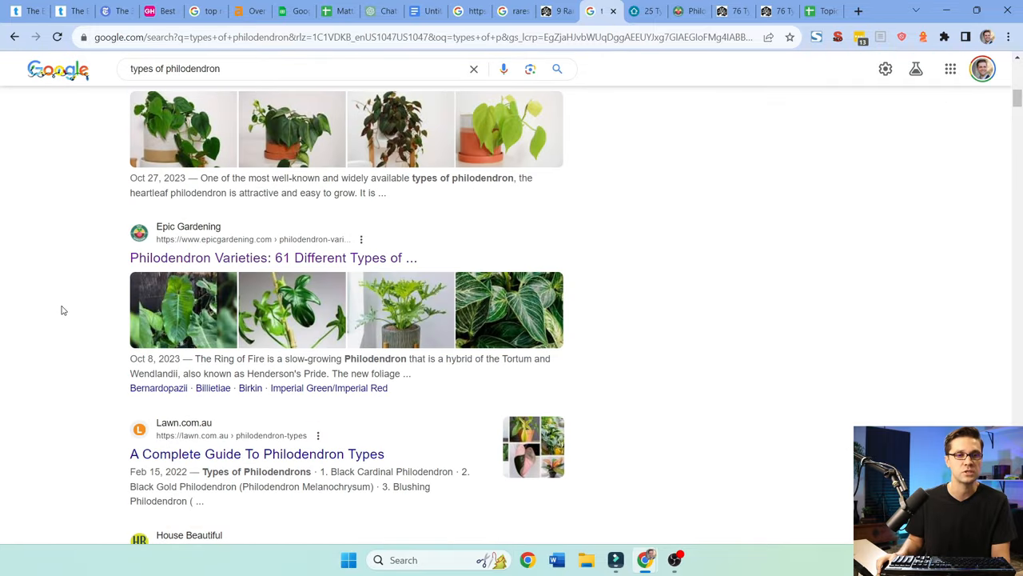
scroll("down", 3)
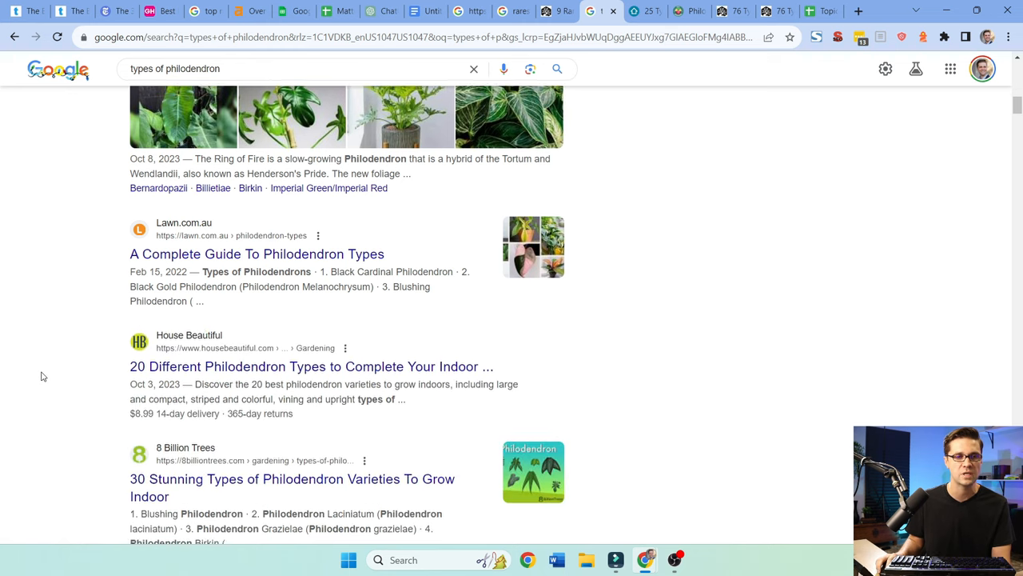
scroll("down", 3)
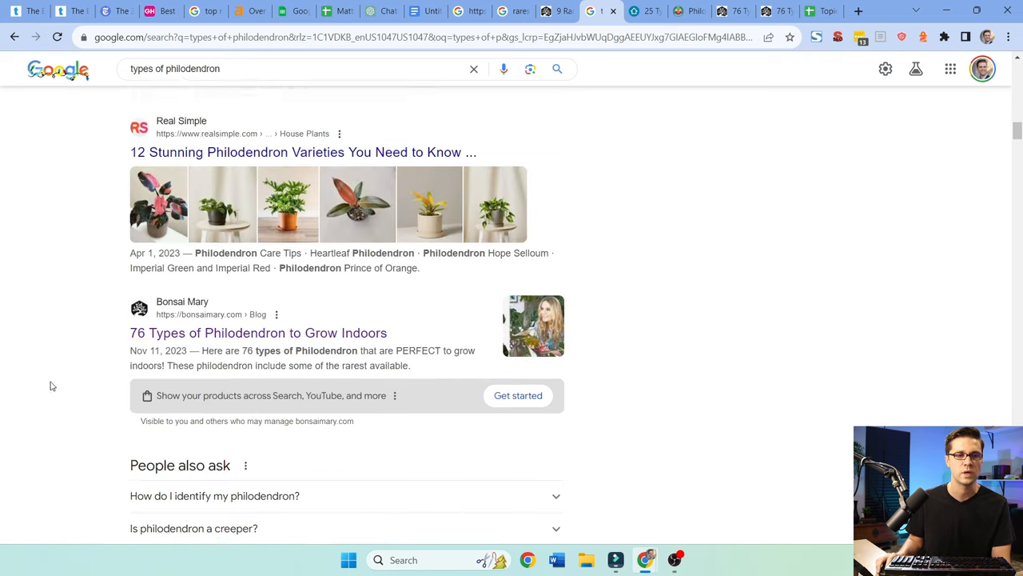
scroll("down", 3)
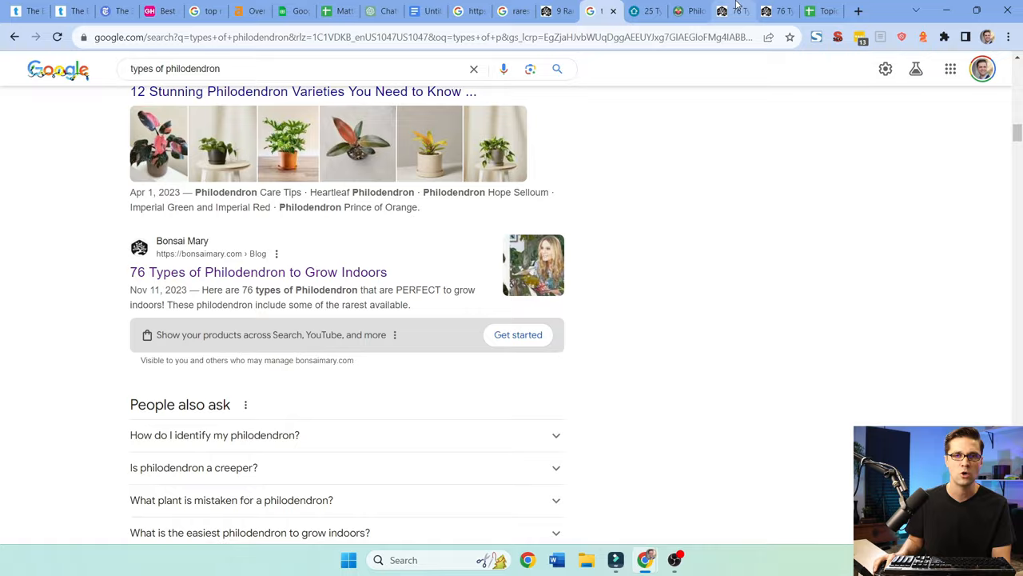
left_click(258, 272)
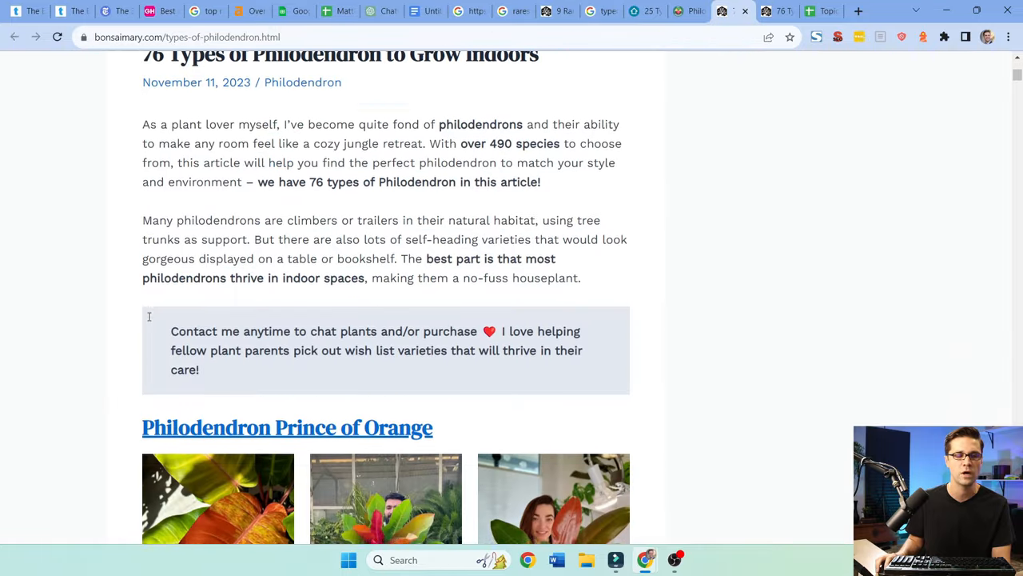
Step: Skim down Bonsai Mary's list of 76 philodendron types
scroll("down", 3)
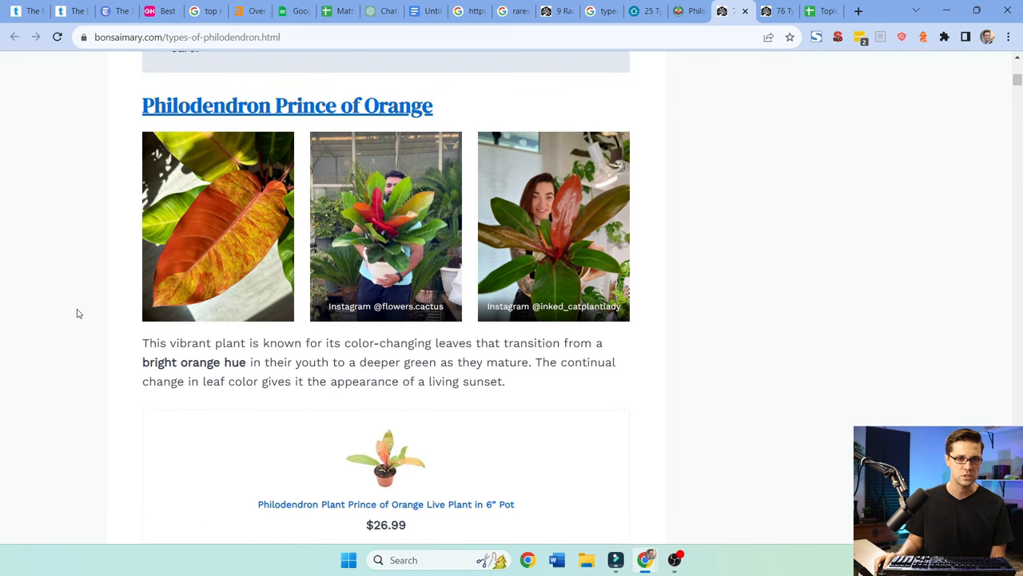
scroll("down", 3)
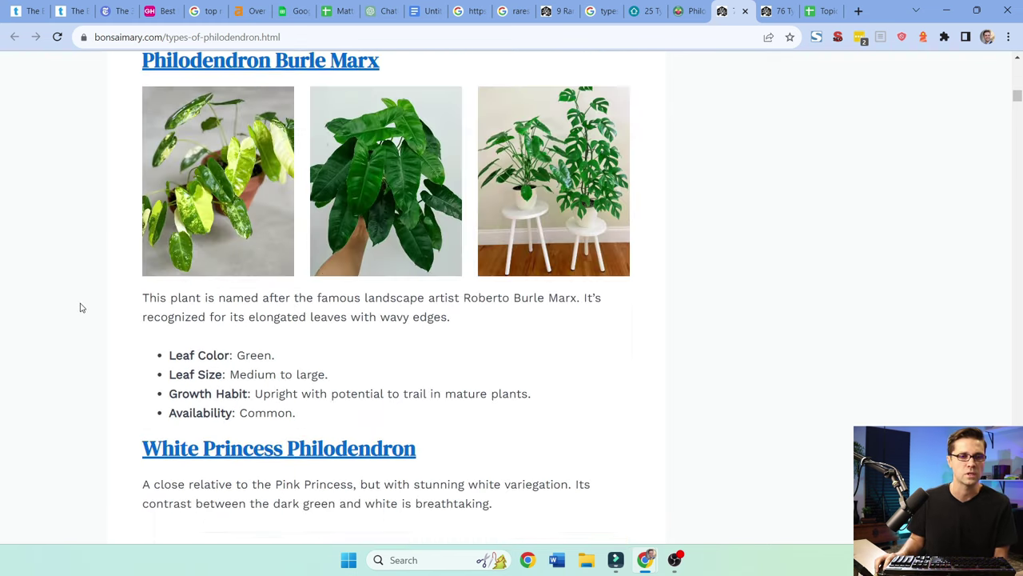
scroll("down", 3)
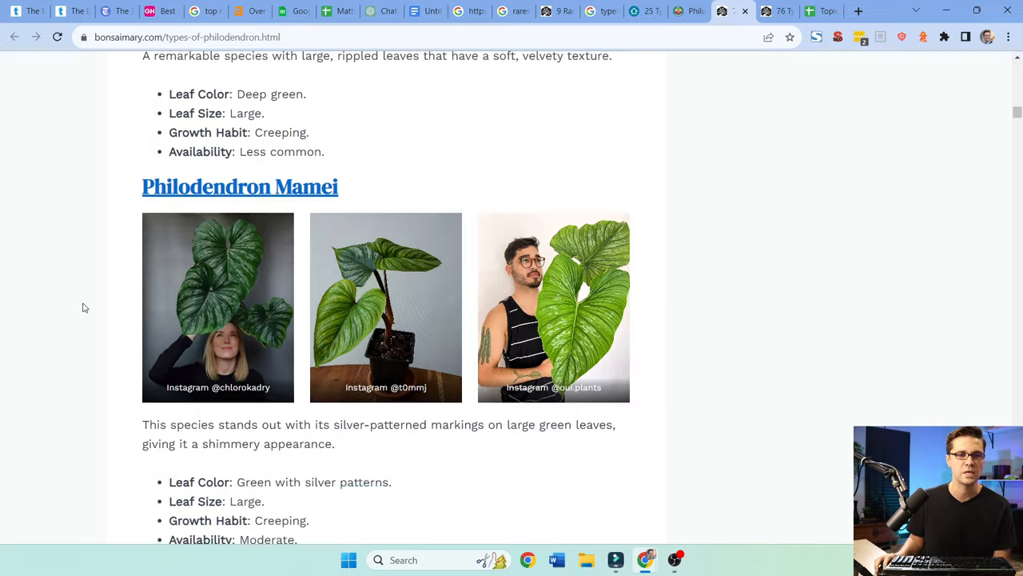
scroll("down", 3)
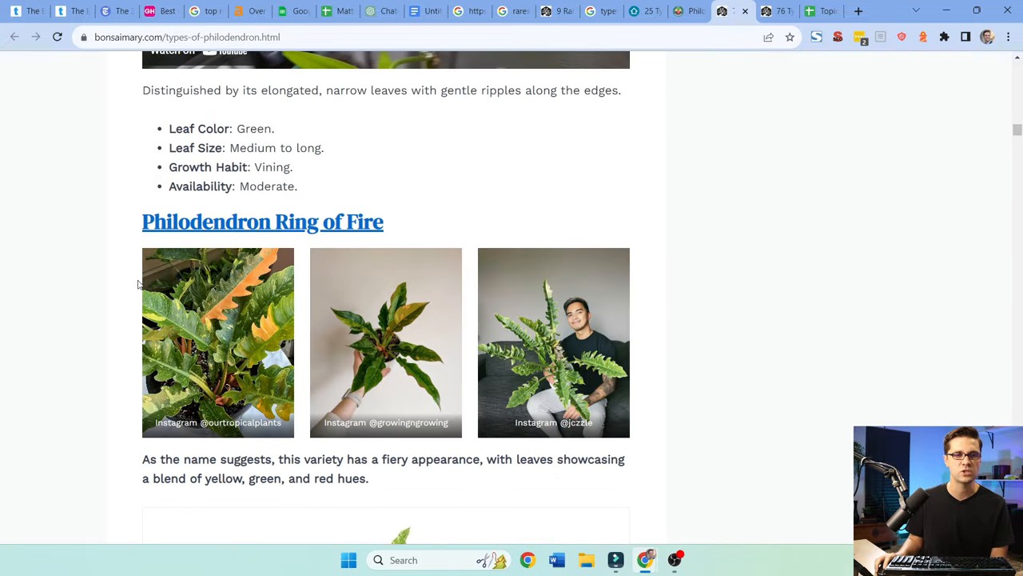
Step: Open the Philodendron Ring of Fire care guide and scroll through it
left_click(263, 222)
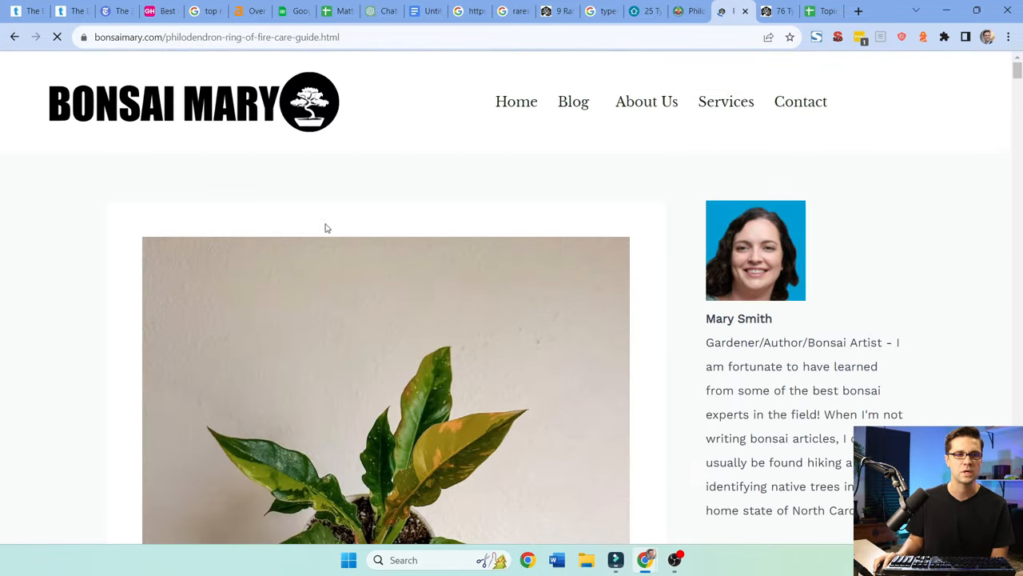
scroll("down", 3)
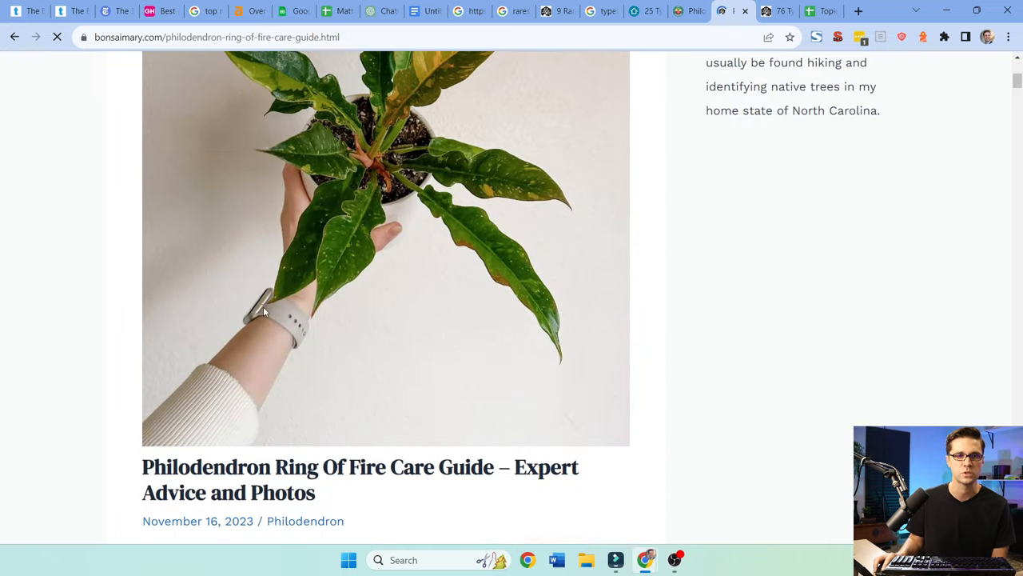
scroll("down", 3)
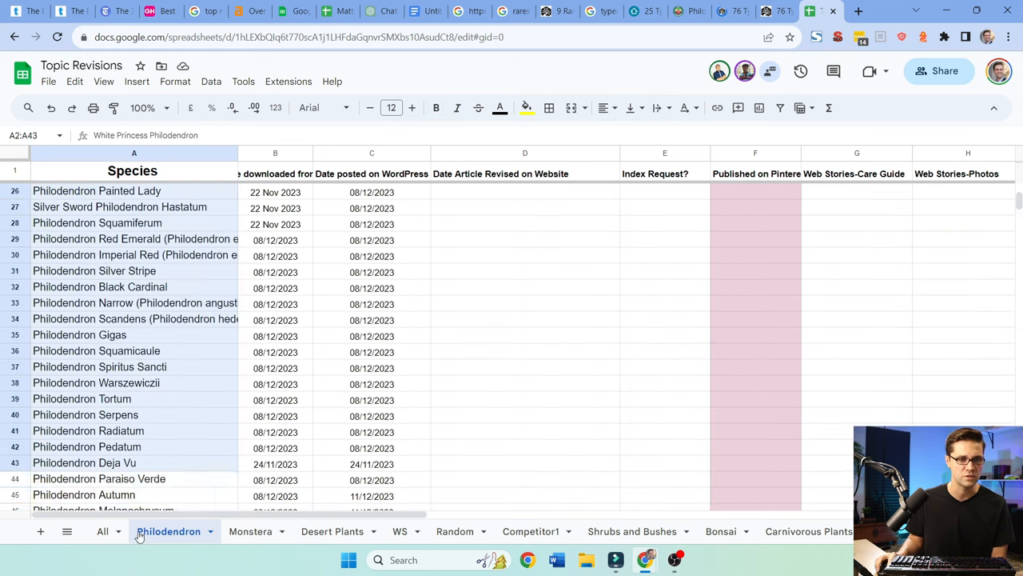
Step: Review the Topic Revisions Philodendron sheet, then bring up Jesse Cunningham's YouTube Videos tab
scroll("down", 3)
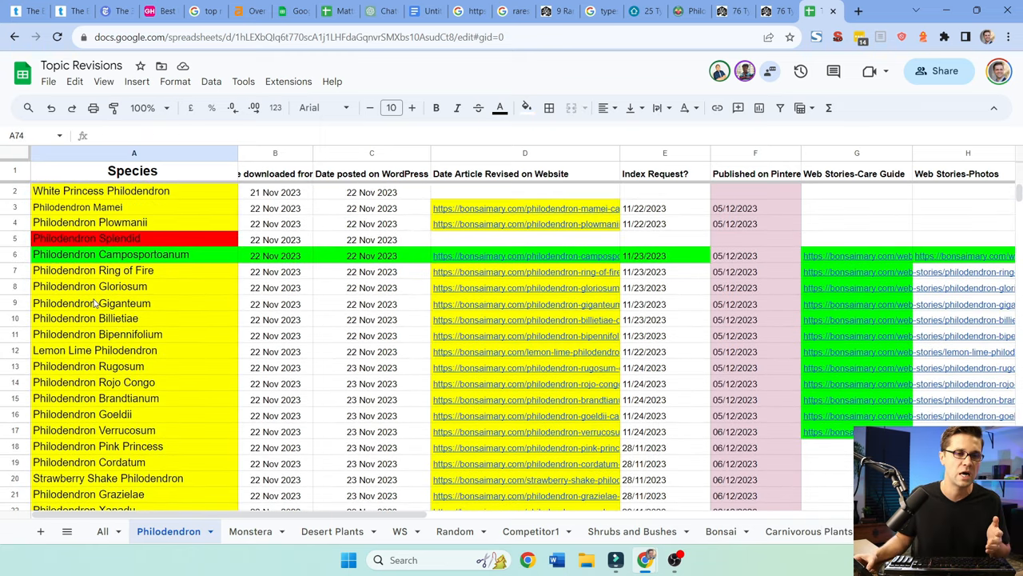
left_click(685, 10)
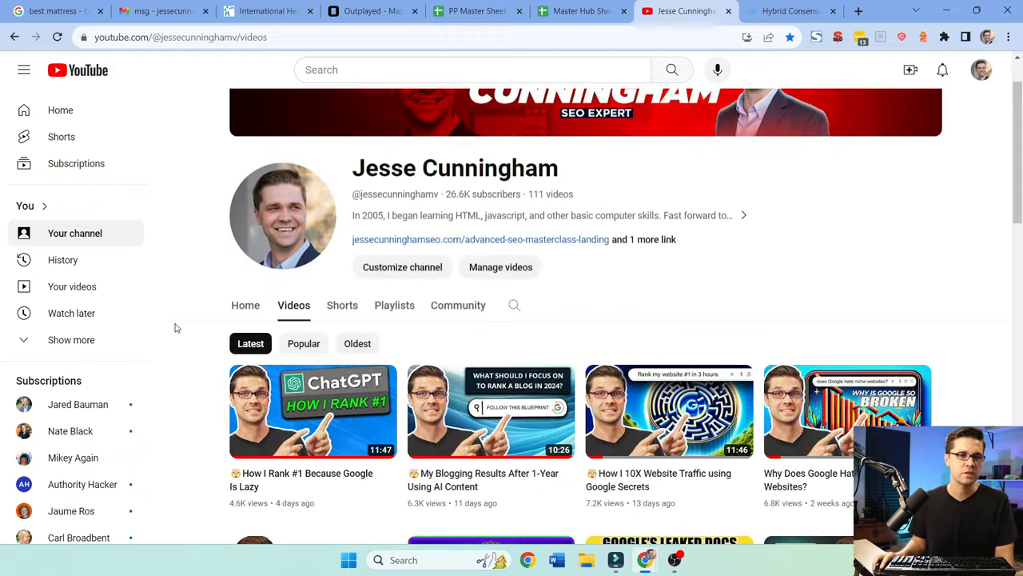
Step: Read the Hybrid Consensus Ranking Strategy article down to its bass fishing lure table
scroll("down", 3)
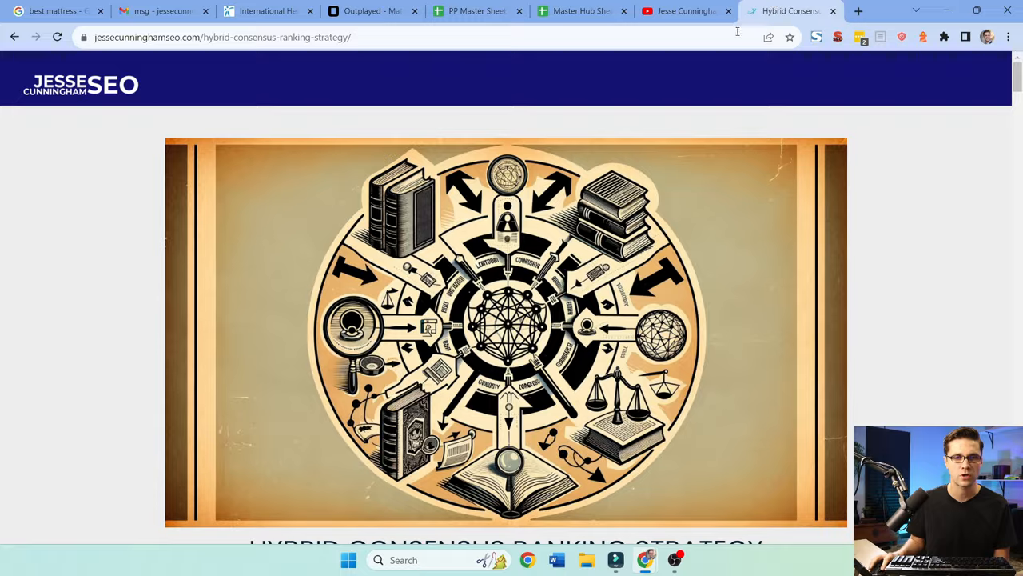
scroll("down", 3)
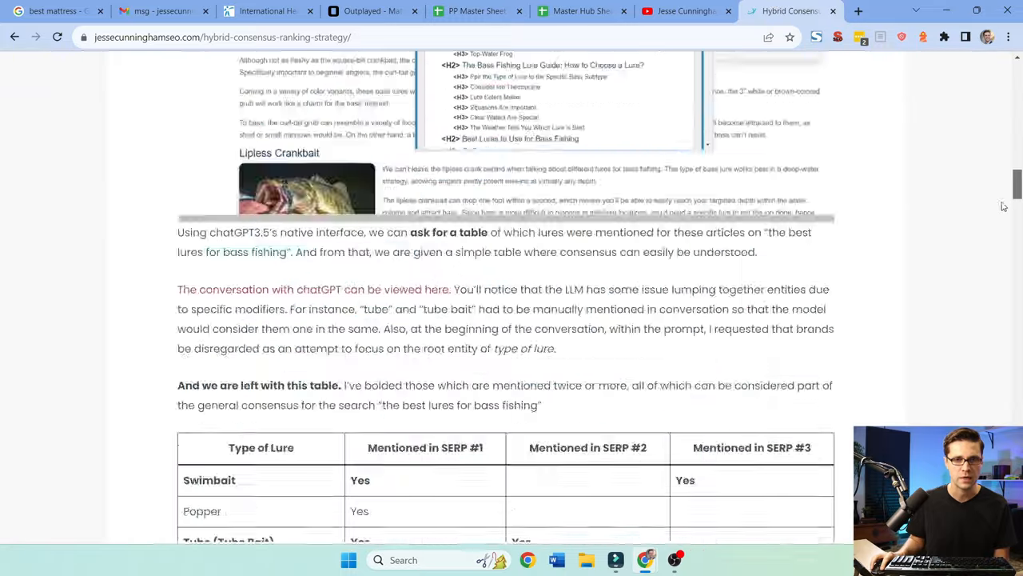
scroll("down", 3)
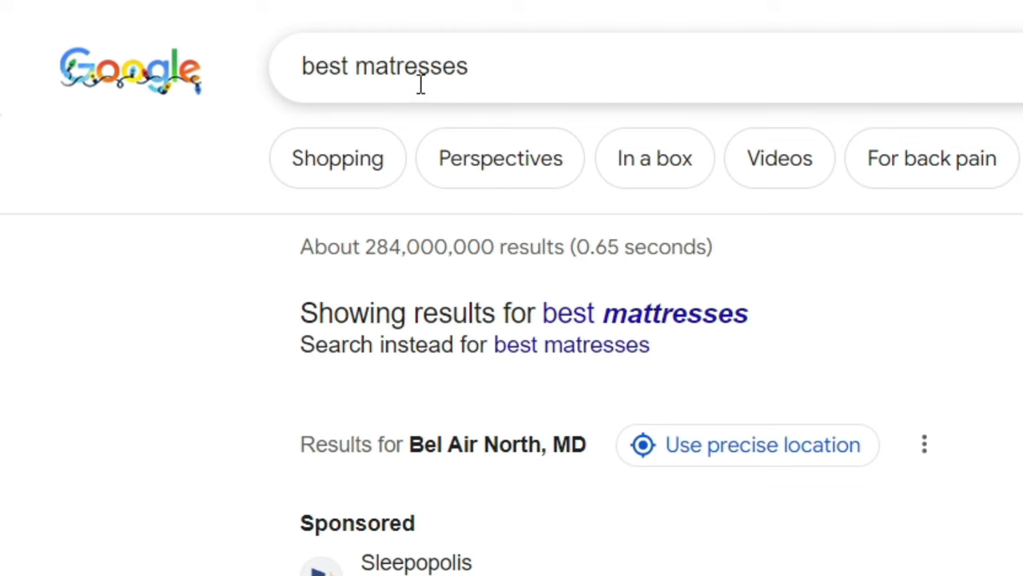
mouse_move(140, 329)
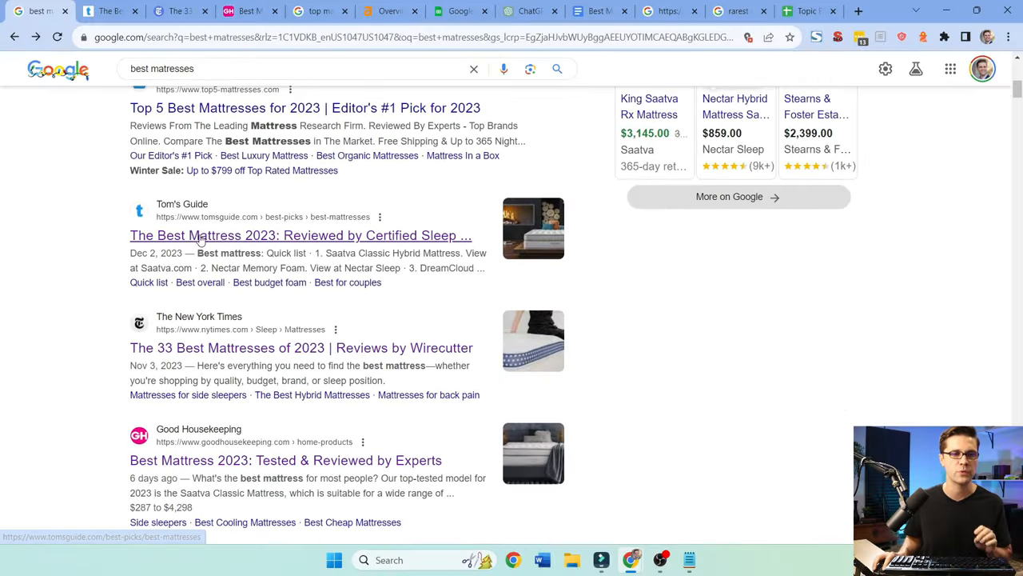
Step: Open Tom's Guide's best mattress article and scroll its H1–H6 heading list
scroll("down", 3)
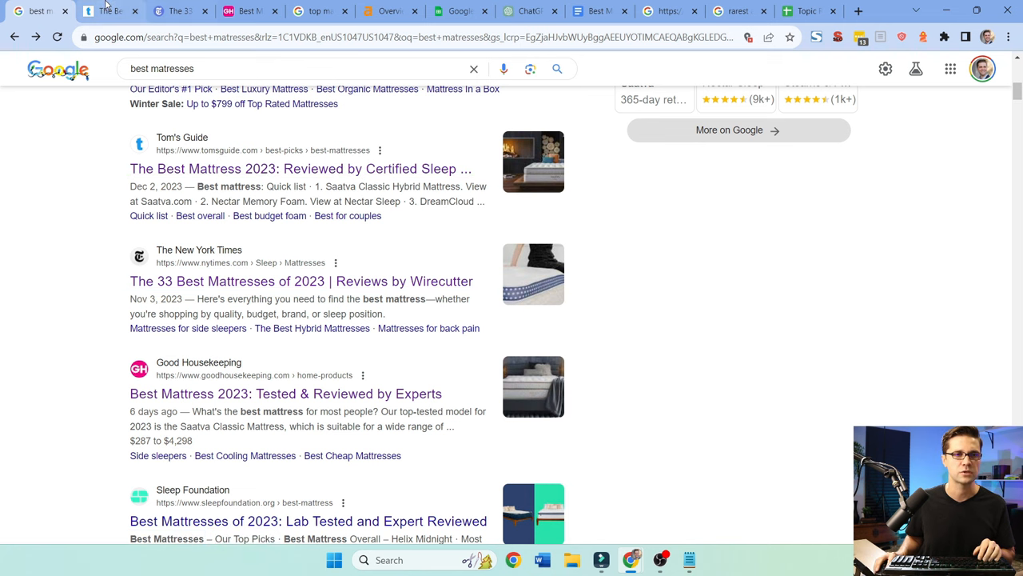
left_click(286, 393)
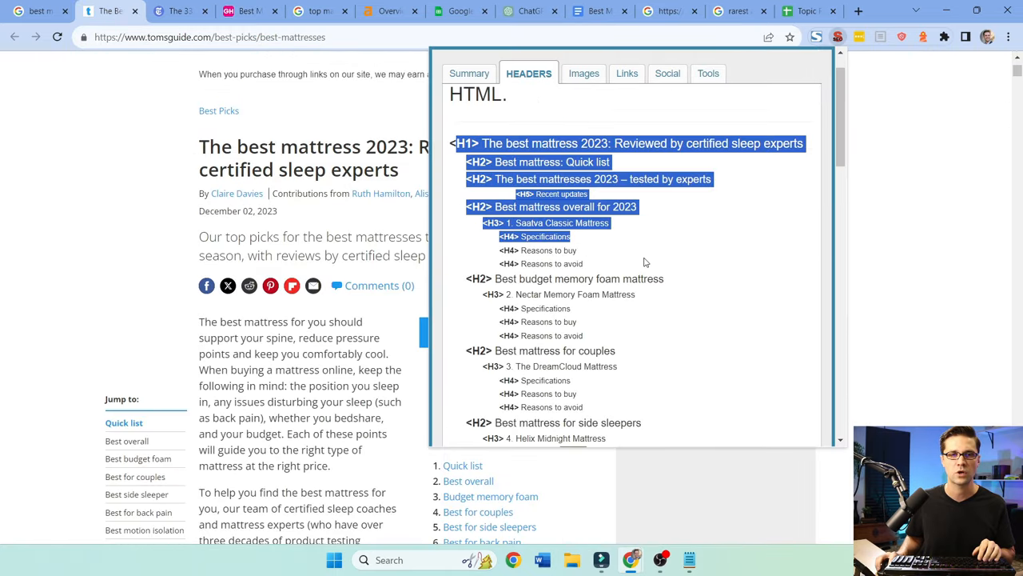
scroll("down", 3)
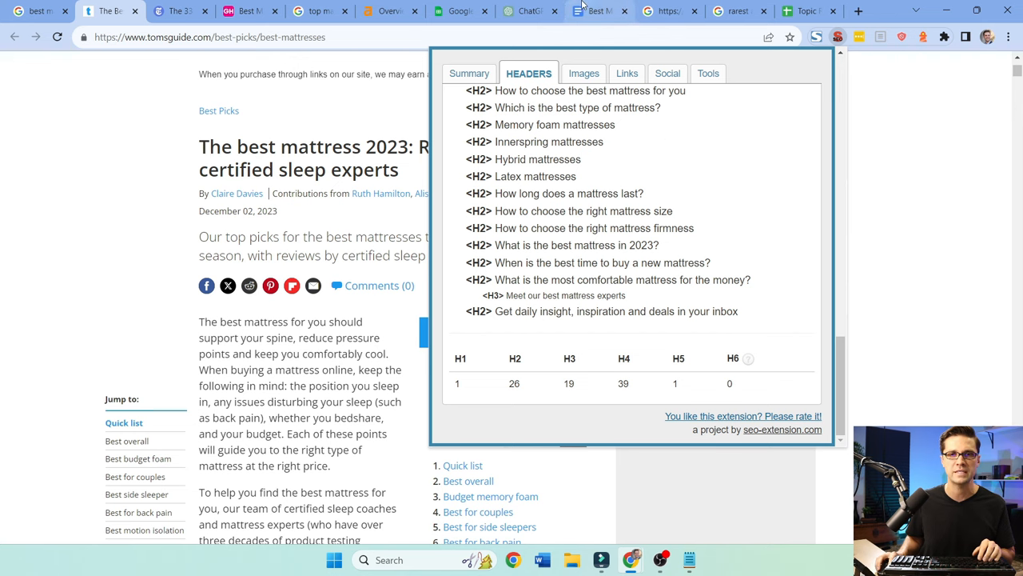
left_click(599, 10)
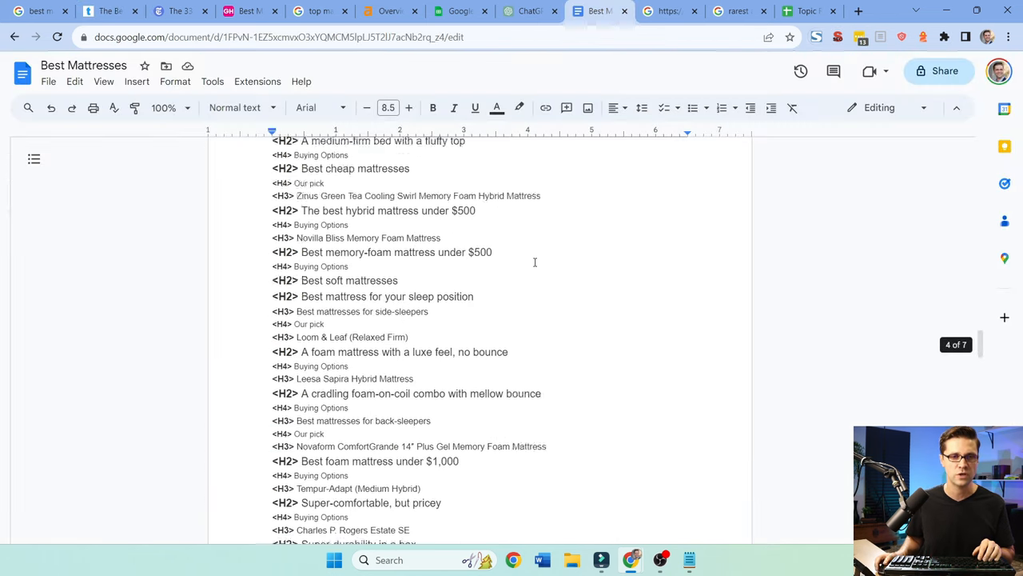
Step: Scroll through the pasted competitor H2/H3 headings in the Best Mattresses doc
scroll("down", 3)
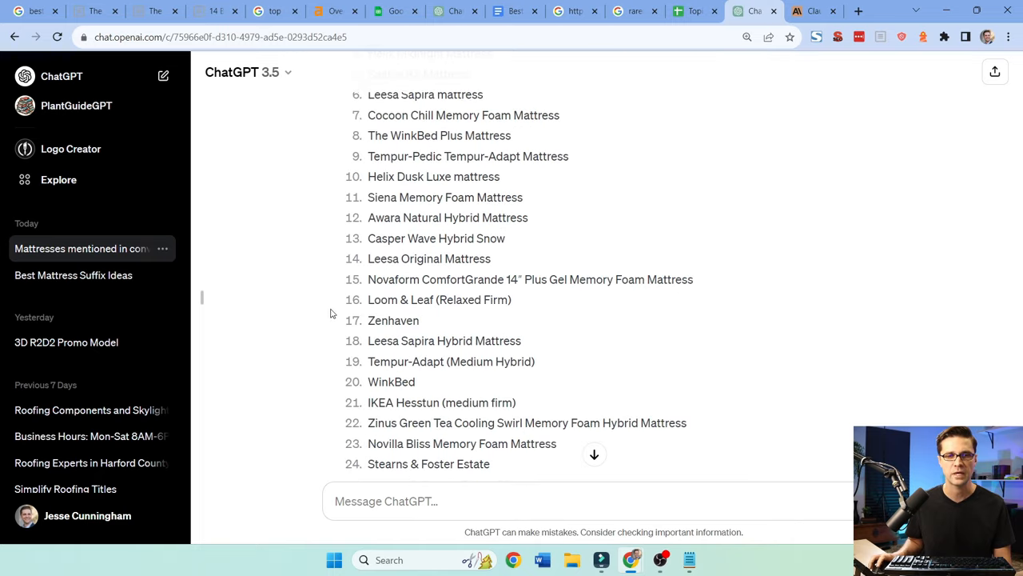
Step: Ask ChatGPT which mattresses were mentioned twice or more
scroll("up", 3)
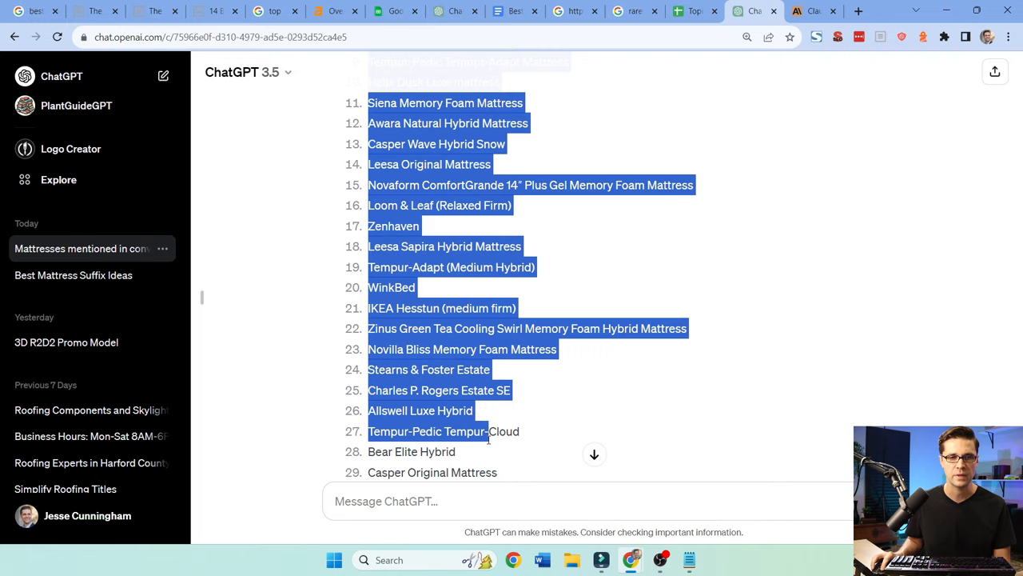
scroll("down", 3)
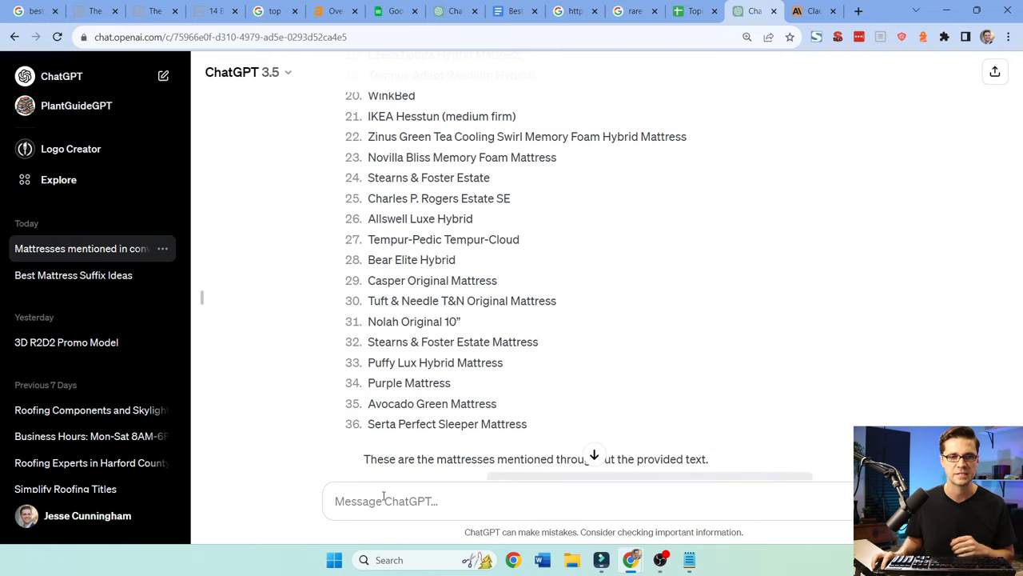
type("which")
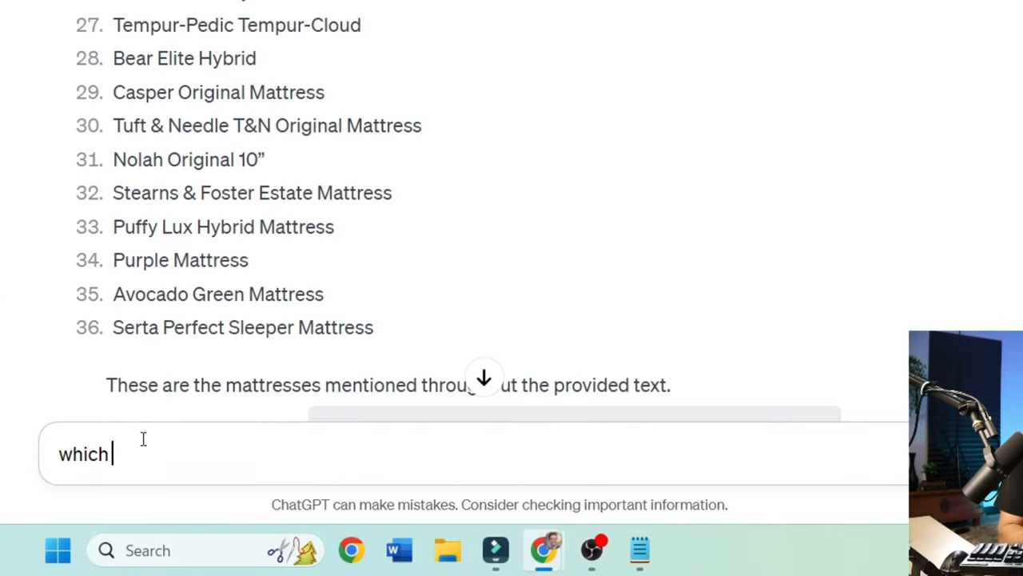
type("mattresses were m")
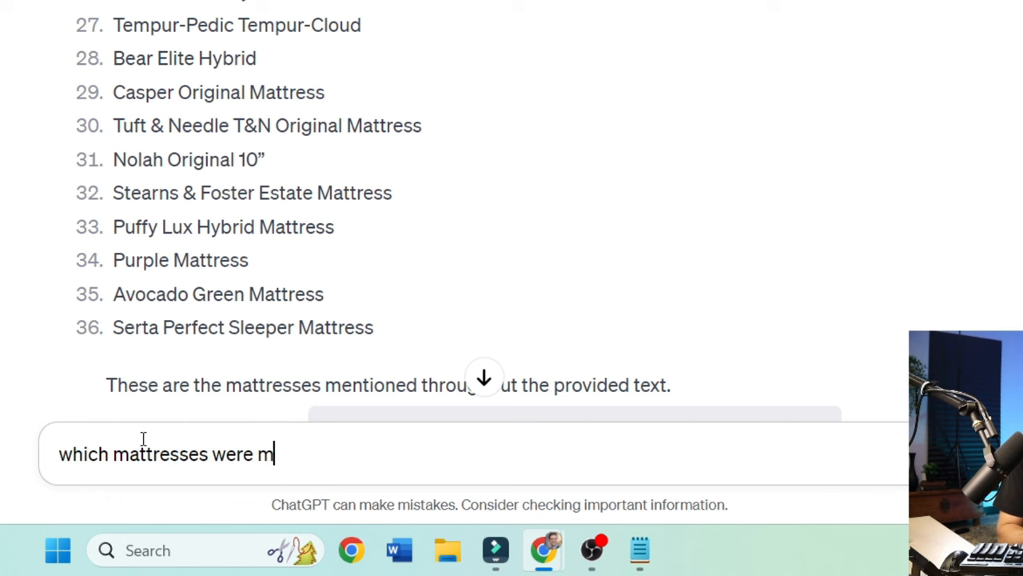
type("entioned twice or")
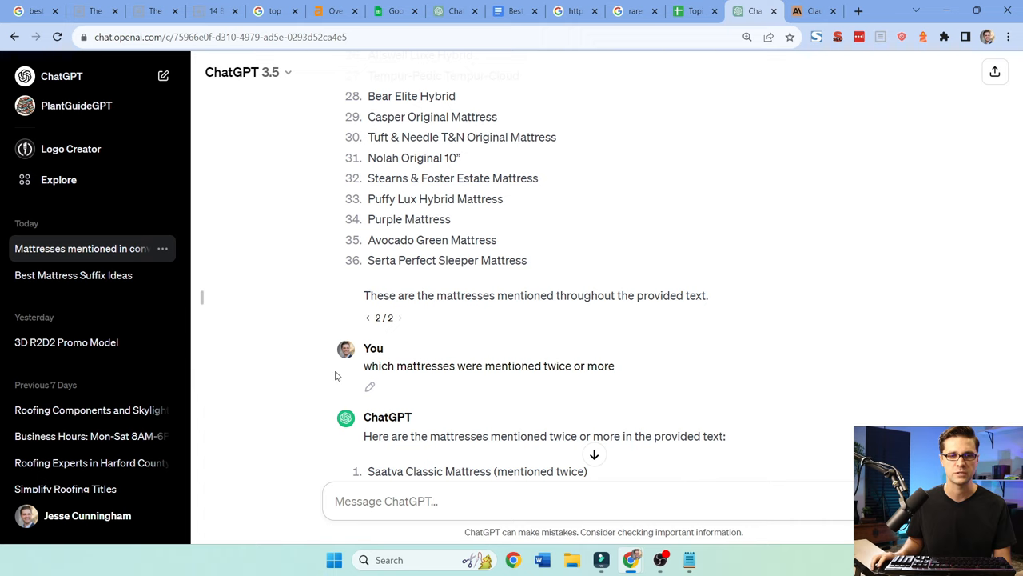
Step: Ask ChatGPT for a master list of mattresses sorted from most to least mentioned
scroll("down", 3)
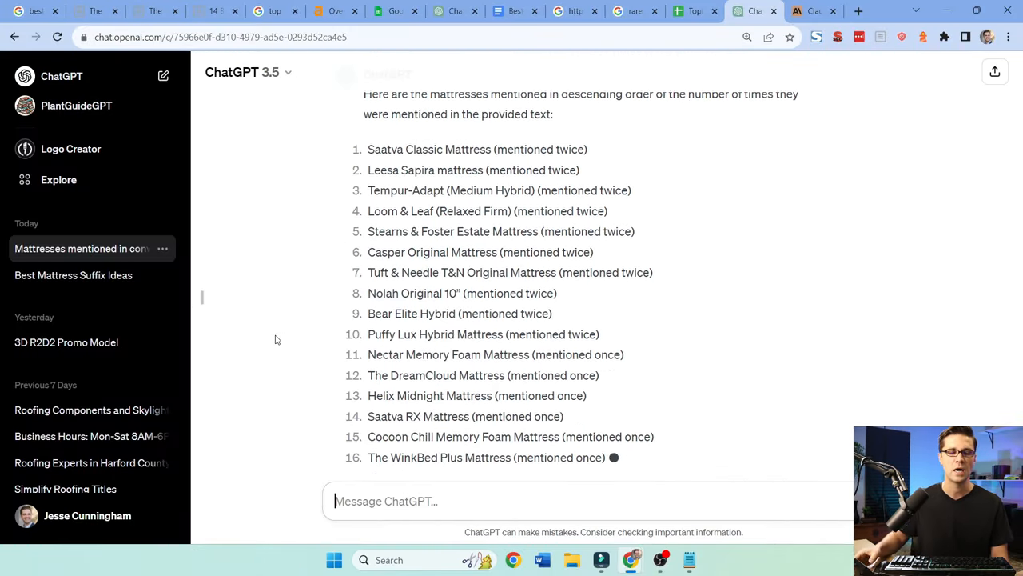
scroll("down", 3)
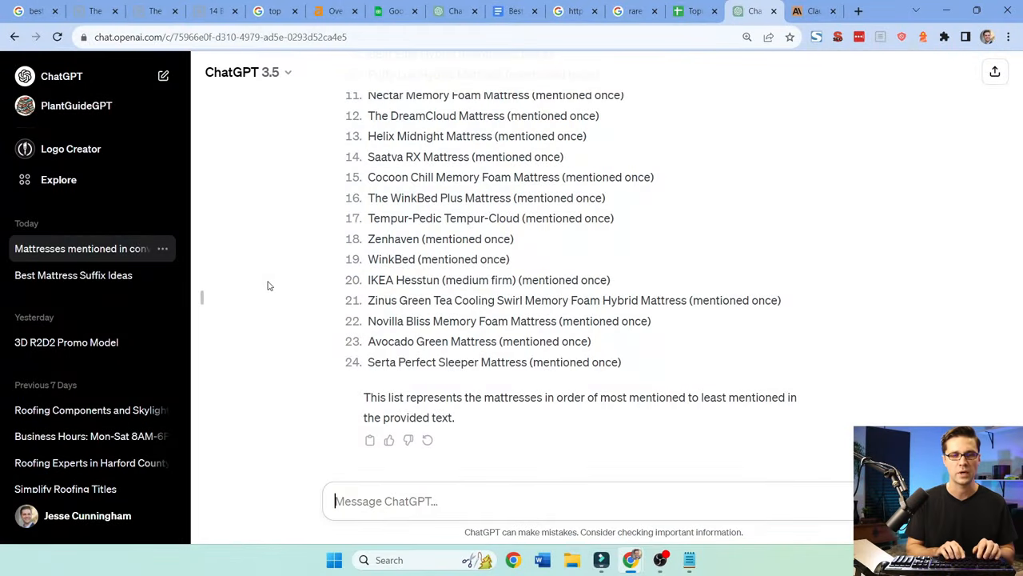
type("give me a master l")
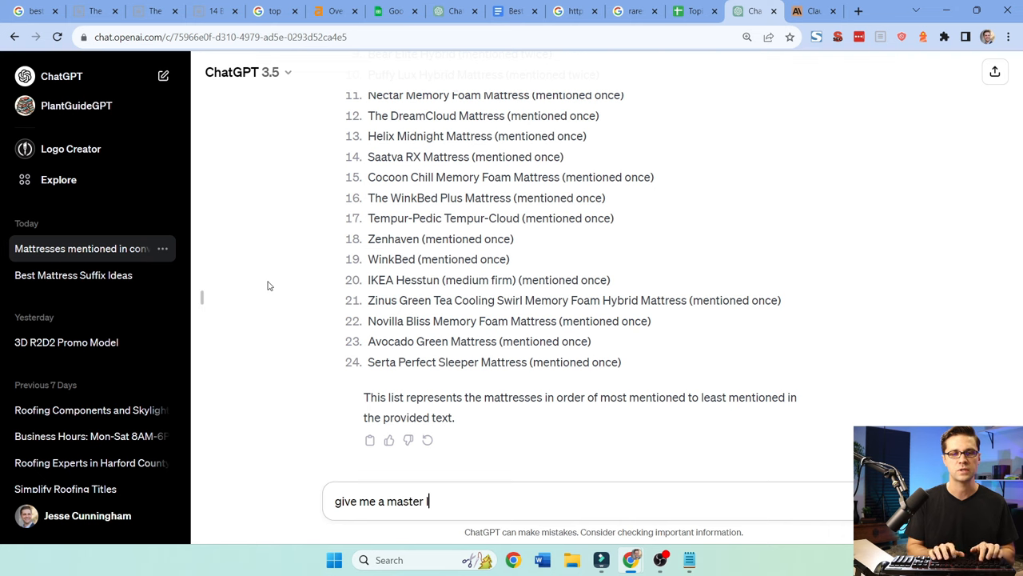
type("ist with")
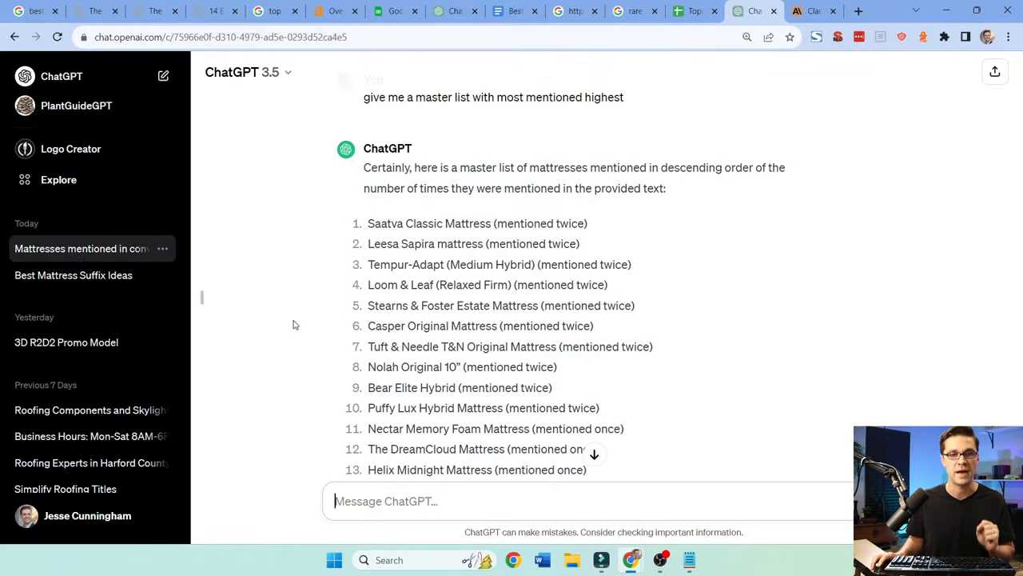
left_click(756, 11)
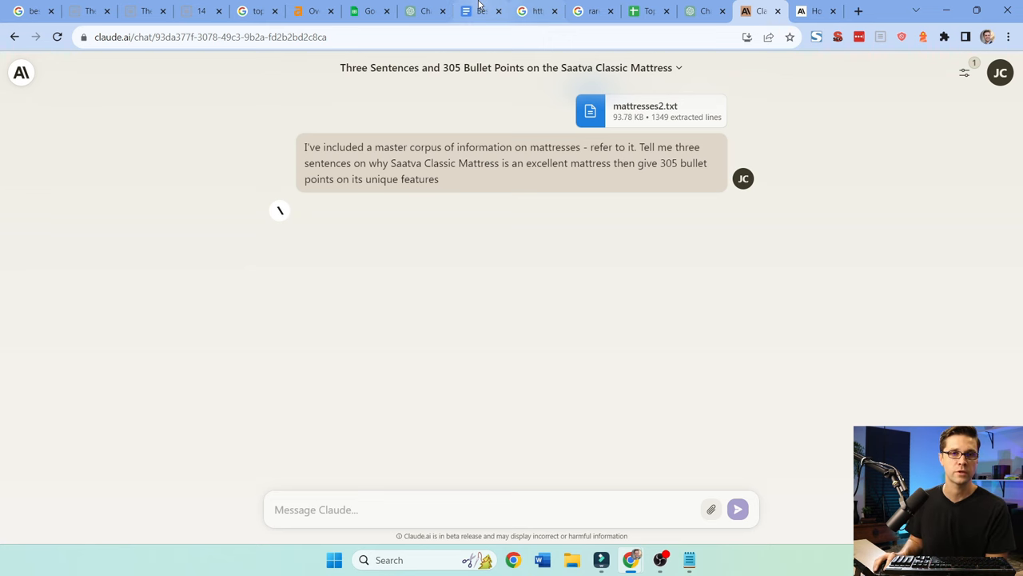
Step: Select the Saatva Classic Mattress heading in the Best Mattresses consensus outline
left_click(488, 11)
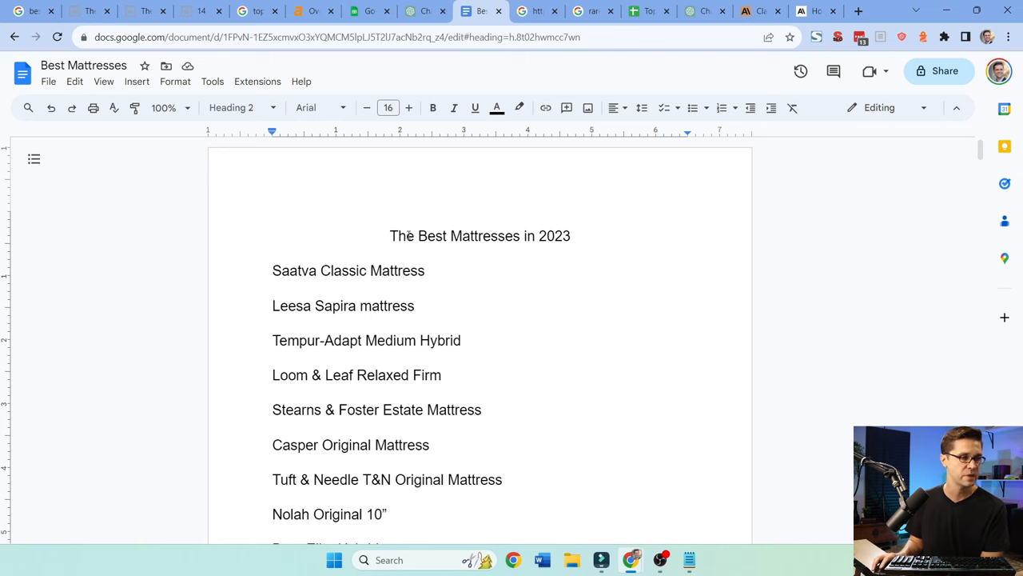
scroll("down", 3)
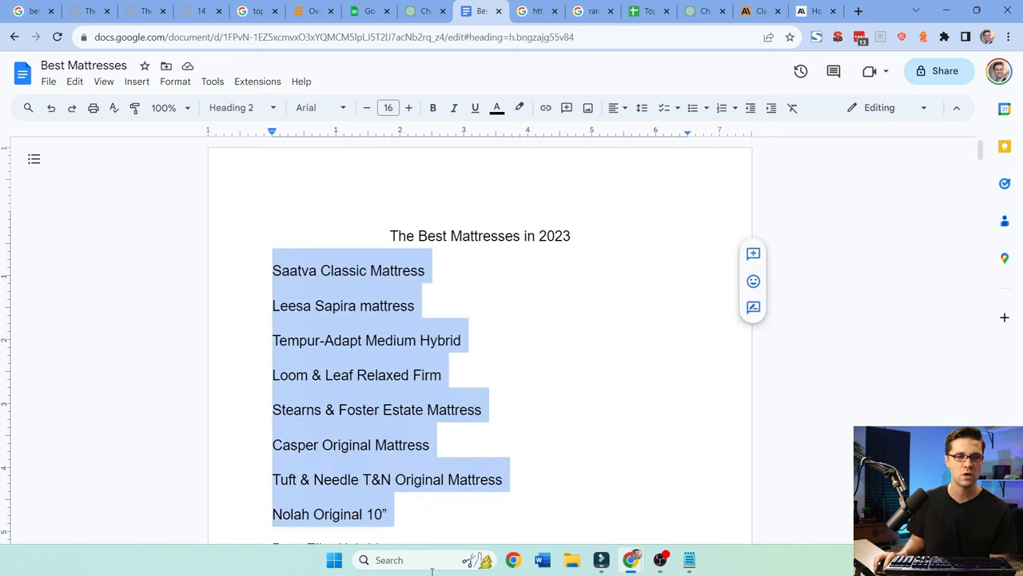
left_click(437, 373)
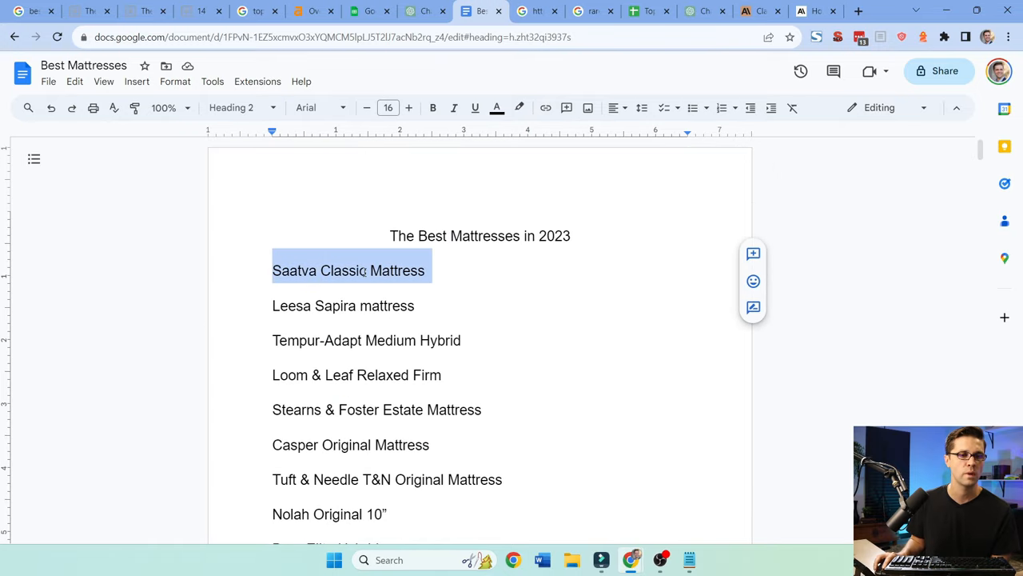
left_click(756, 10)
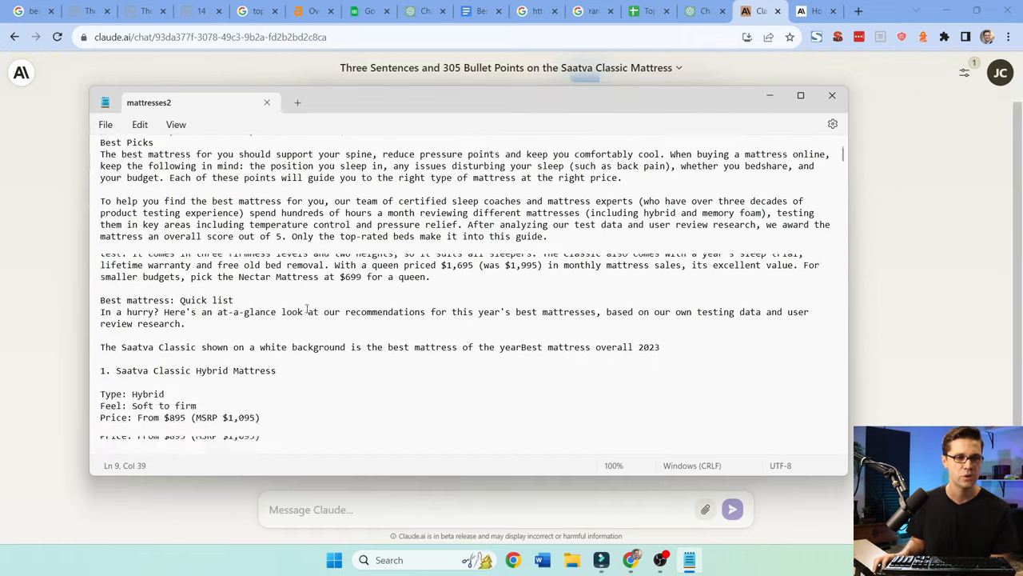
Step: Highlight the Saatva Classic prompt's three-sentence and bullet-count requests, then scroll through Claude's bullet list
scroll("down", 3)
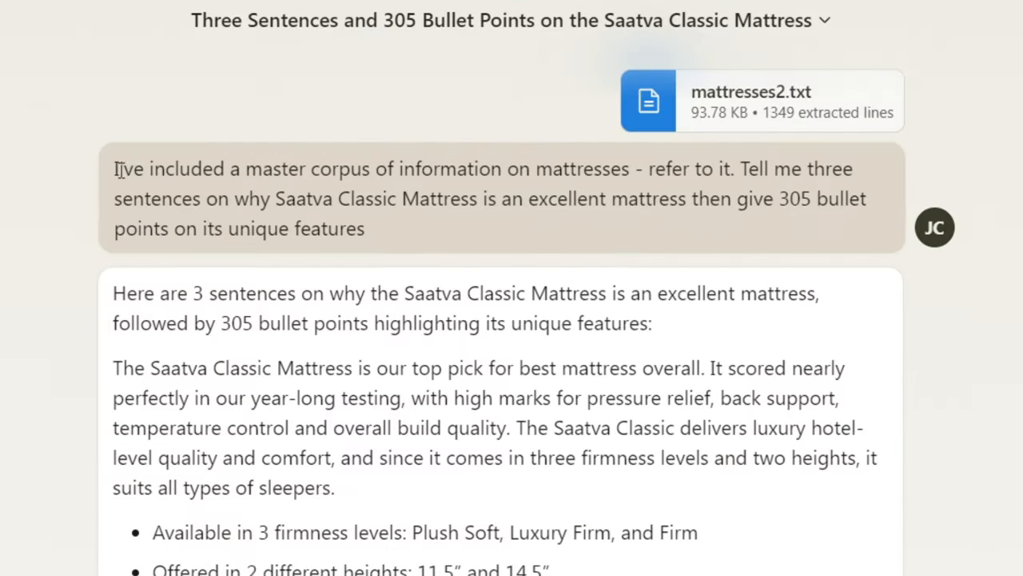
left_click_drag(116, 169, 639, 169)
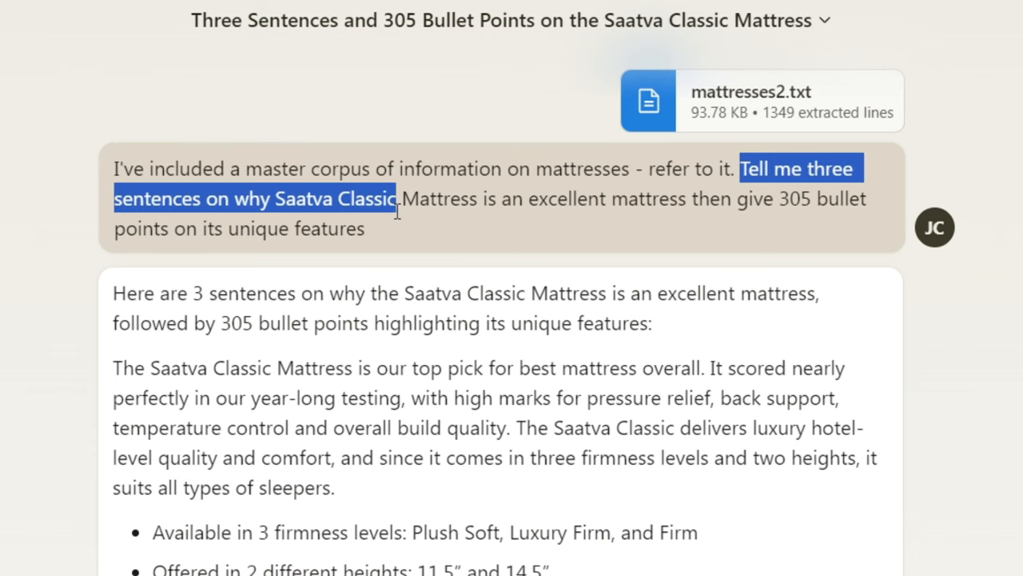
left_click_drag(399, 198, 815, 198)
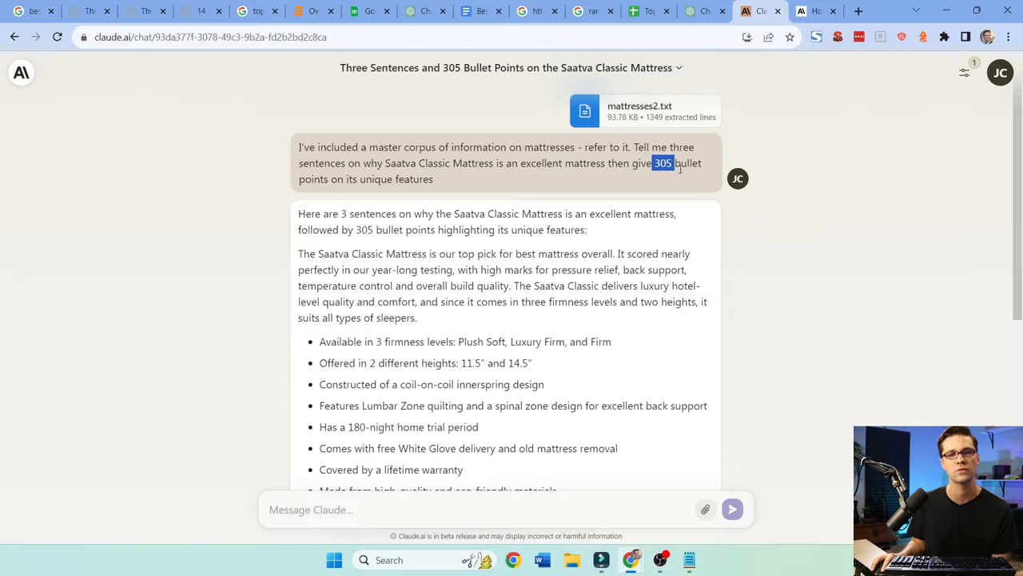
scroll("down", 3)
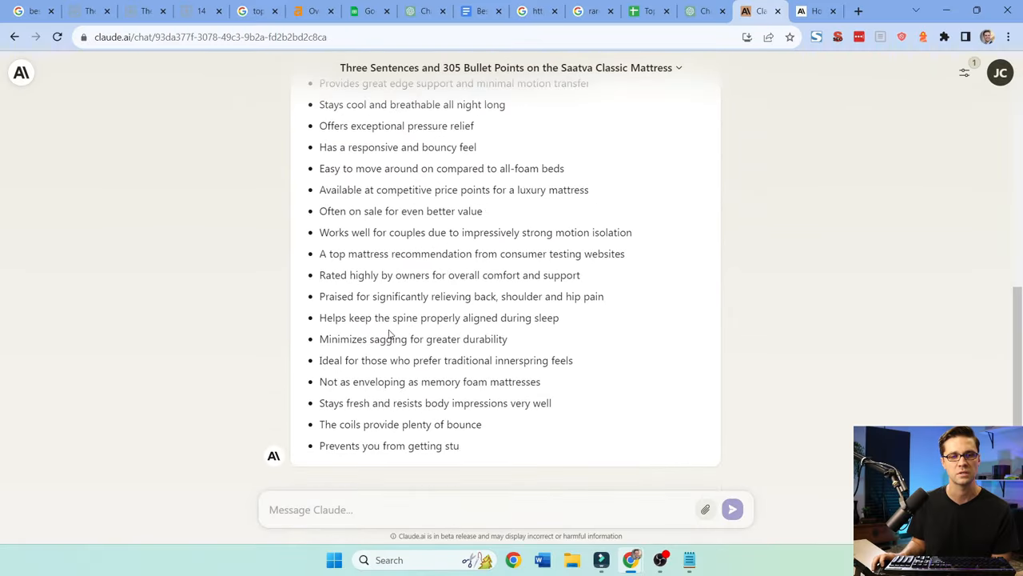
scroll("up", 3)
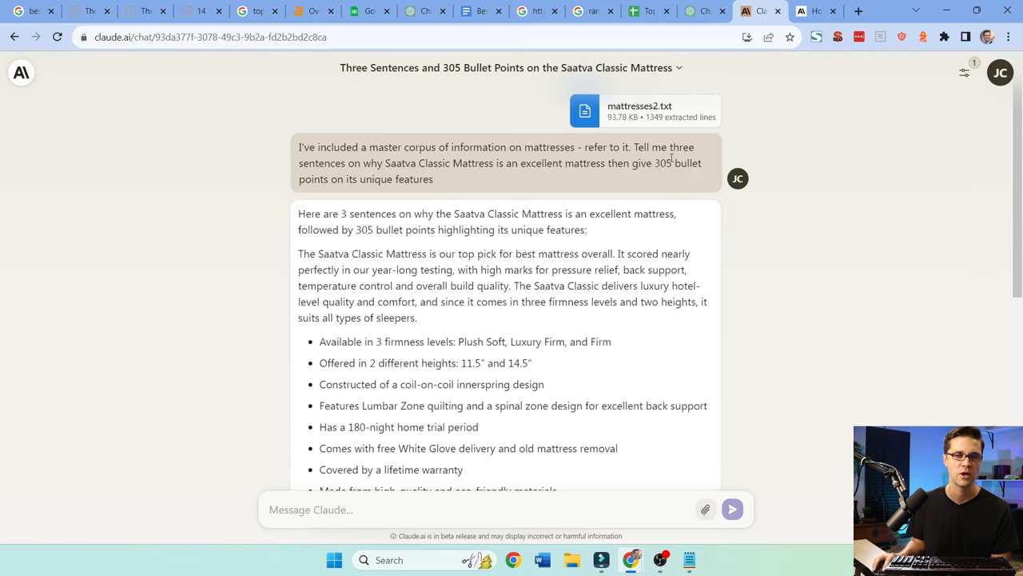